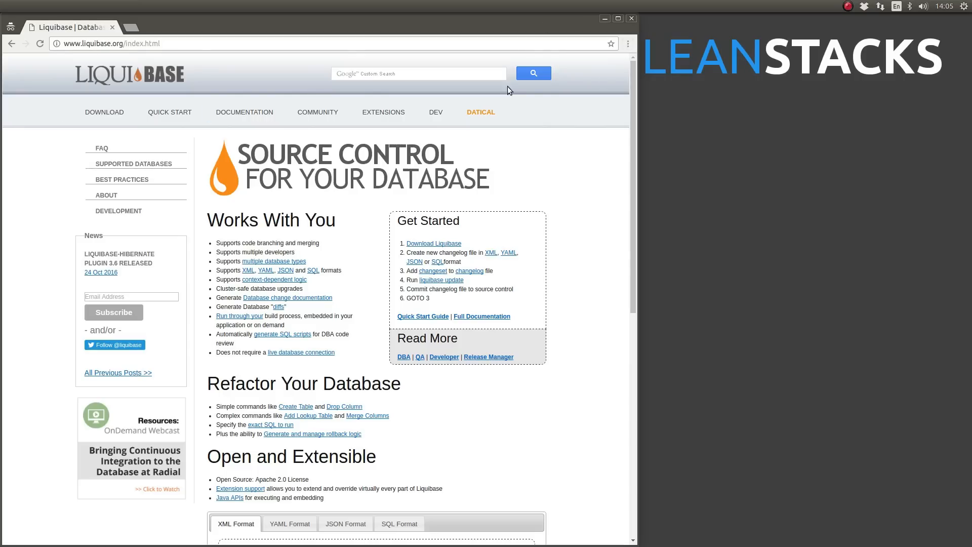
{"action": "mouse_move", "coordinate": [476, 97]}
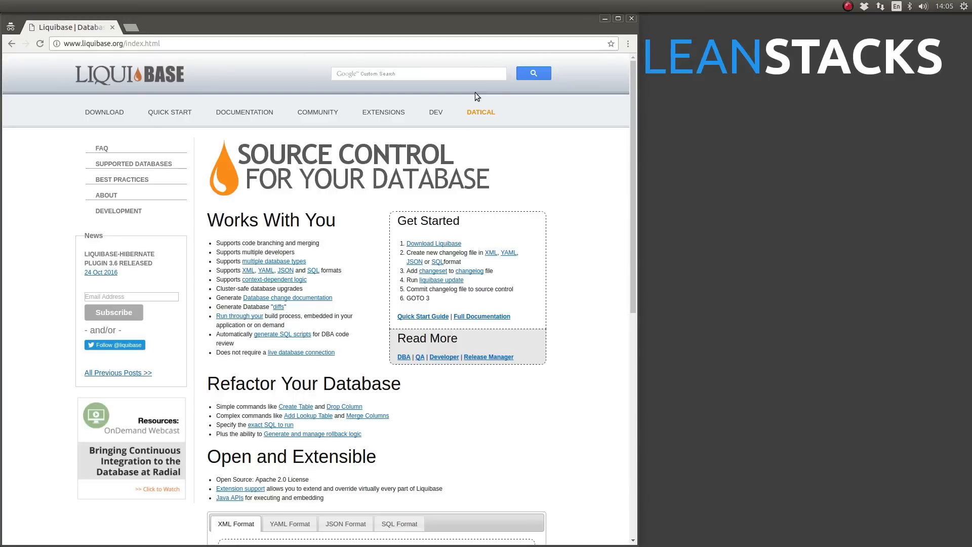
{"action": "mouse_move", "coordinate": [458, 97]}
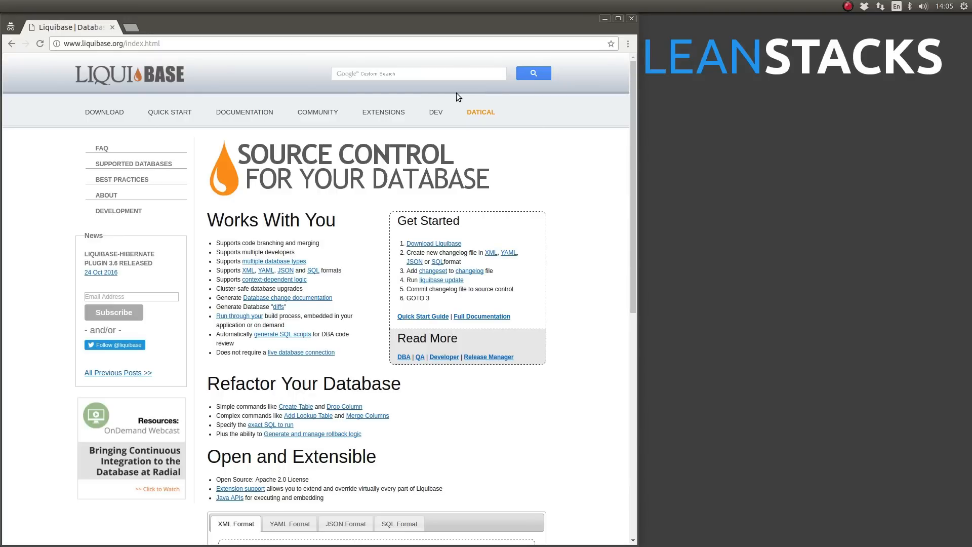
{"action": "mouse_move", "coordinate": [408, 96]}
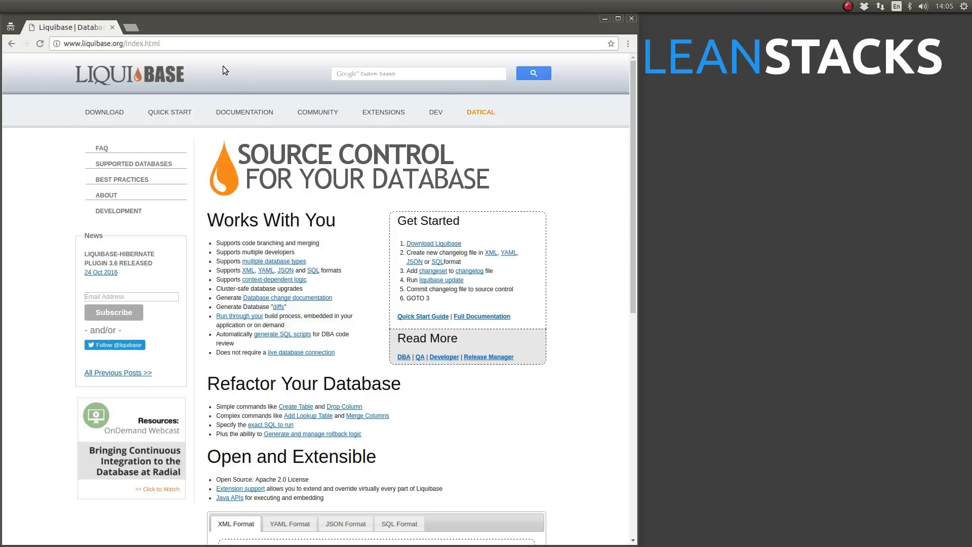
{"action": "mouse_move", "coordinate": [65, 85]}
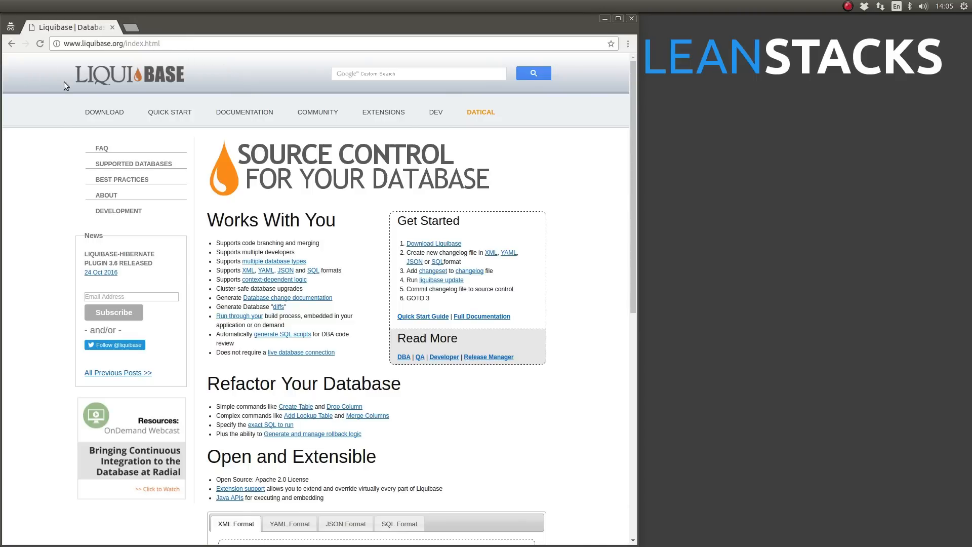
{"action": "mouse_move", "coordinate": [191, 84]}
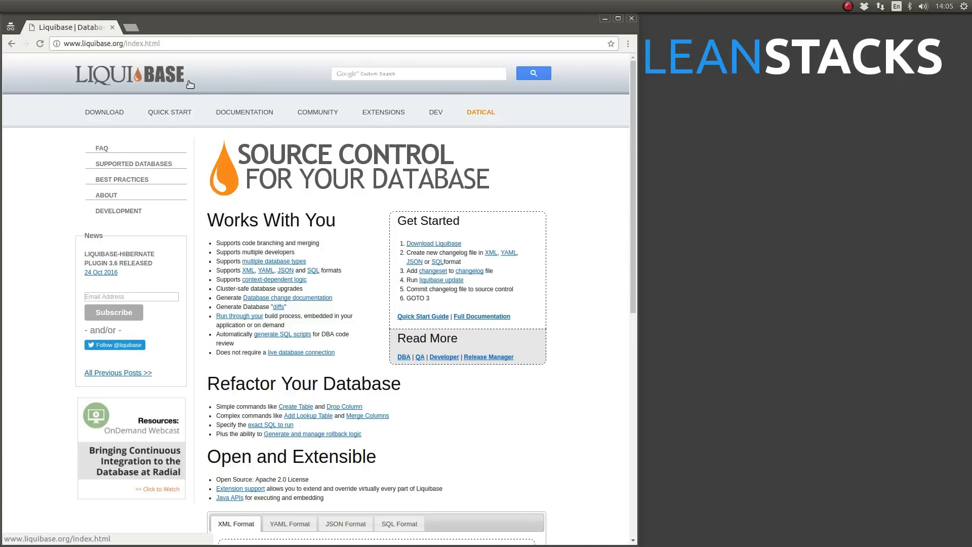
{"action": "mouse_move", "coordinate": [211, 98]}
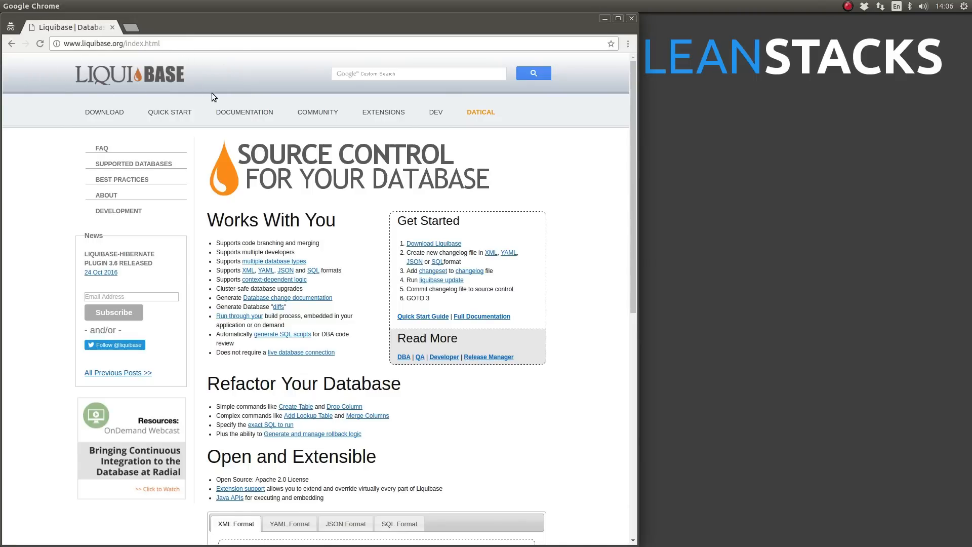
Read the XML Format changelog page from the Liquibase documentation, then return to the docs overview.
{"action": "left_click", "coordinate": [244, 112]}
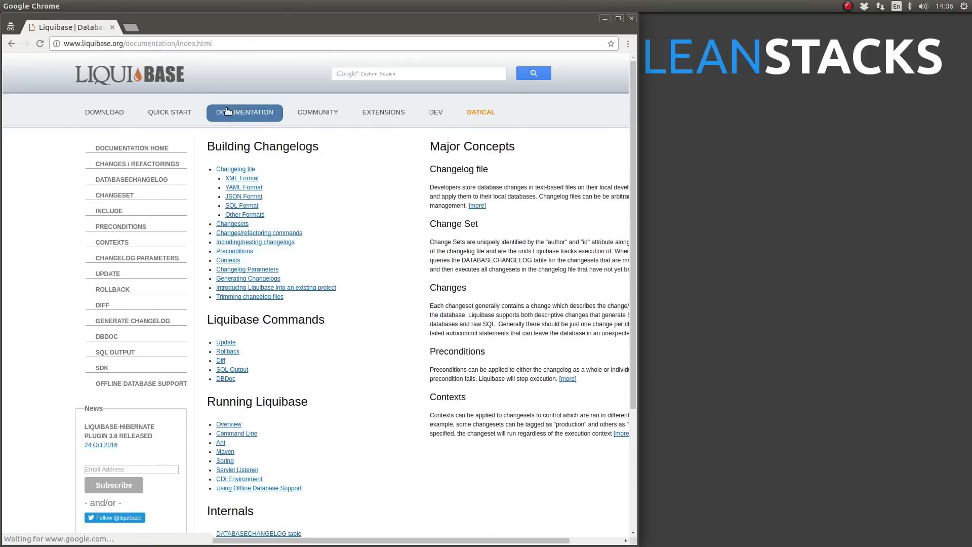
{"action": "mouse_move", "coordinate": [205, 60]}
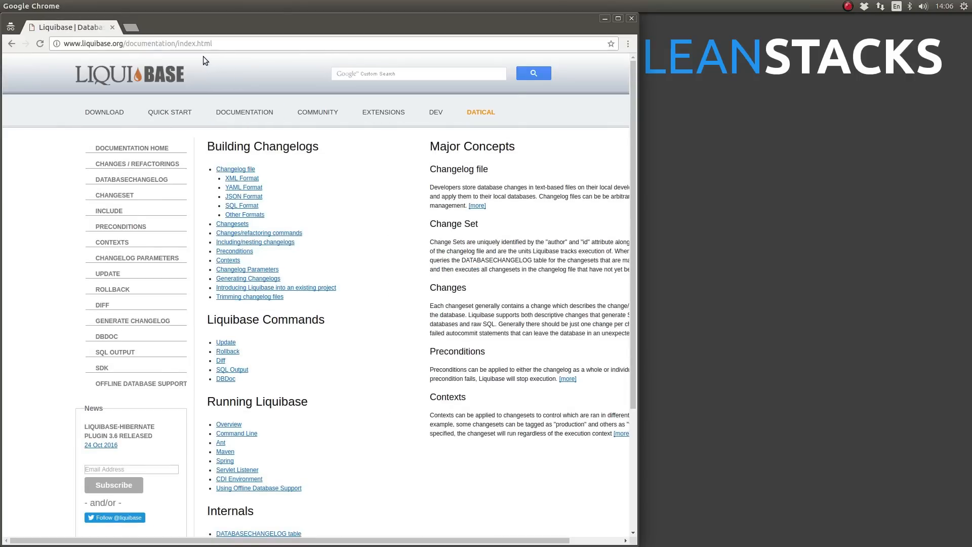
{"action": "mouse_move", "coordinate": [220, 209]}
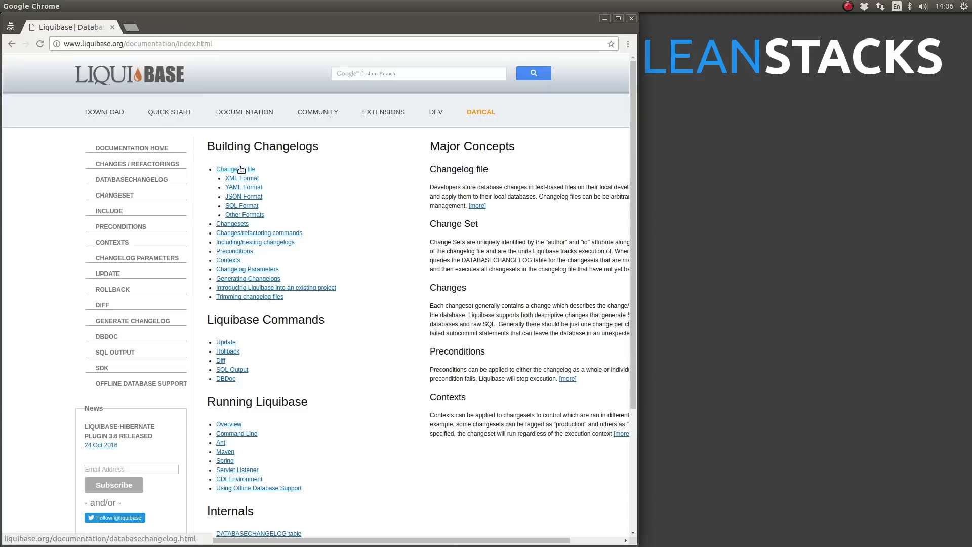
{"action": "mouse_move", "coordinate": [241, 178]}
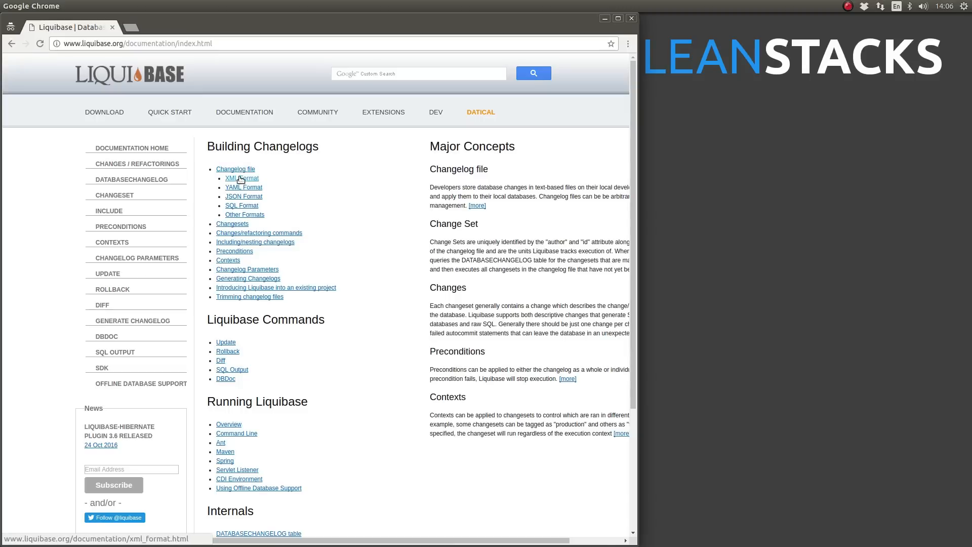
{"action": "left_click", "coordinate": [241, 178]}
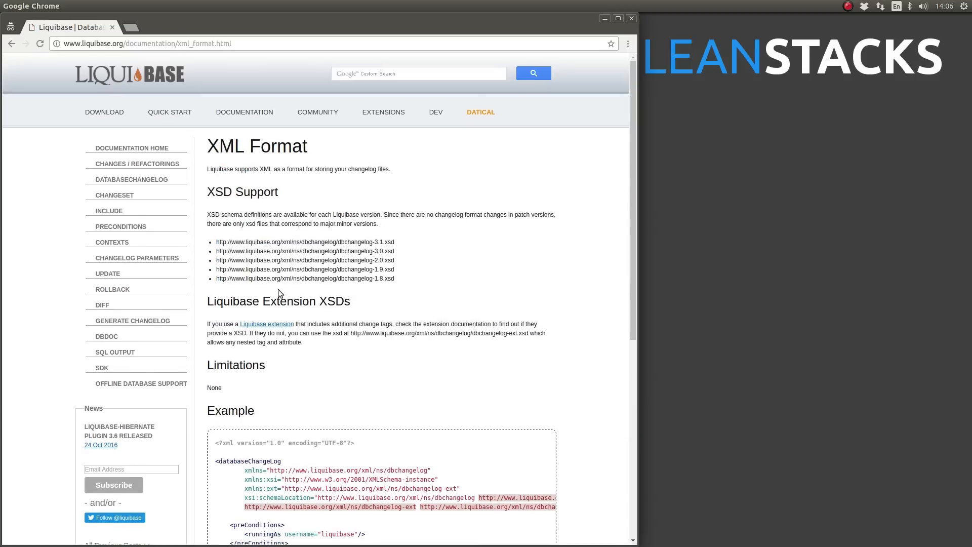
{"action": "scroll", "scroll_direction": "down", "scroll_amount": 3}
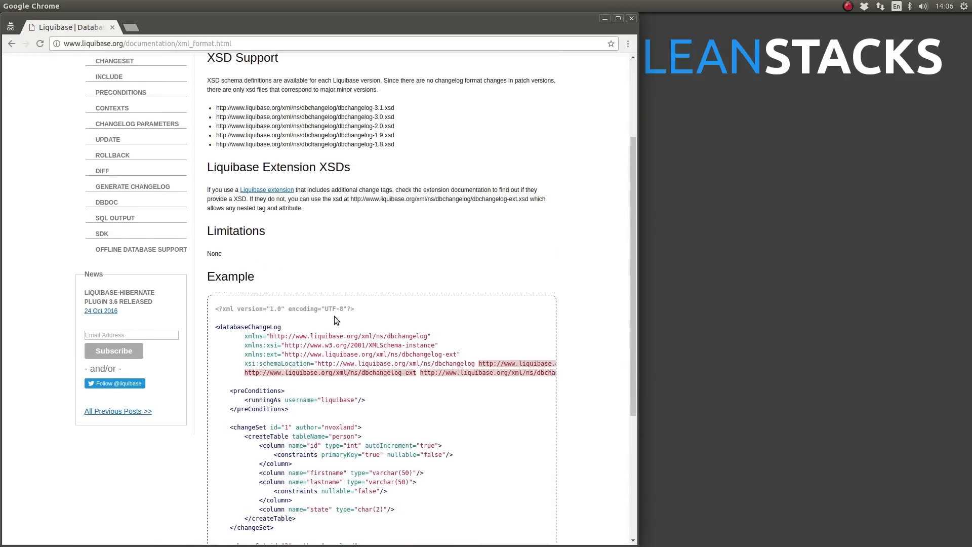
{"action": "mouse_move", "coordinate": [412, 375]}
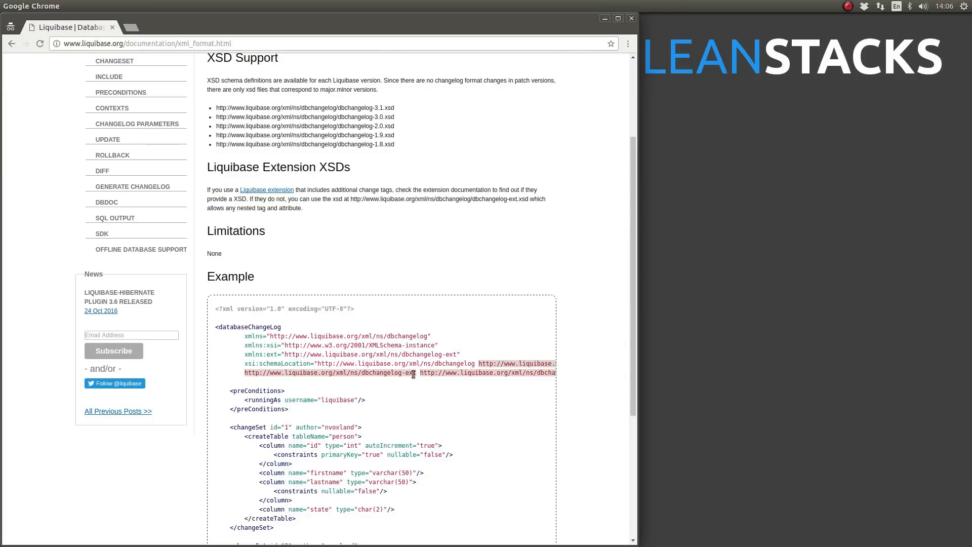
{"action": "scroll", "scroll_direction": "up", "scroll_amount": 3}
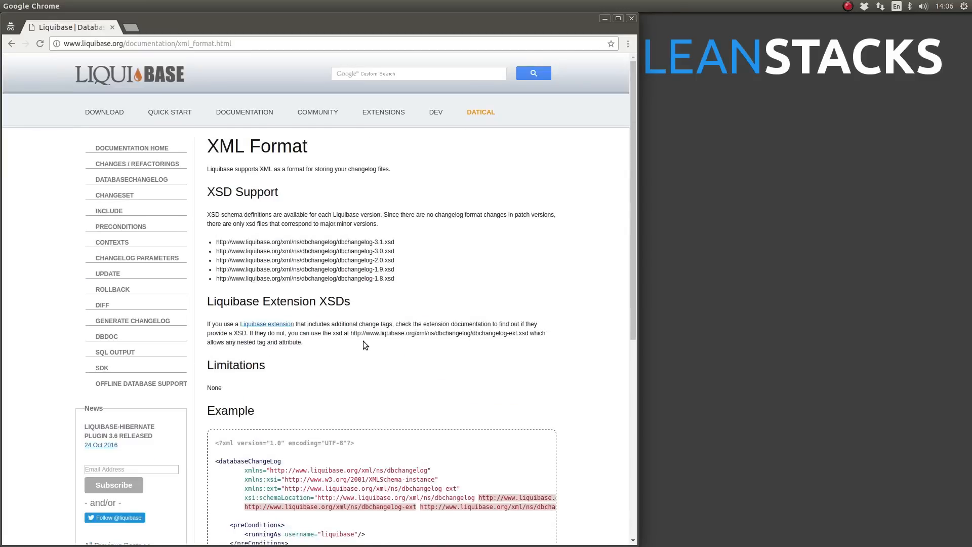
{"action": "left_click", "coordinate": [244, 112]}
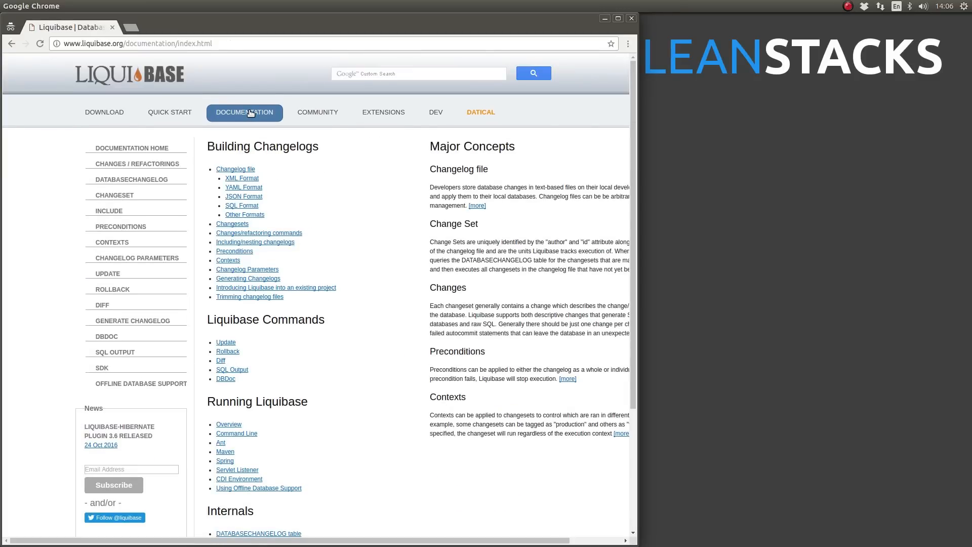
View the YAML Format page and its full three-changeset example changelog.
{"action": "left_click", "coordinate": [244, 187]}
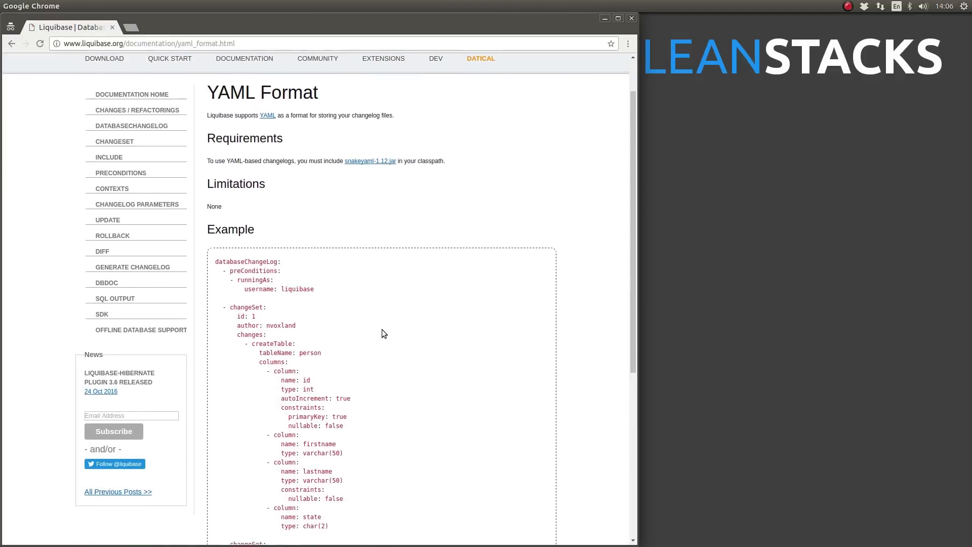
{"action": "scroll", "scroll_direction": "down", "scroll_amount": 3}
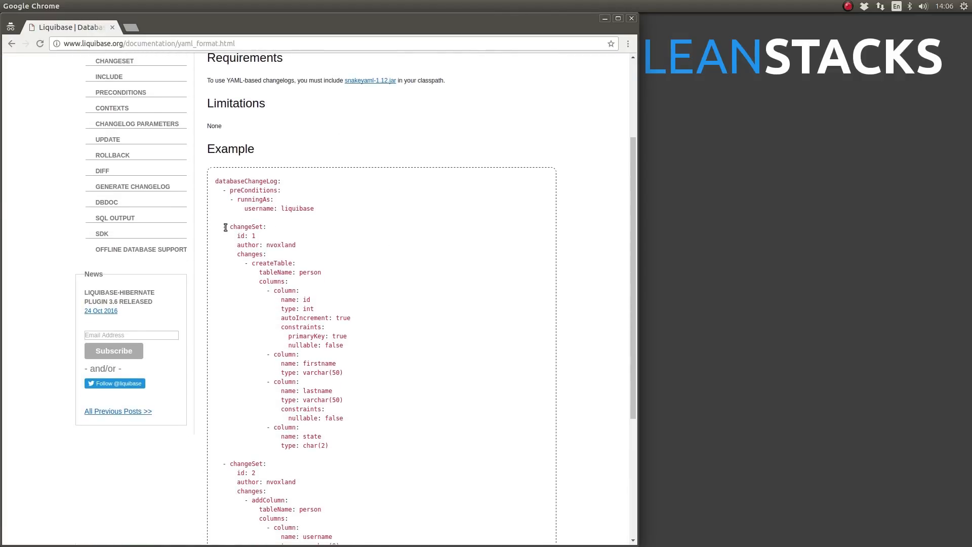
{"action": "mouse_move", "coordinate": [321, 256]}
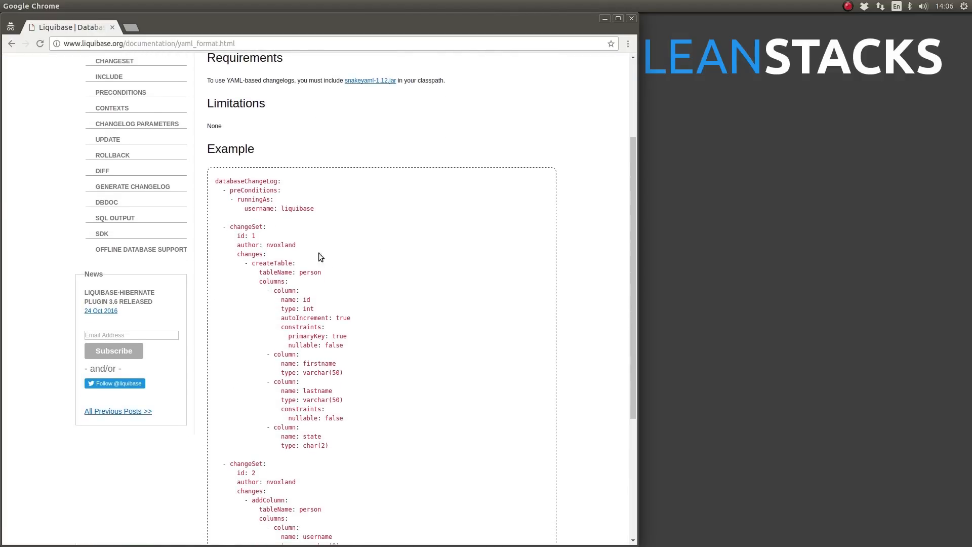
{"action": "mouse_move", "coordinate": [380, 334]}
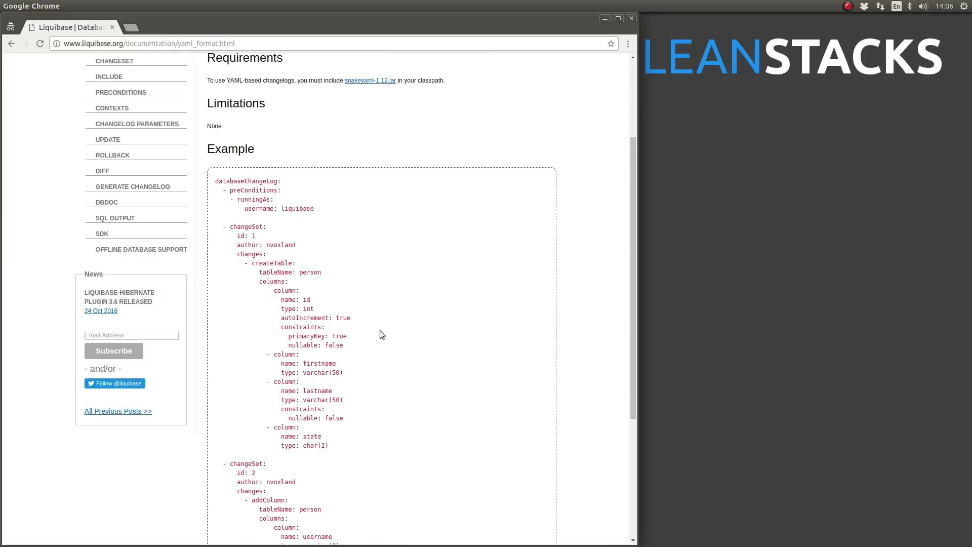
{"action": "mouse_move", "coordinate": [375, 337]}
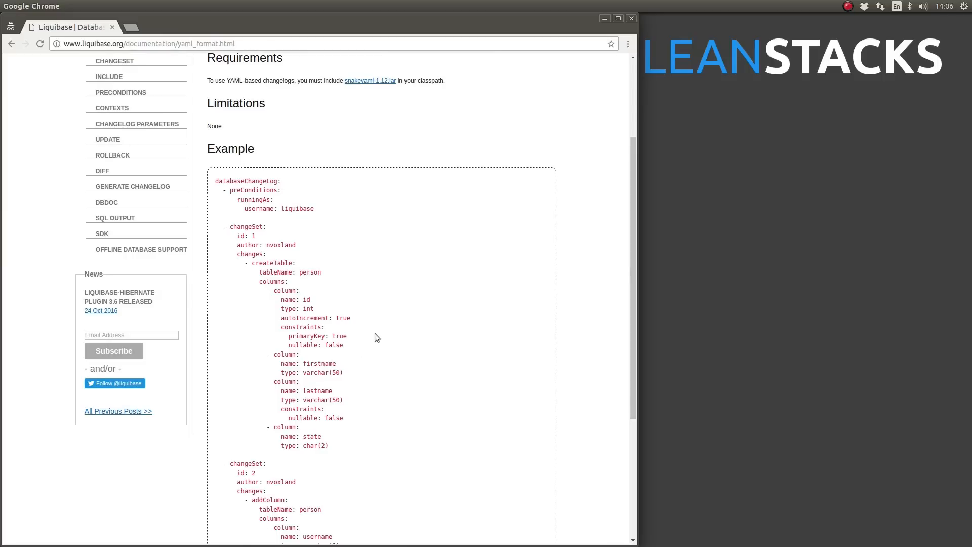
{"action": "mouse_move", "coordinate": [372, 339]}
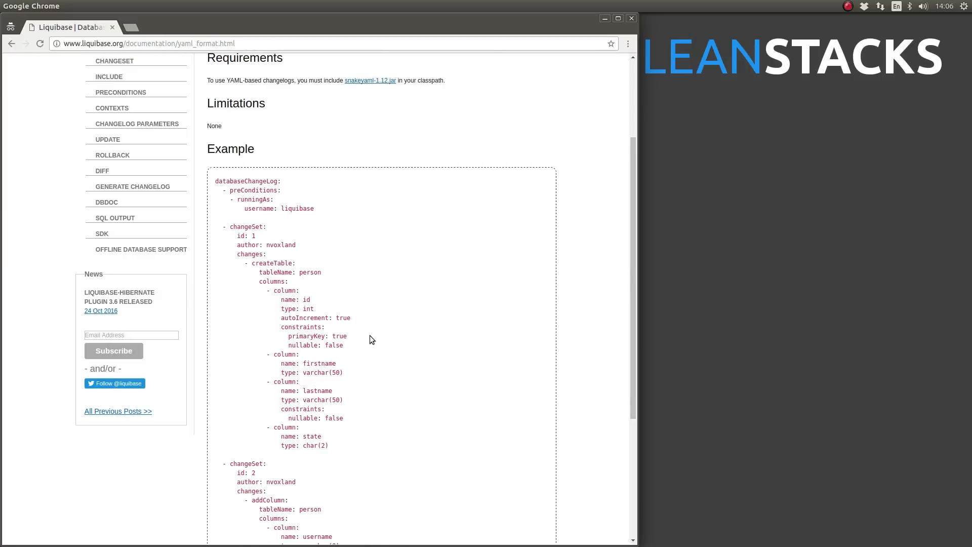
{"action": "scroll", "scroll_direction": "down", "scroll_amount": 3}
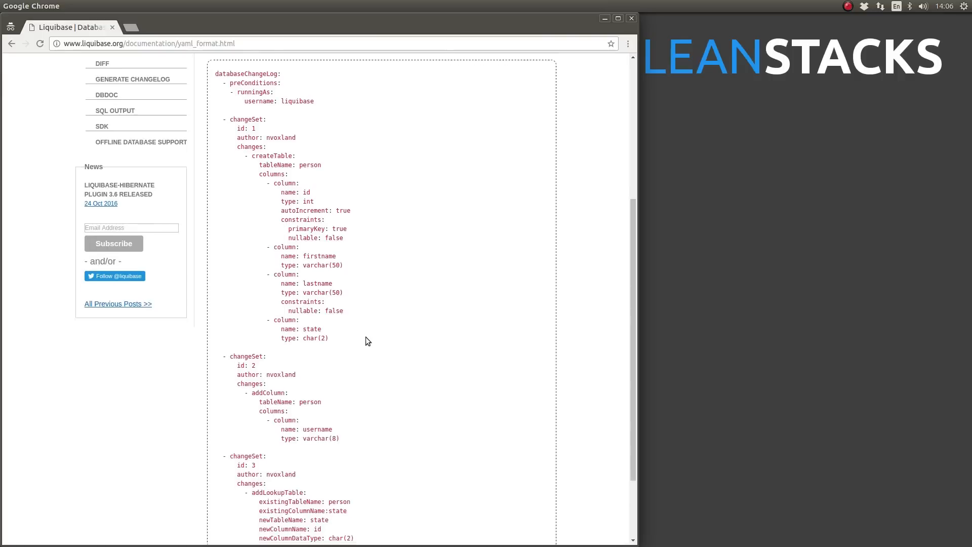
{"action": "scroll", "scroll_direction": "down", "scroll_amount": 3}
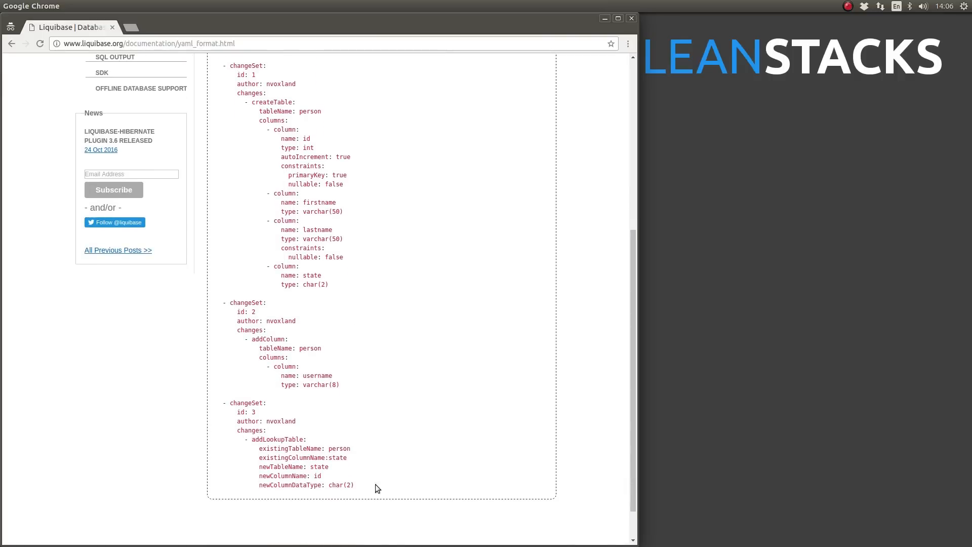
{"action": "mouse_move", "coordinate": [567, 463]}
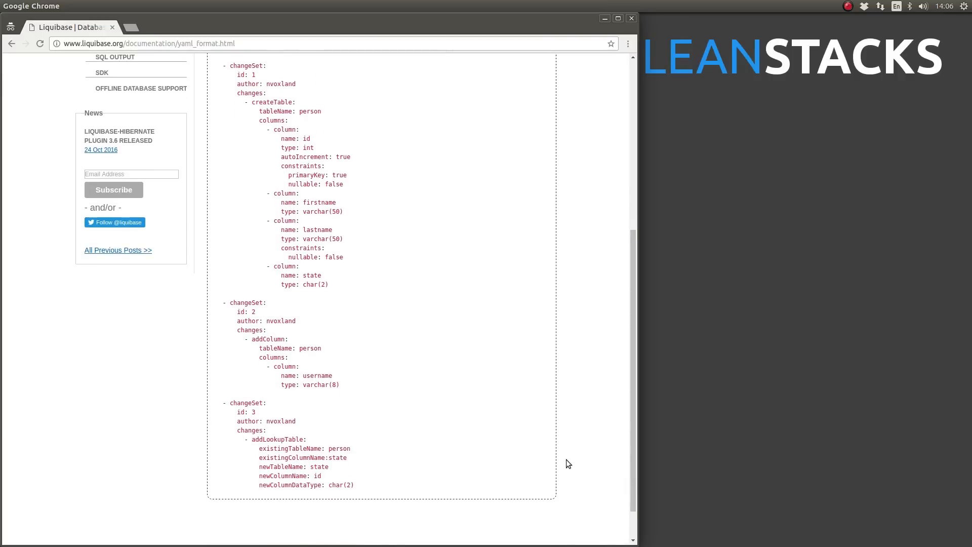
{"action": "mouse_move", "coordinate": [558, 448]}
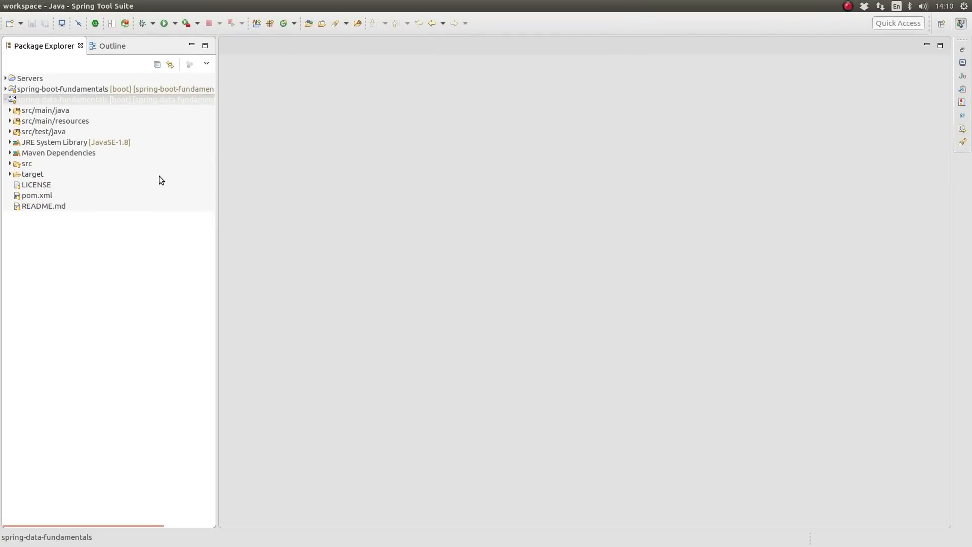
{"action": "mouse_move", "coordinate": [23, 185]}
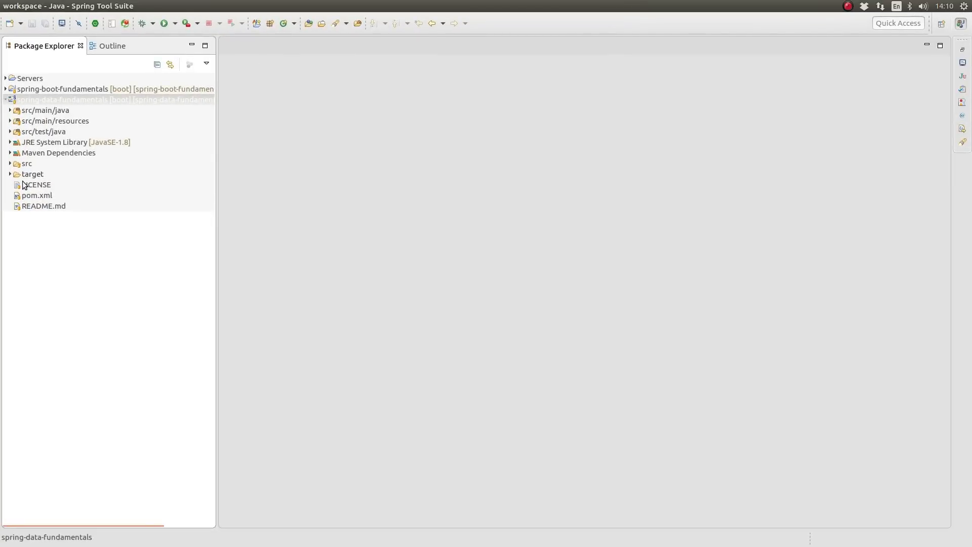
Show pom.xml as source with its JPA, Flyway, HSQLDB and MySQL dependencies.
{"action": "double_click", "coordinate": [36, 194]}
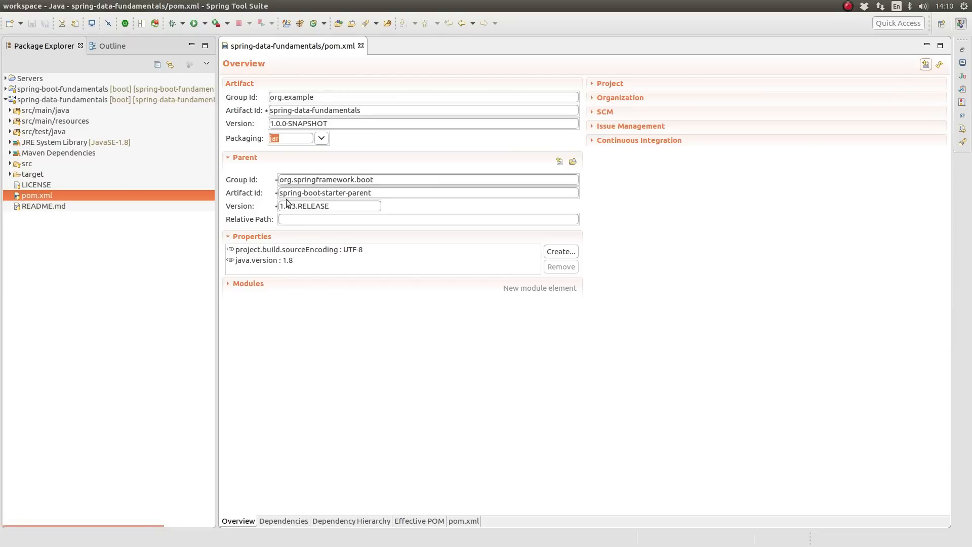
{"action": "left_click", "coordinate": [462, 521]}
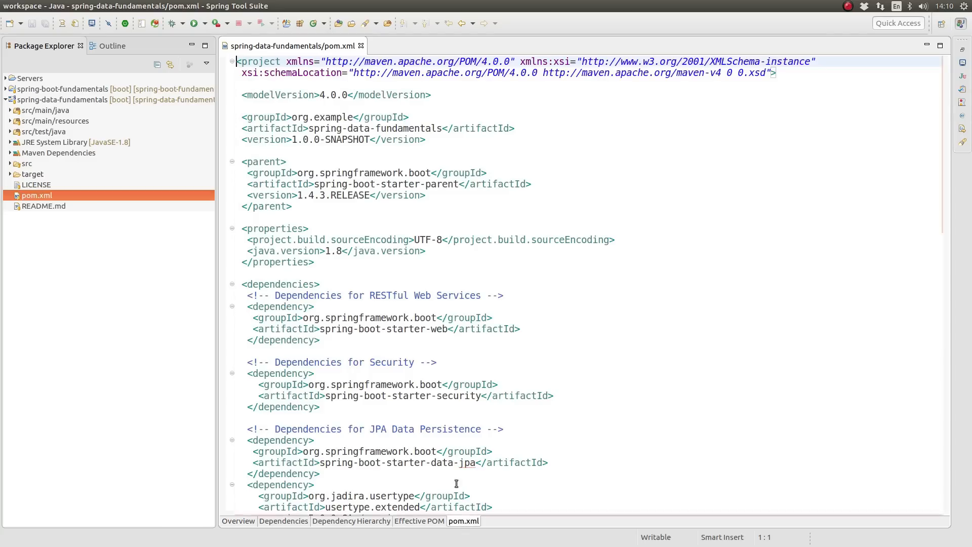
{"action": "scroll", "scroll_direction": "down", "scroll_amount": 3}
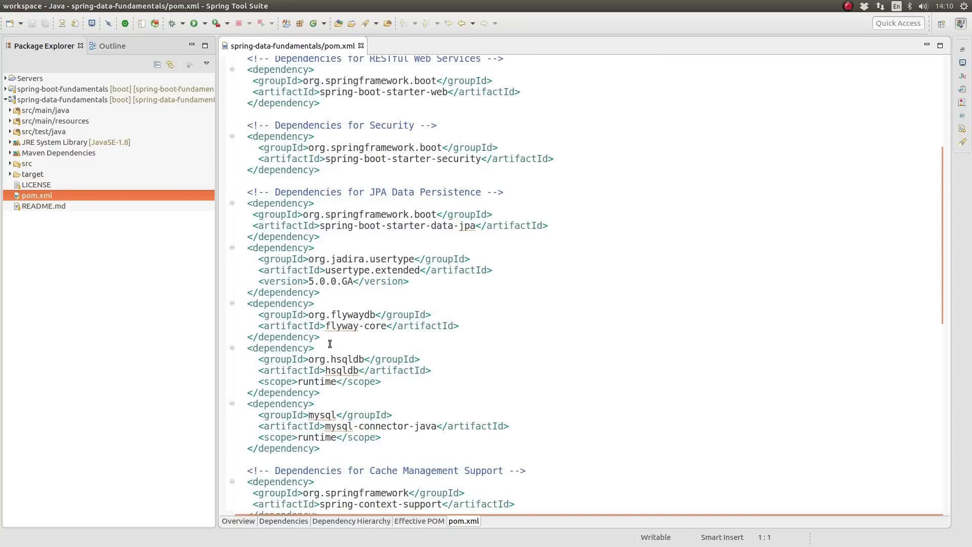
Add an org.liquibase liquibase-core dependency after flyway-core in pom.xml and save.
{"action": "key", "text": "Return"}
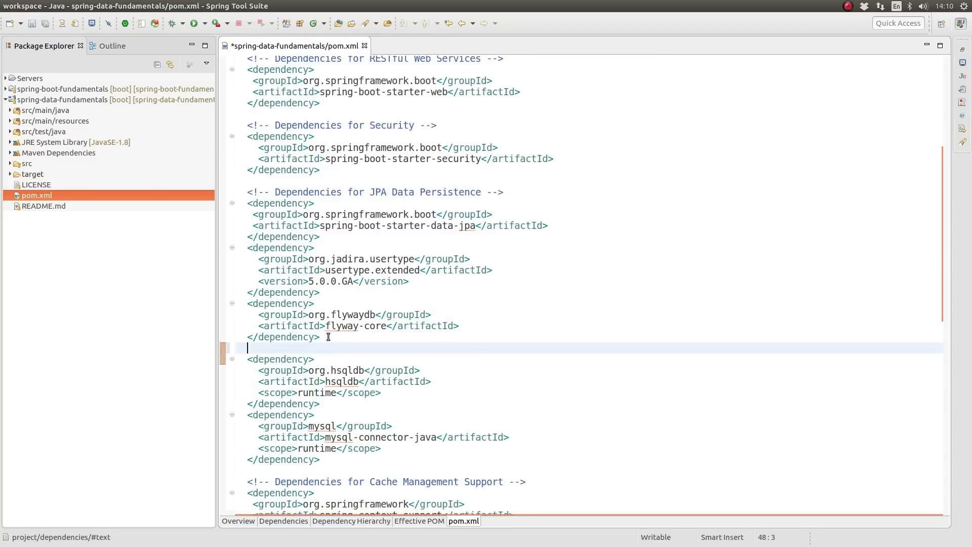
{"action": "type", "text": "<dependency>"}
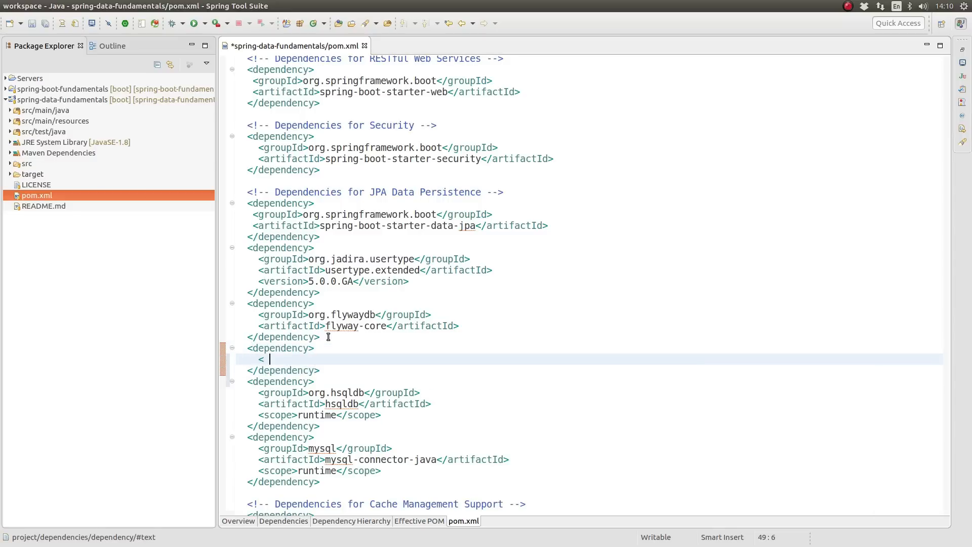
{"action": "type", "text": "groupId>org.</groupId>"}
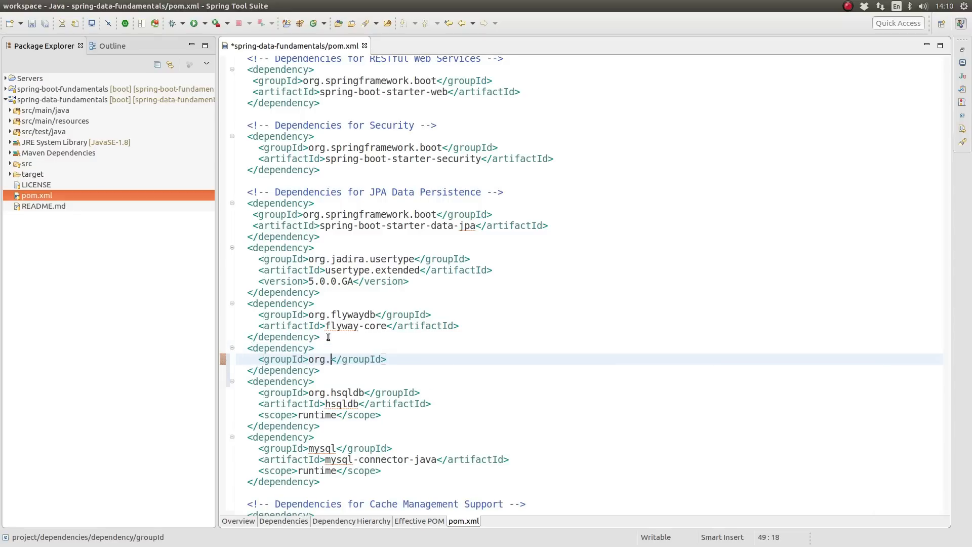
{"action": "type", "text": "liquibase"}
{"action": "type", "text": "<artifactId></artifactId>"}
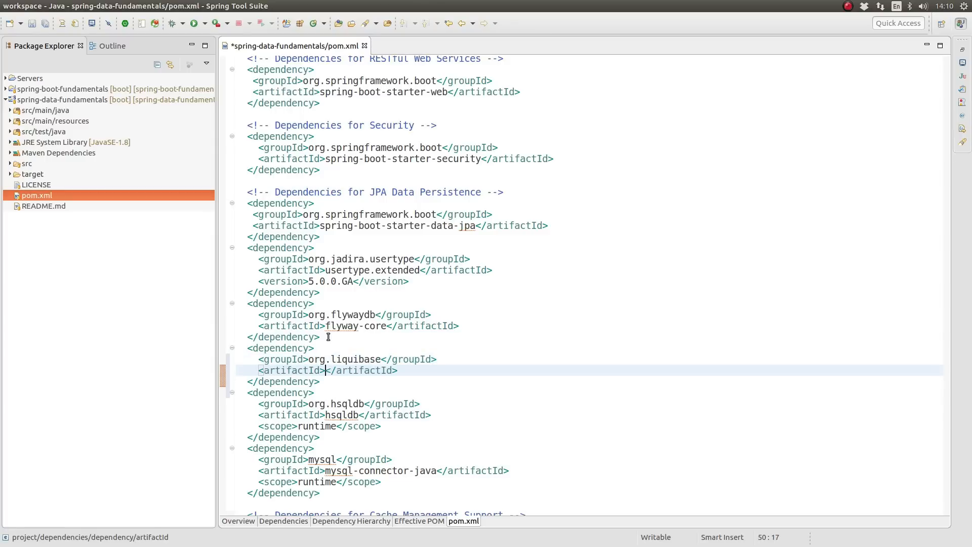
{"action": "type", "text": "liquibas"}
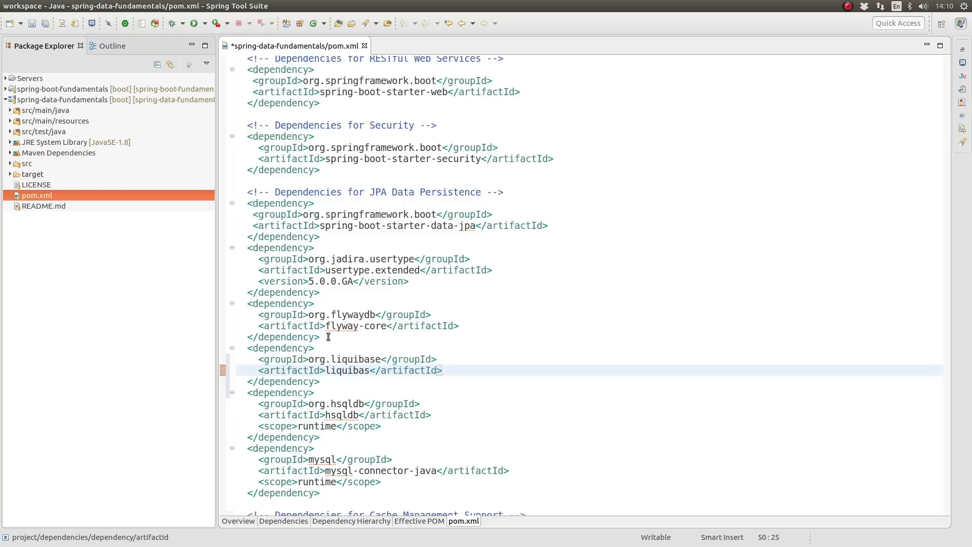
{"action": "type", "text": "e-core"}
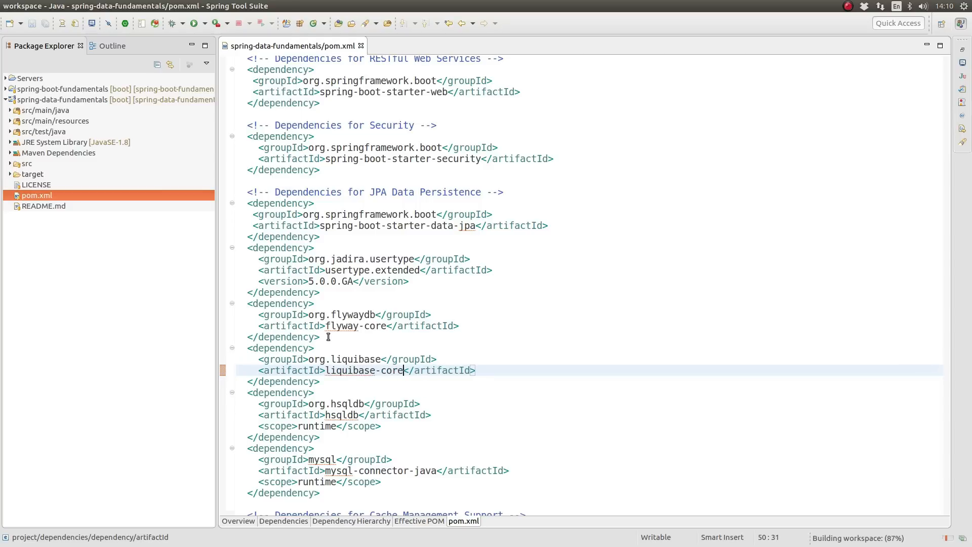
{"action": "mouse_move", "coordinate": [313, 347]}
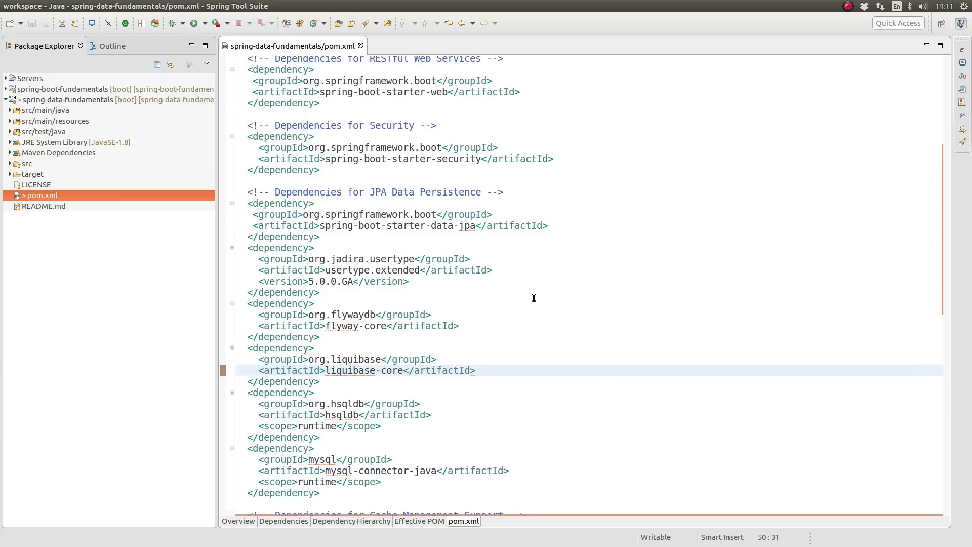
Add a '# Flyway' section with flyway.enabled=false to application.properties and save.
{"action": "left_click", "coordinate": [403, 370]}
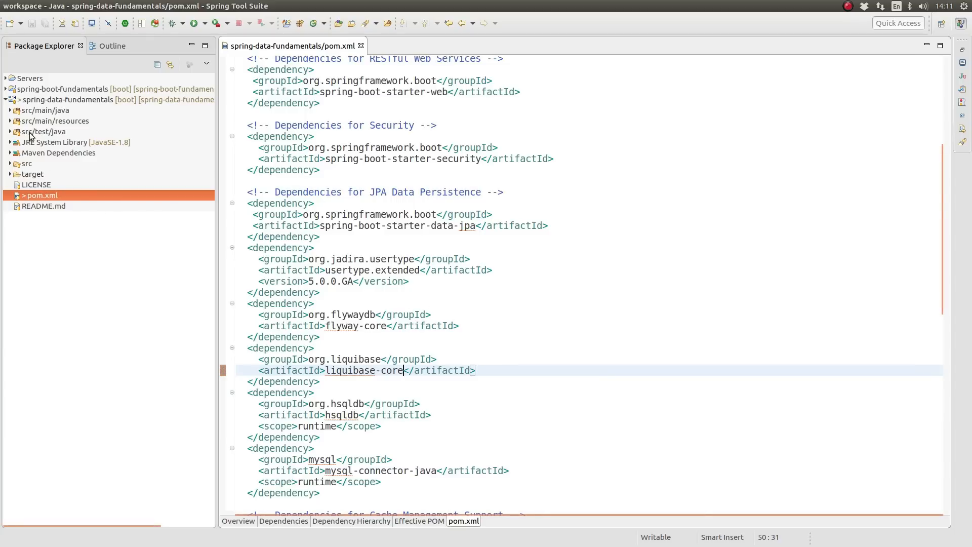
{"action": "left_click", "coordinate": [10, 120]}
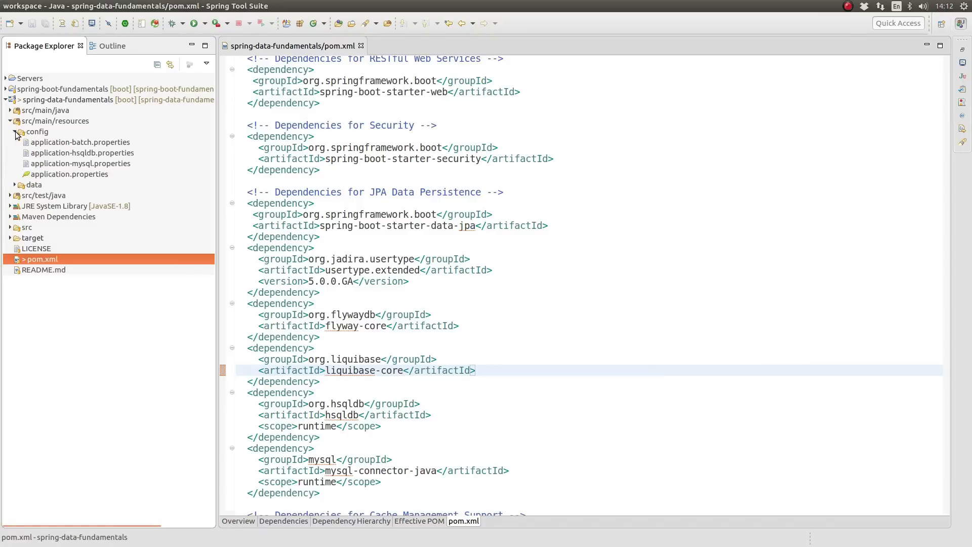
{"action": "double_click", "coordinate": [67, 174]}
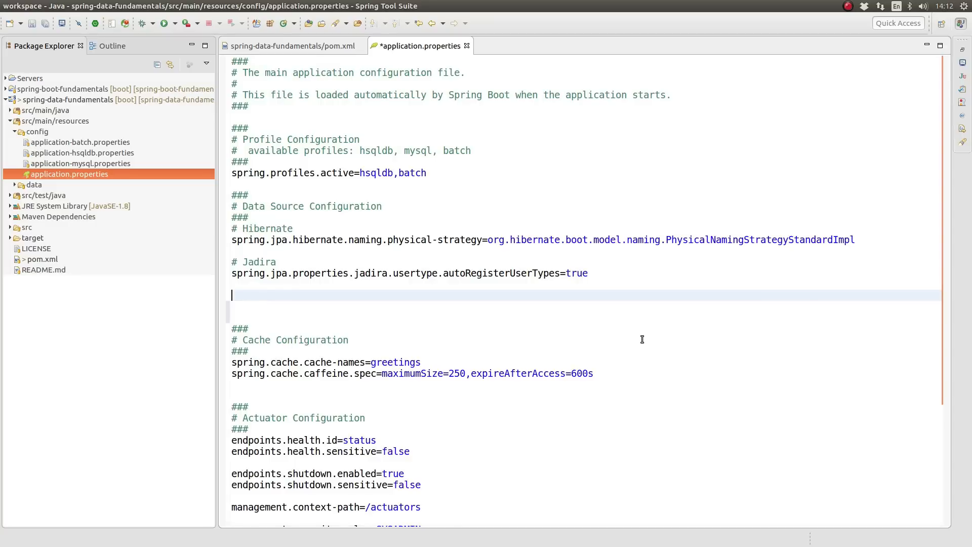
{"action": "type", "text": "# Flyway"}
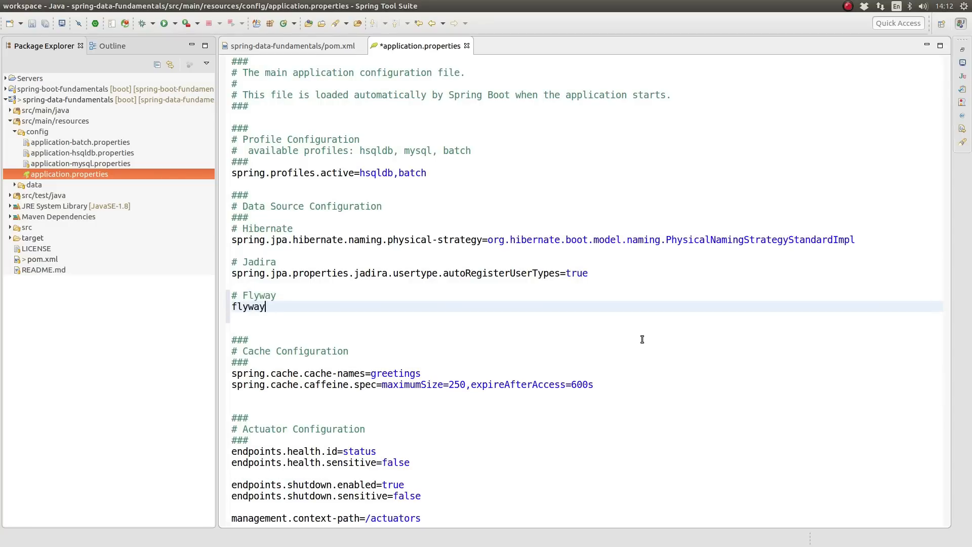
{"action": "type", "text": ".enabled=fal"}
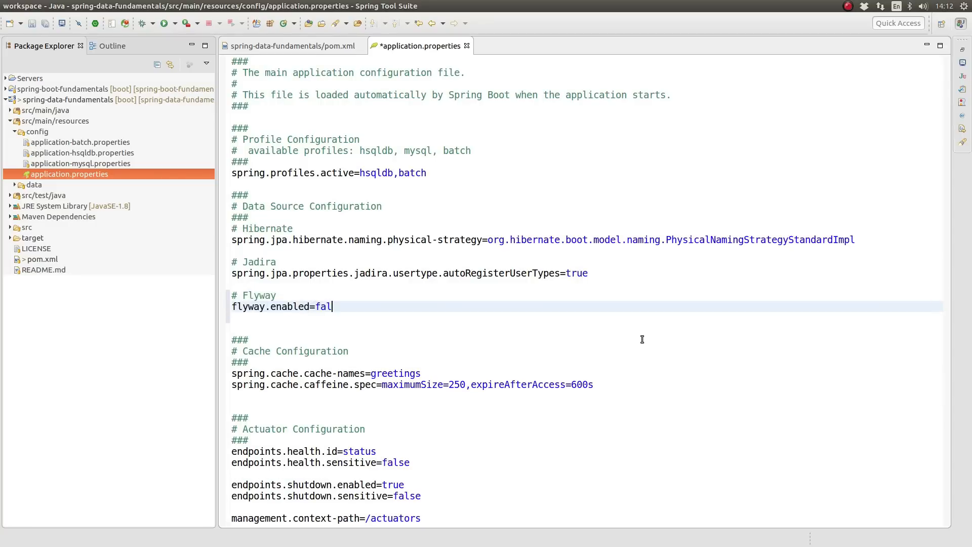
{"action": "type", "text": "se"}
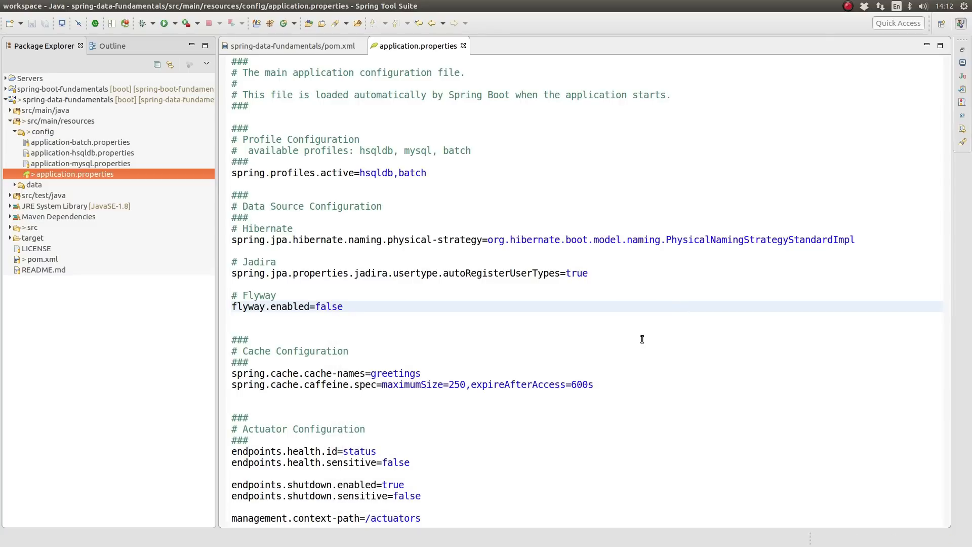
{"action": "key", "text": "Return"}
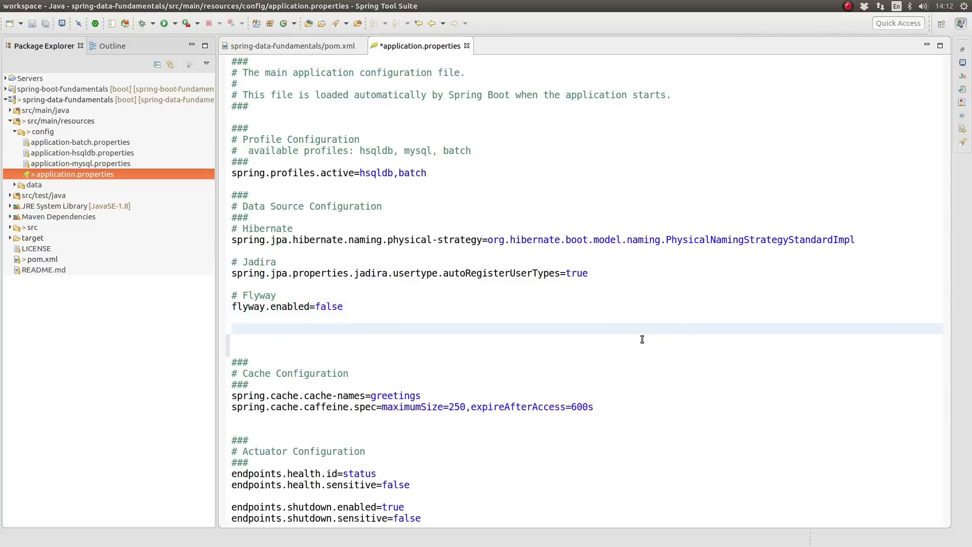
Add '# Liquibase' with liquibase.change-log=classpath:/data/changelog/db.changelog-master.xml.
{"action": "type", "text": "# Liqui"}
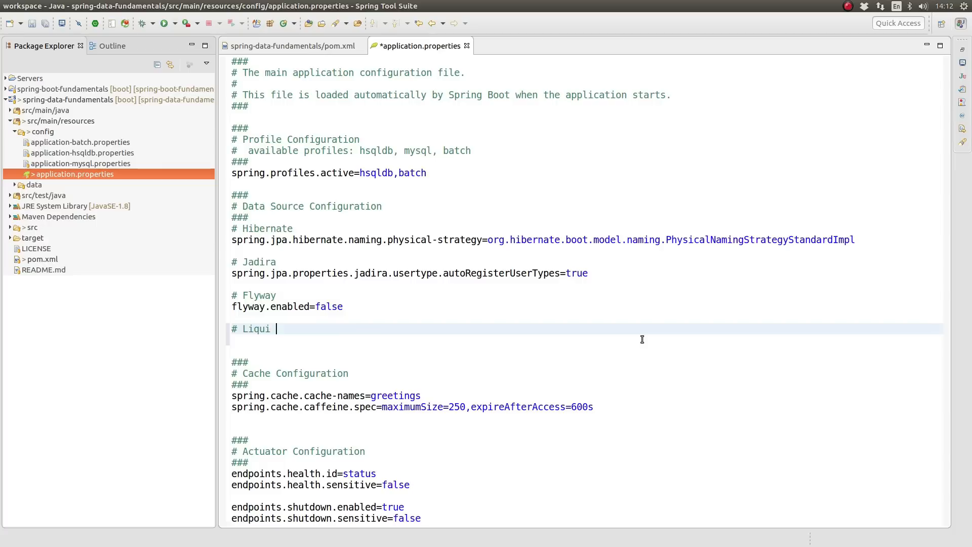
{"action": "type", "text": "base"}
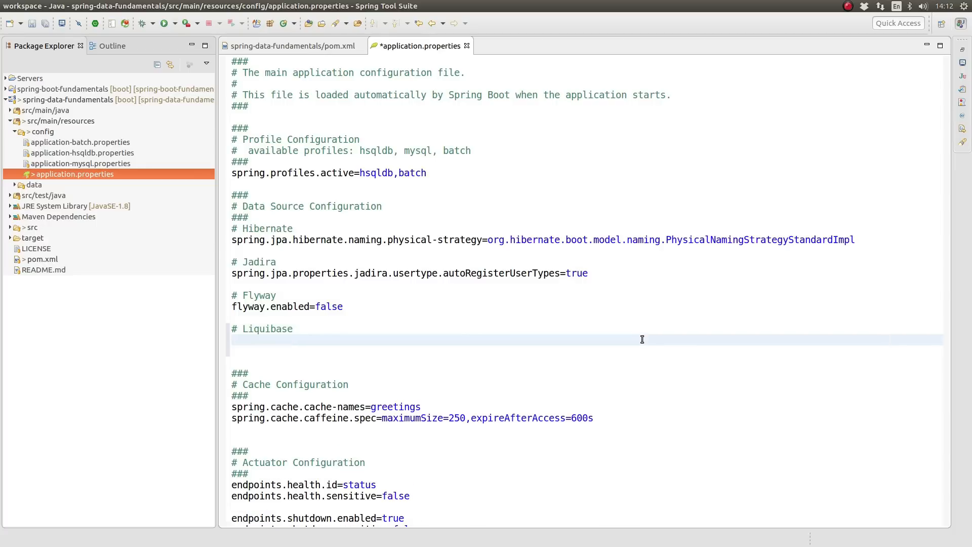
{"action": "type", "text": "liquibase."}
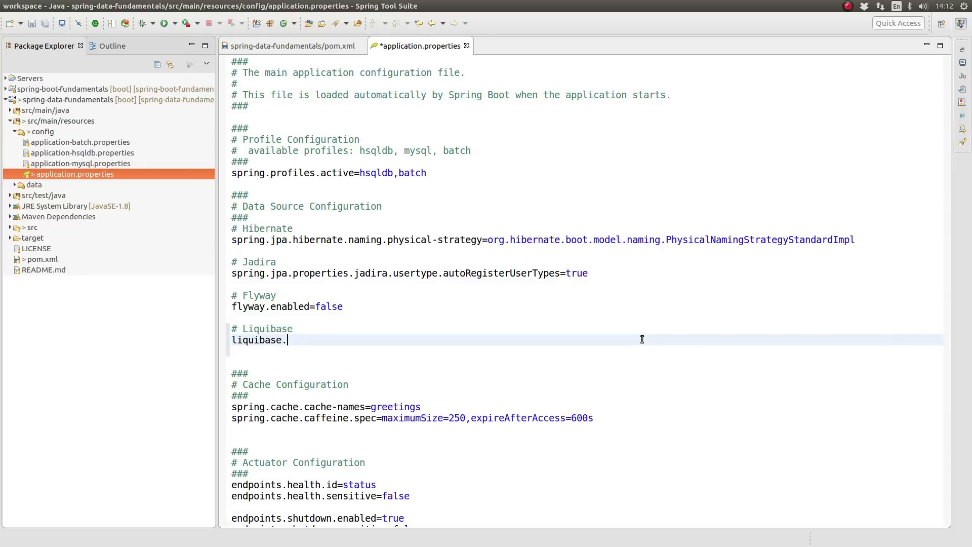
{"action": "type", "text": "change-l"}
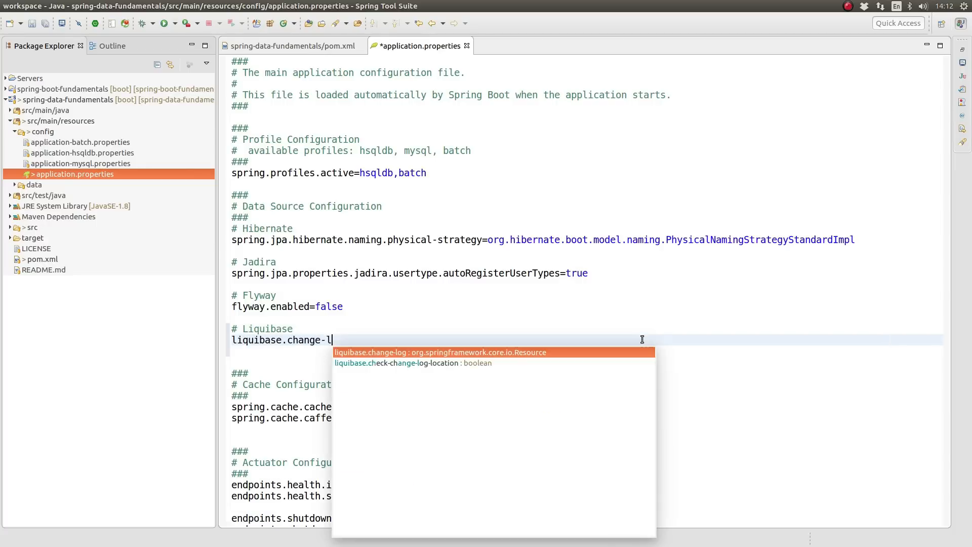
{"action": "left_click", "coordinate": [440, 353]}
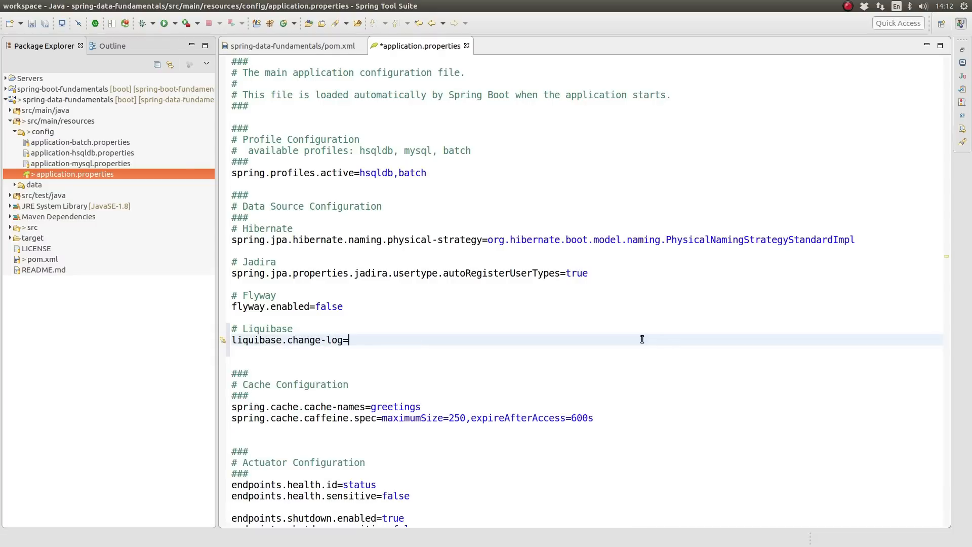
{"action": "type", "text": "classpa"}
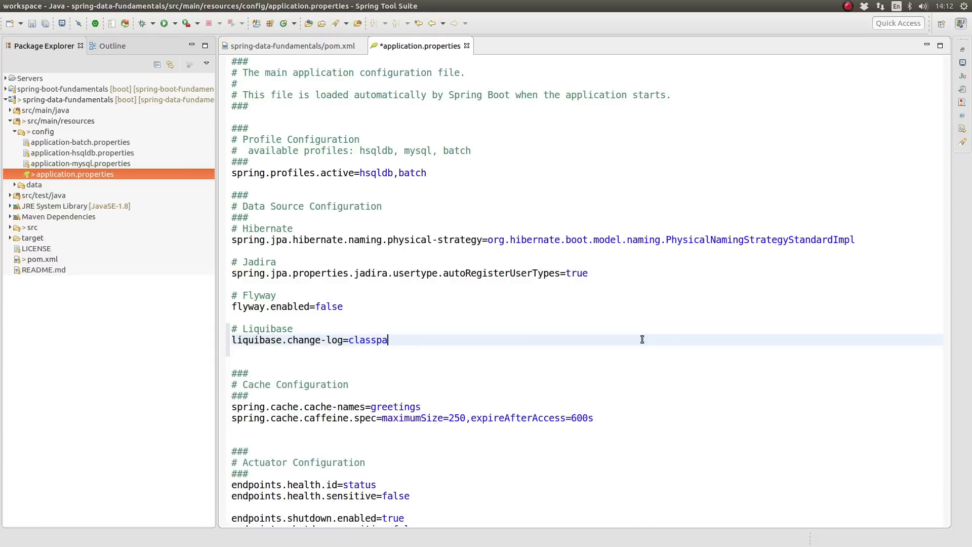
{"action": "type", "text": "th://"}
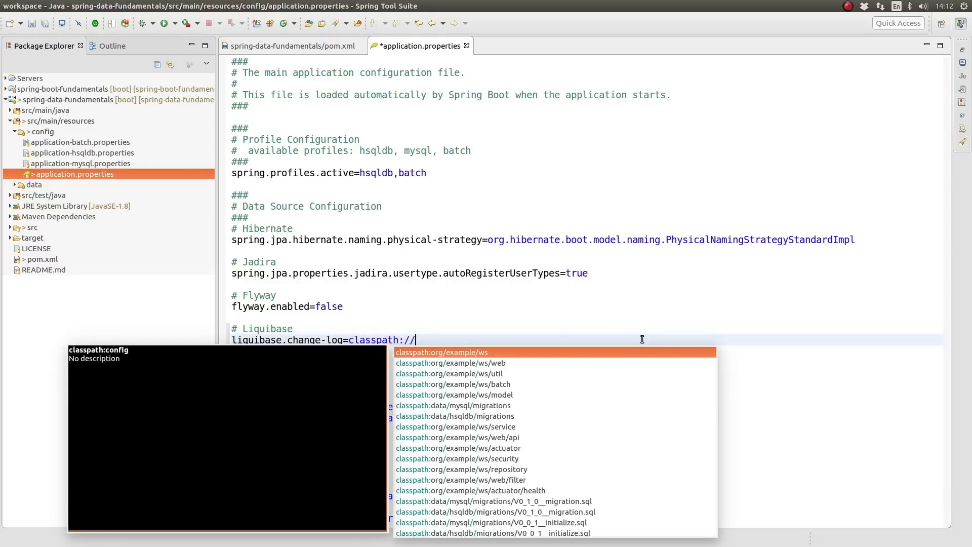
{"action": "type", "text": "data"}
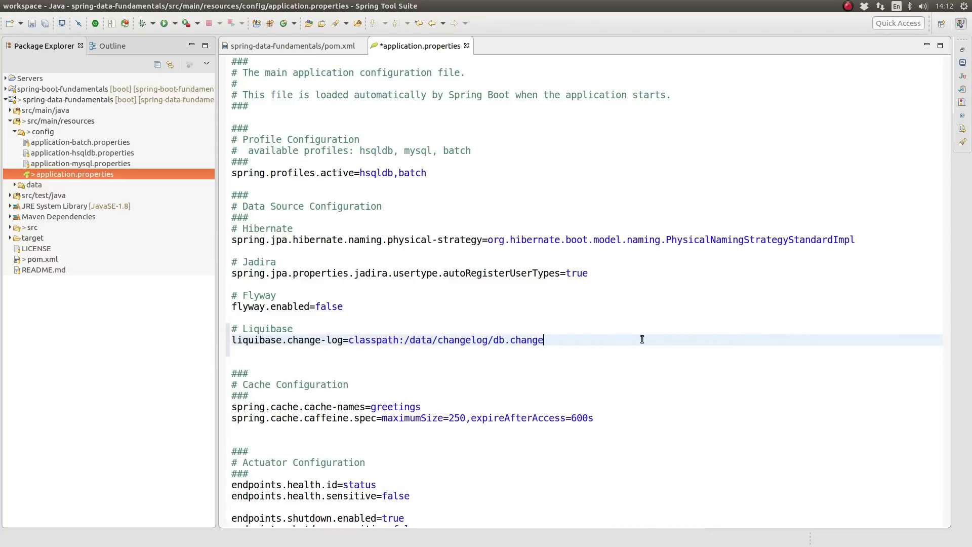
{"action": "type", "text": "log-master.xml"}
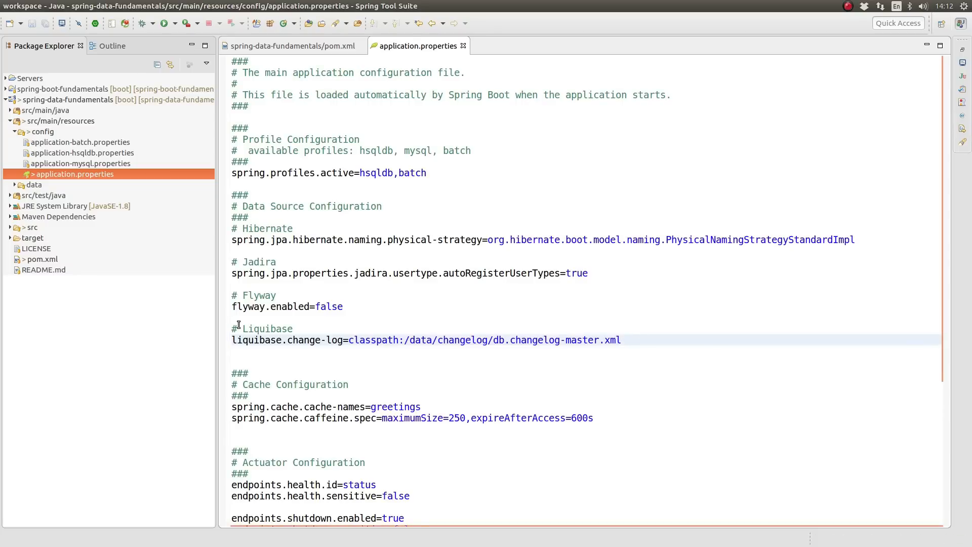
Start a liquibase.enabled property line under the Liquibase comment.
{"action": "left_click", "coordinate": [622, 341]}
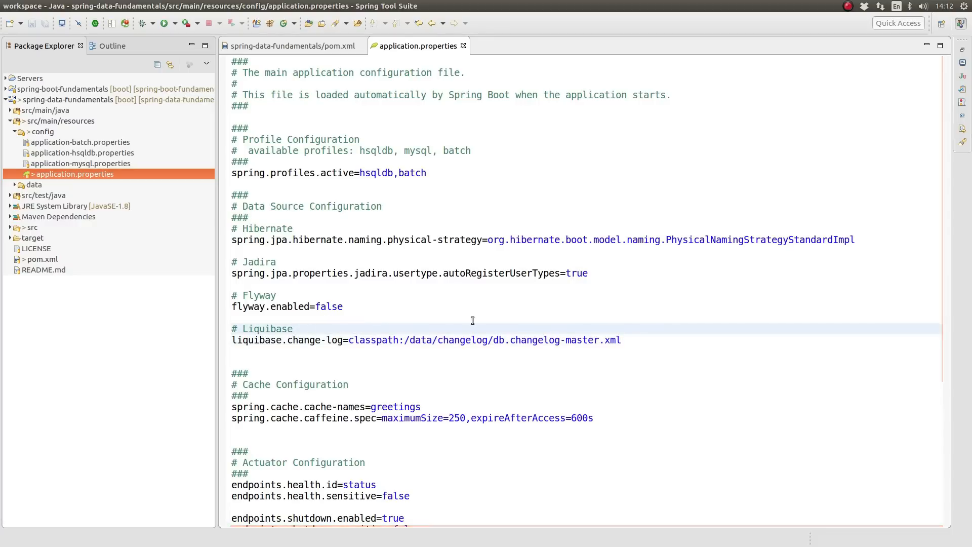
{"action": "type", "text": "liquibase.enabled=true"}
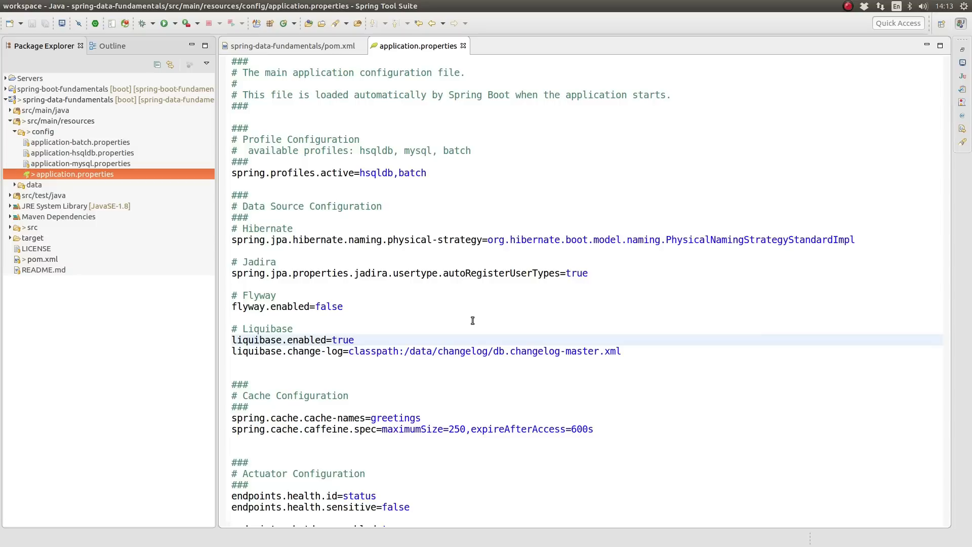
{"action": "left_click", "coordinate": [356, 340]}
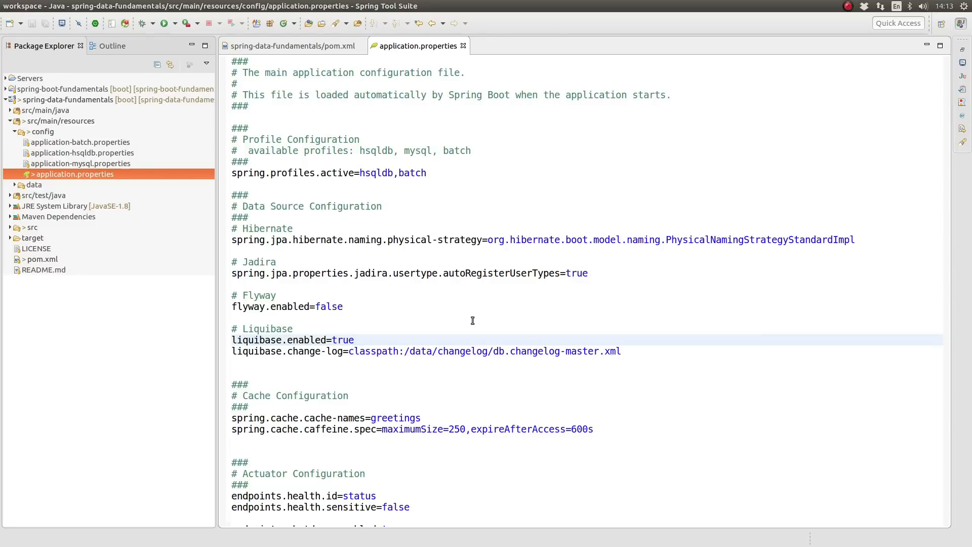
{"action": "left_click", "coordinate": [356, 340]}
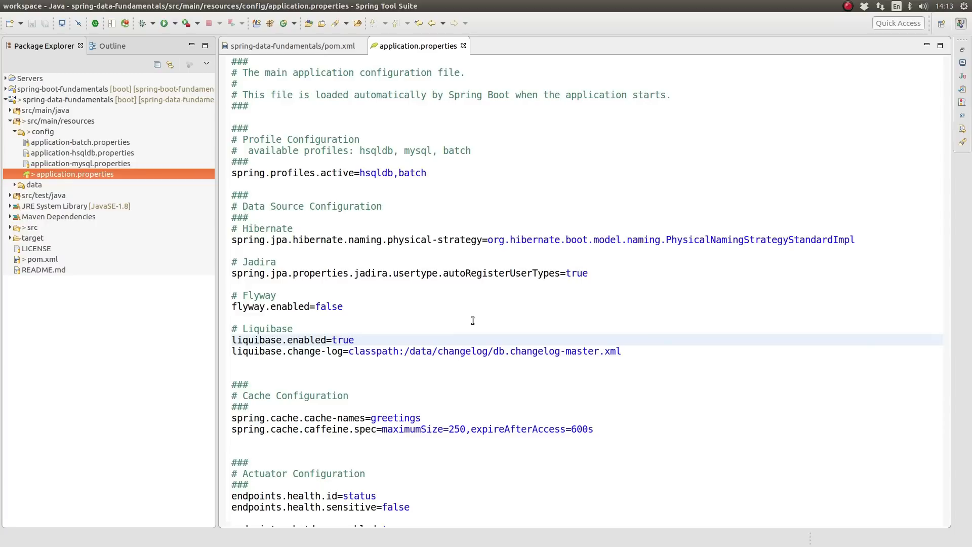
{"action": "left_click", "coordinate": [354, 340]}
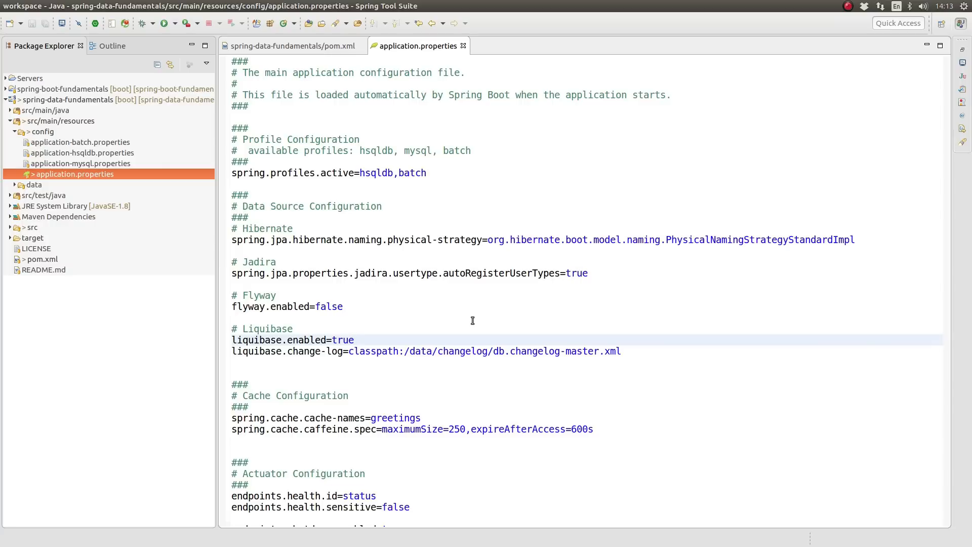
{"action": "left_click", "coordinate": [355, 339]}
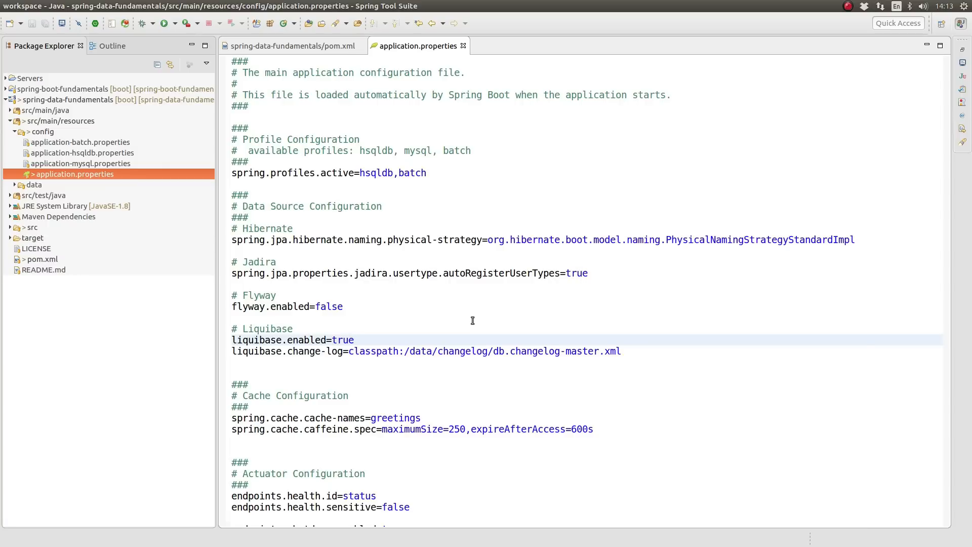
{"action": "left_click", "coordinate": [355, 339]}
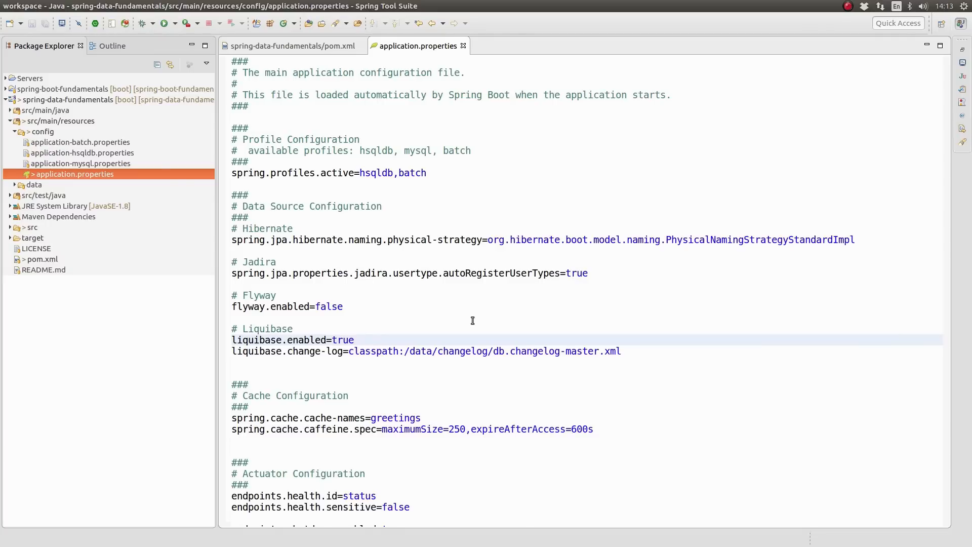
{"action": "left_click", "coordinate": [355, 340]}
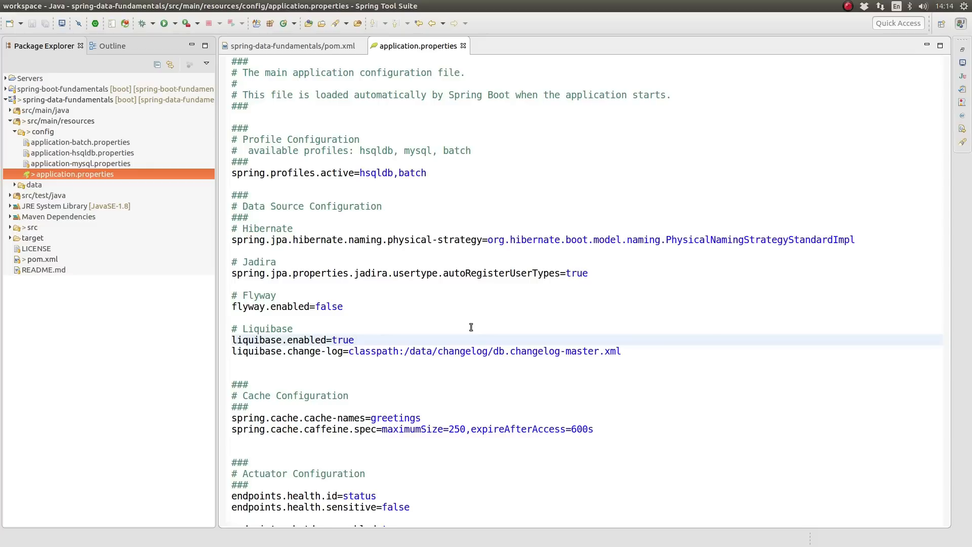
{"action": "left_click", "coordinate": [355, 340]}
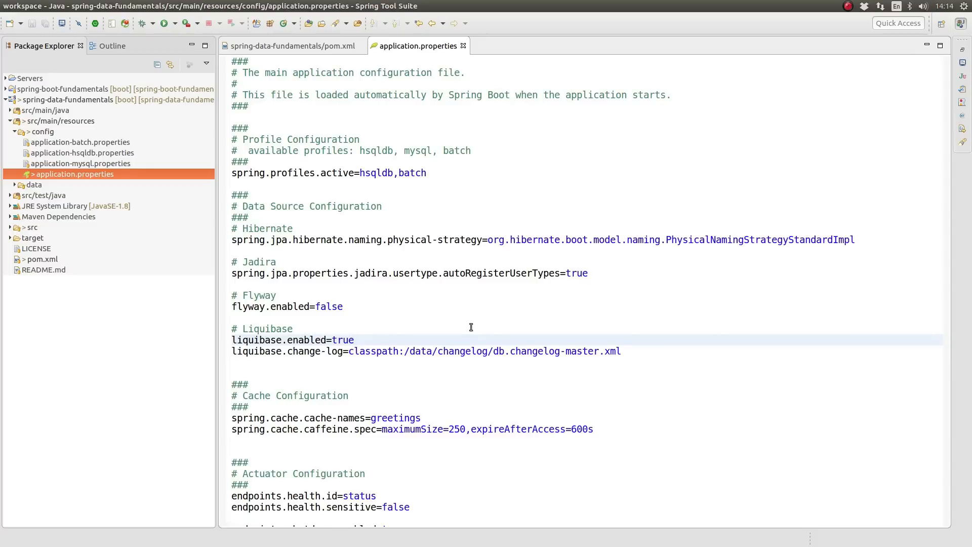
{"action": "left_click", "coordinate": [356, 341]}
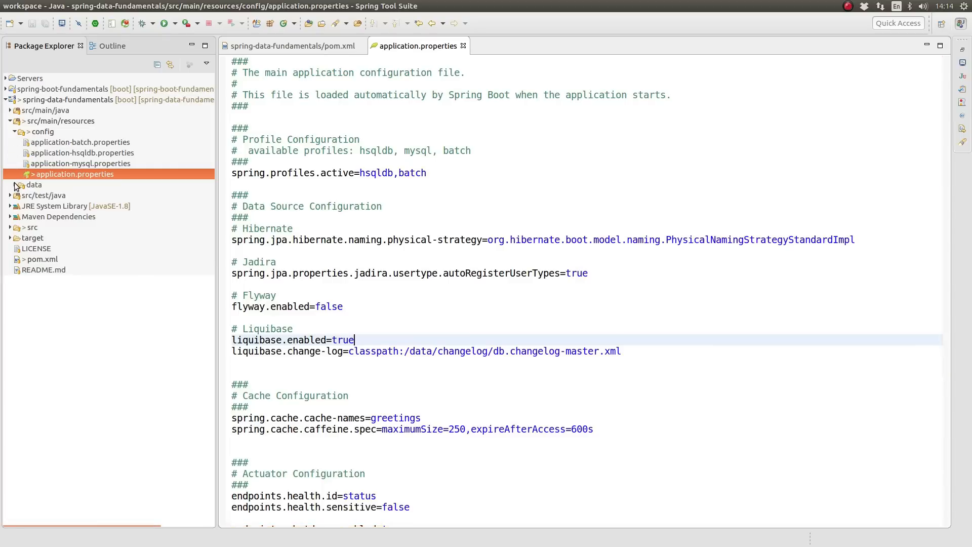
Create a changelog folder under src/main/resources/data.
{"action": "left_click", "coordinate": [35, 184]}
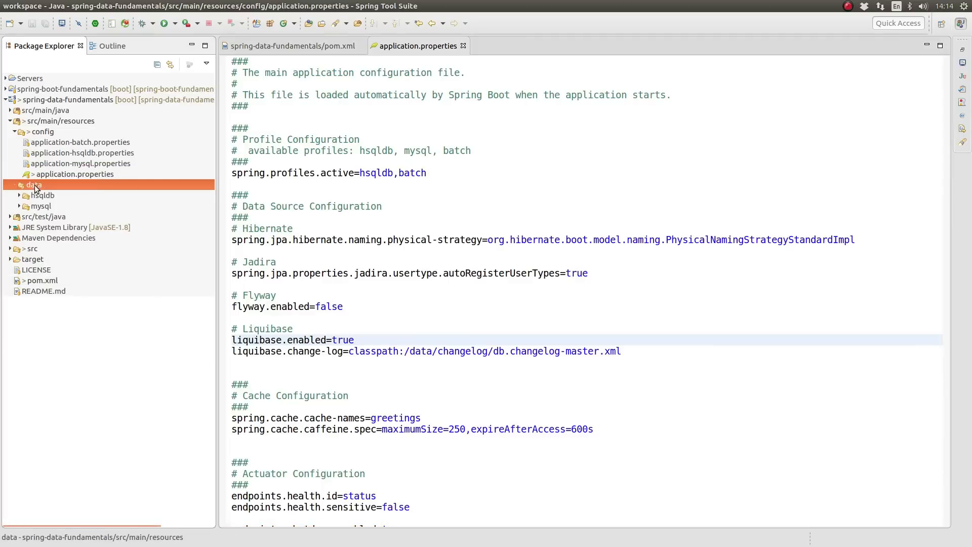
{"action": "mouse_move", "coordinate": [102, 209]}
{"action": "type", "text": "folder"}
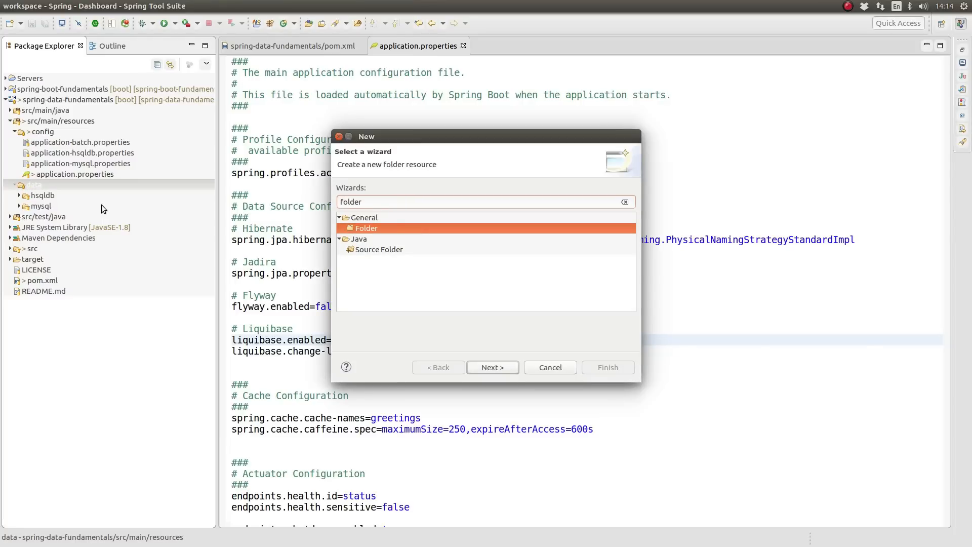
{"action": "left_click", "coordinate": [492, 366]}
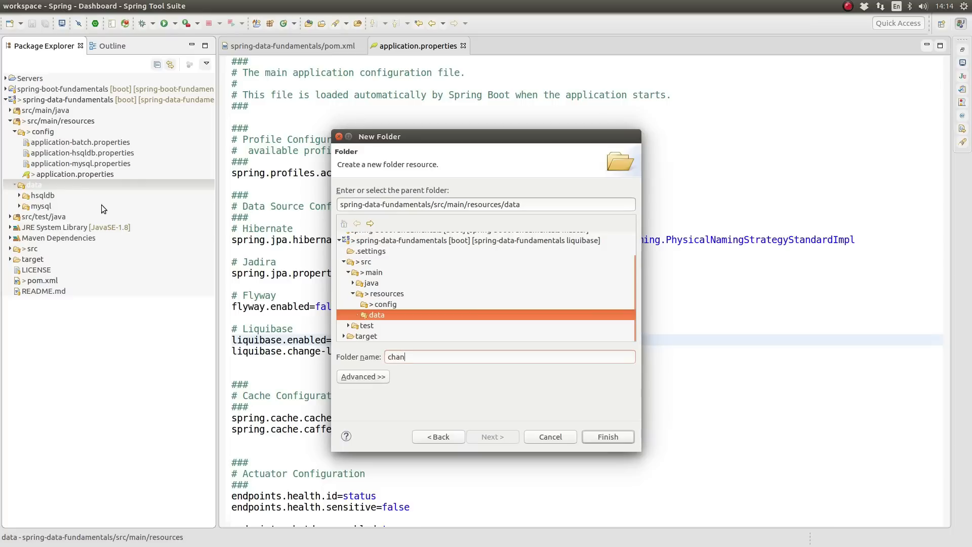
{"action": "type", "text": "gelog"}
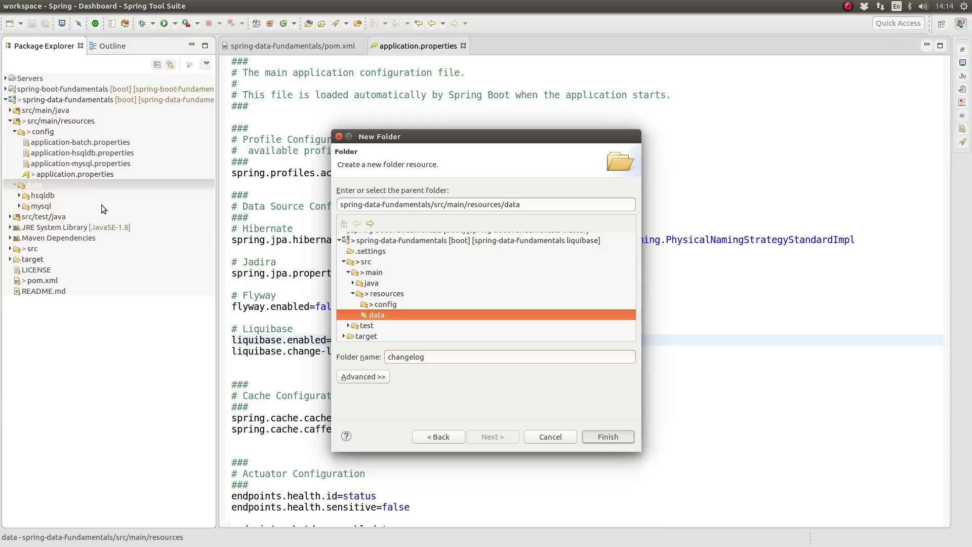
{"action": "left_click", "coordinate": [607, 437]}
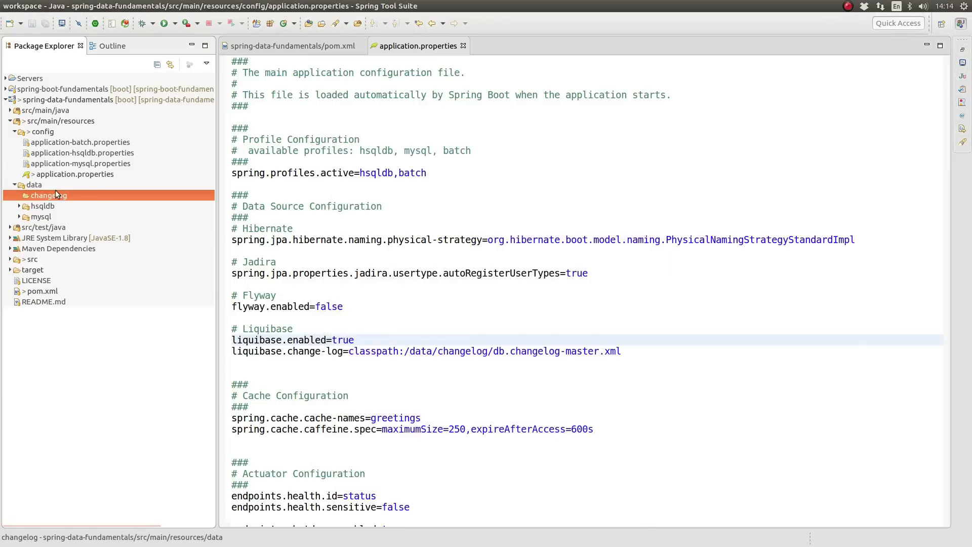
{"action": "mouse_move", "coordinate": [131, 234]}
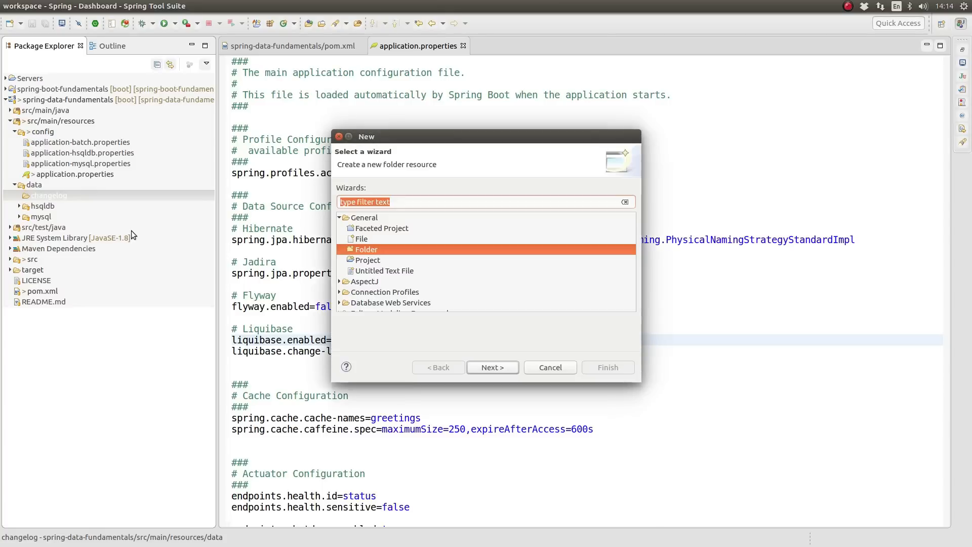
Create an empty db.changelog-master.xml file in the changelog folder via the New File wizard.
{"action": "type", "text": "file"}
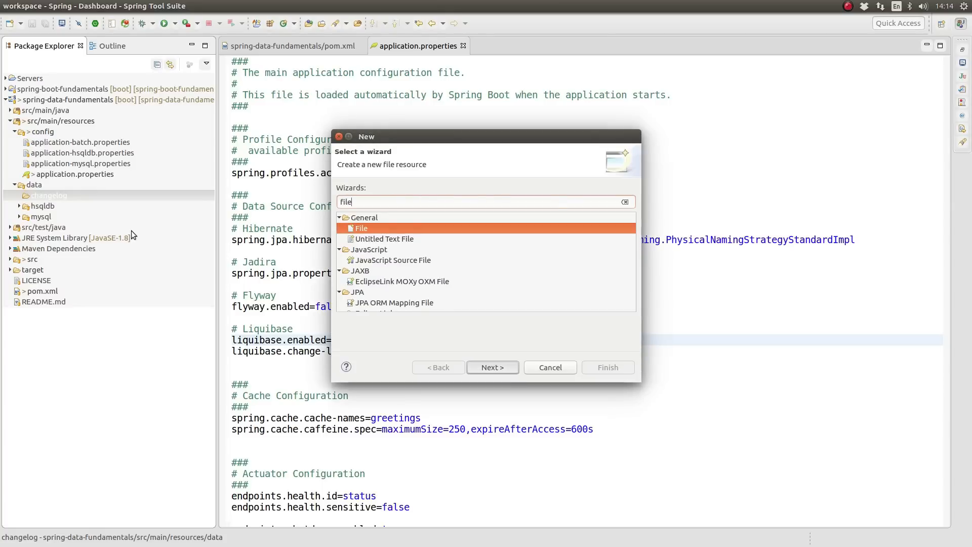
{"action": "left_click", "coordinate": [492, 367]}
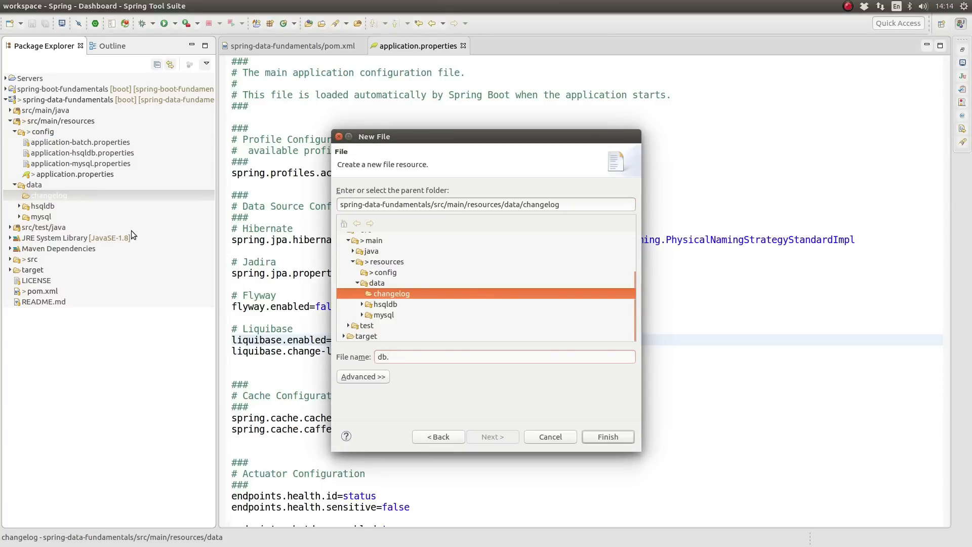
{"action": "type", "text": "chang"}
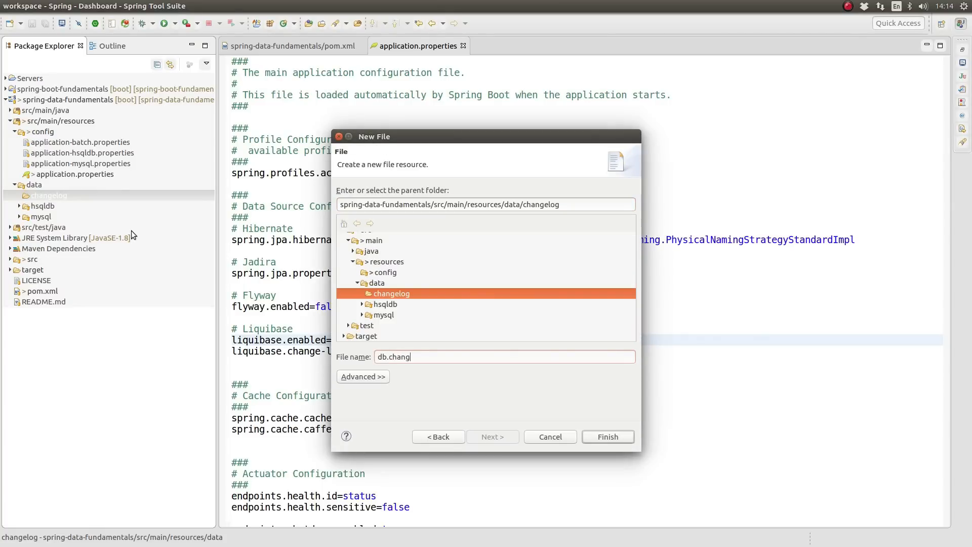
{"action": "type", "text": "elog-master"}
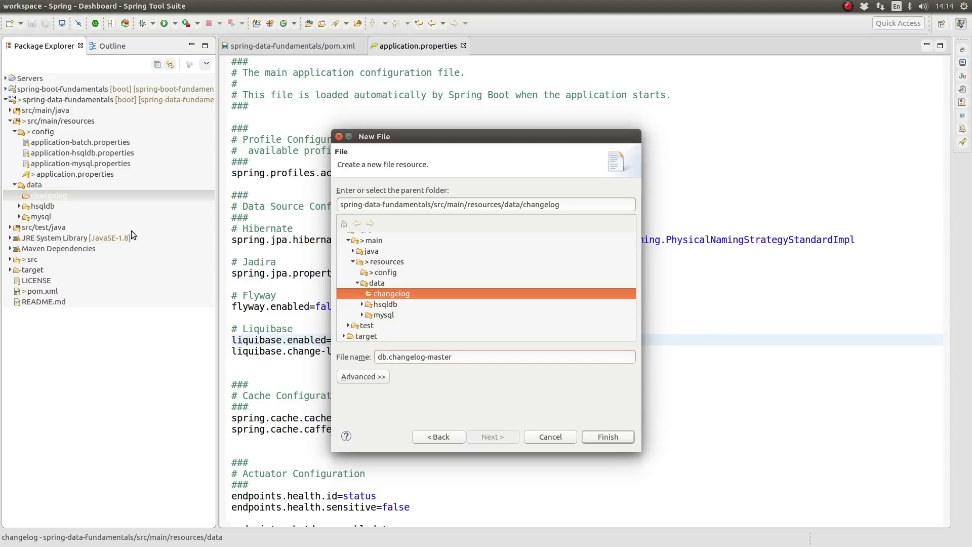
{"action": "type", "text": ".xml"}
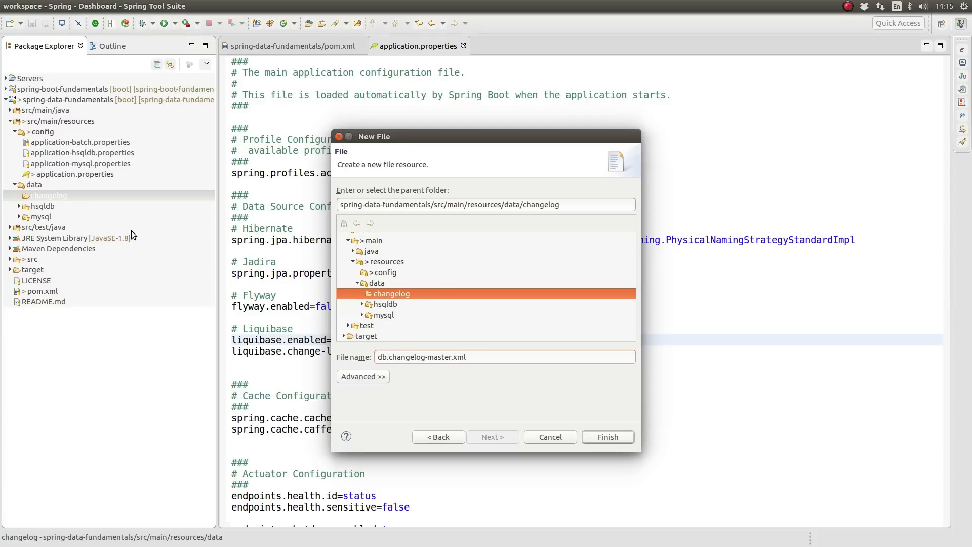
{"action": "left_click", "coordinate": [606, 436]}
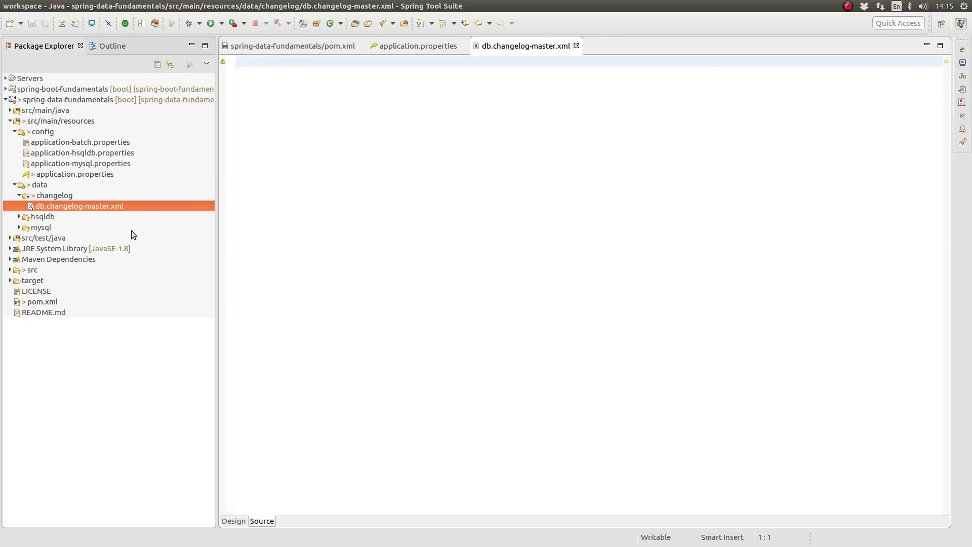
{"action": "mouse_move", "coordinate": [547, 206]}
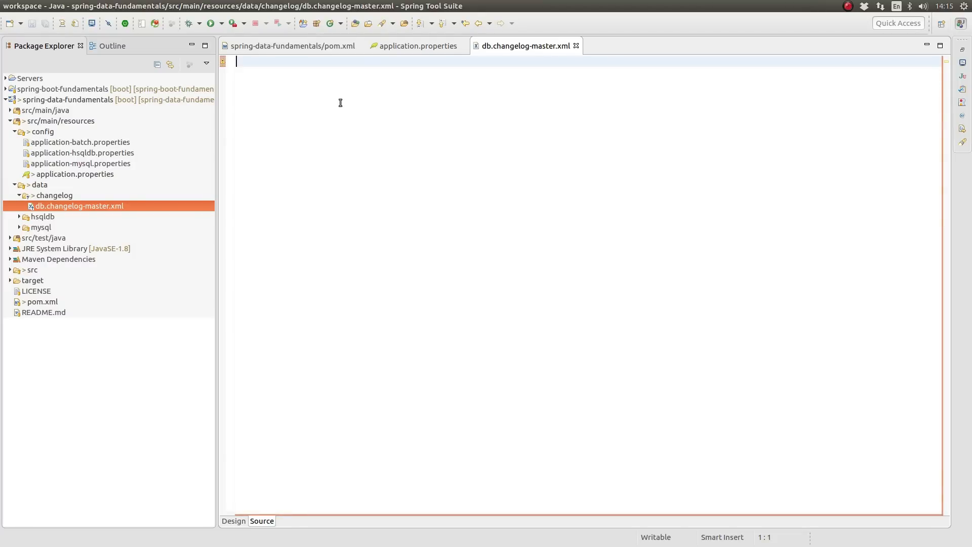
Paste a databaseChangeLog including data/changelog/db.changelog-0.0.1.xml and review the include path.
{"action": "type", "text": "<?xml version=\"1.0\" encoding=\"UTF-8\"?>"}
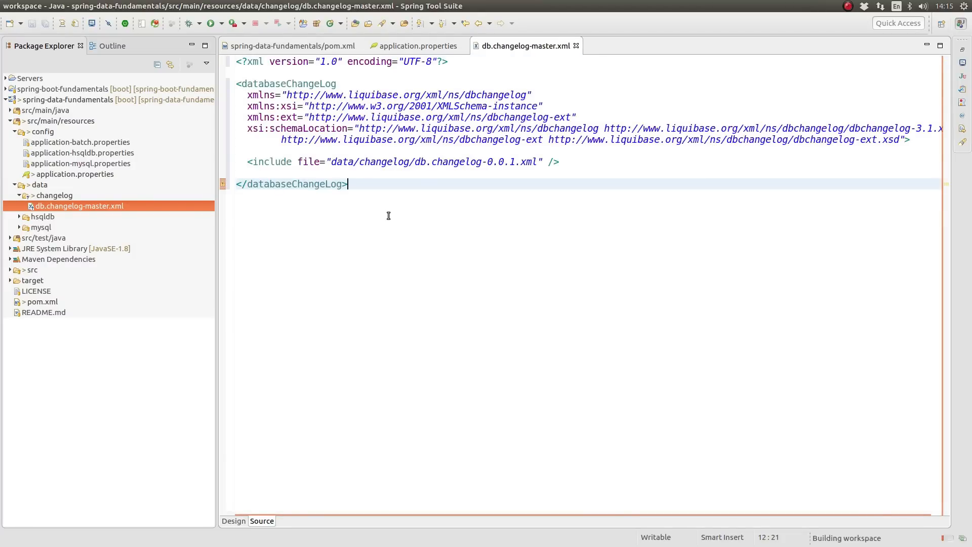
{"action": "double_click", "coordinate": [268, 162]}
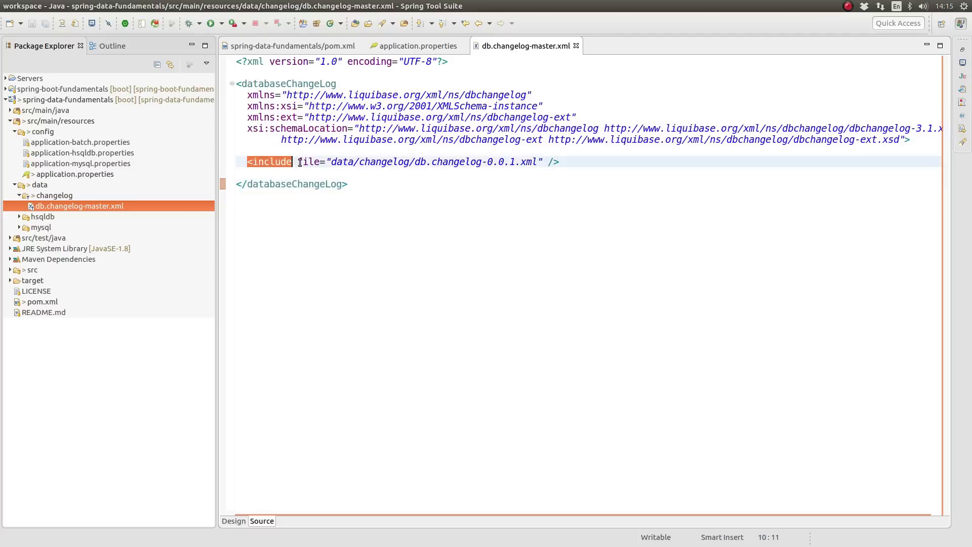
{"action": "left_click", "coordinate": [559, 161]}
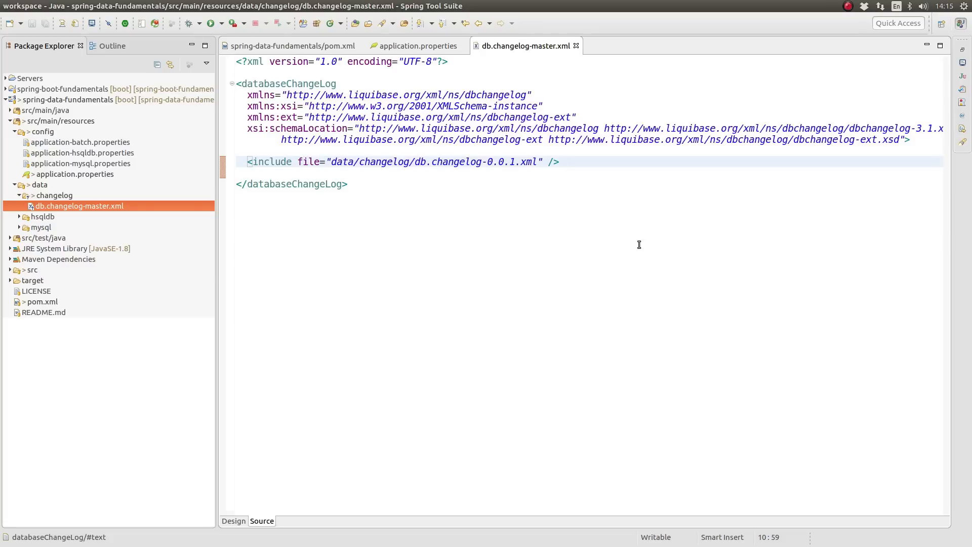
{"action": "left_click", "coordinate": [558, 161]}
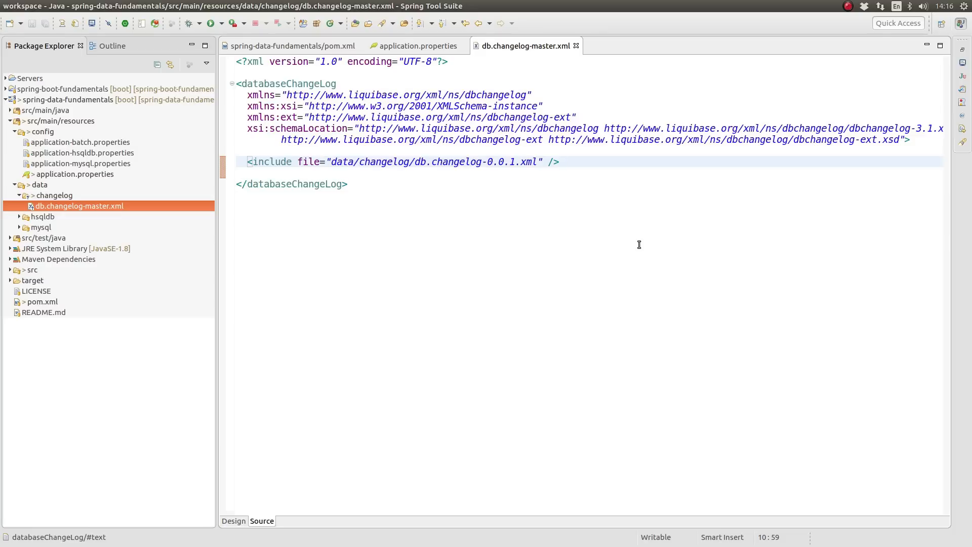
{"action": "left_click", "coordinate": [558, 161]}
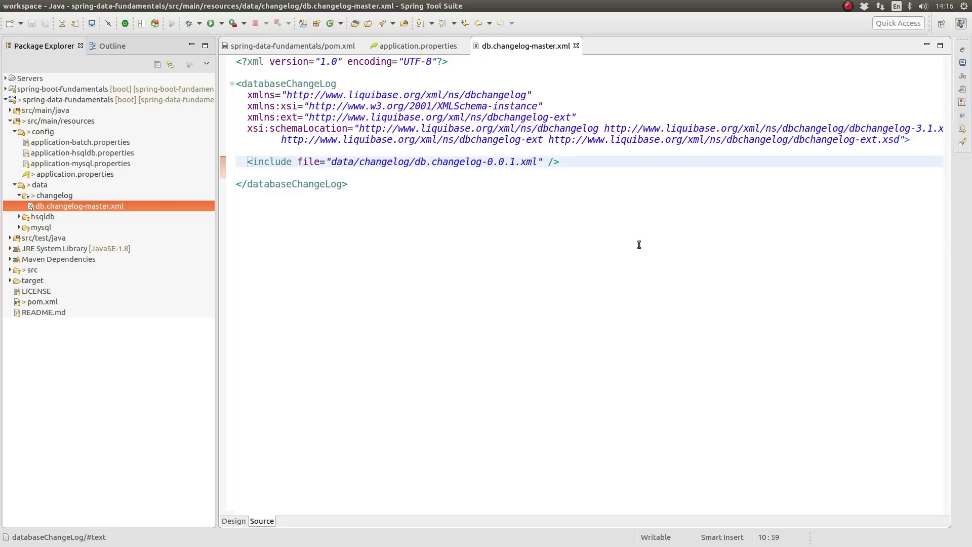
{"action": "left_click", "coordinate": [559, 161]}
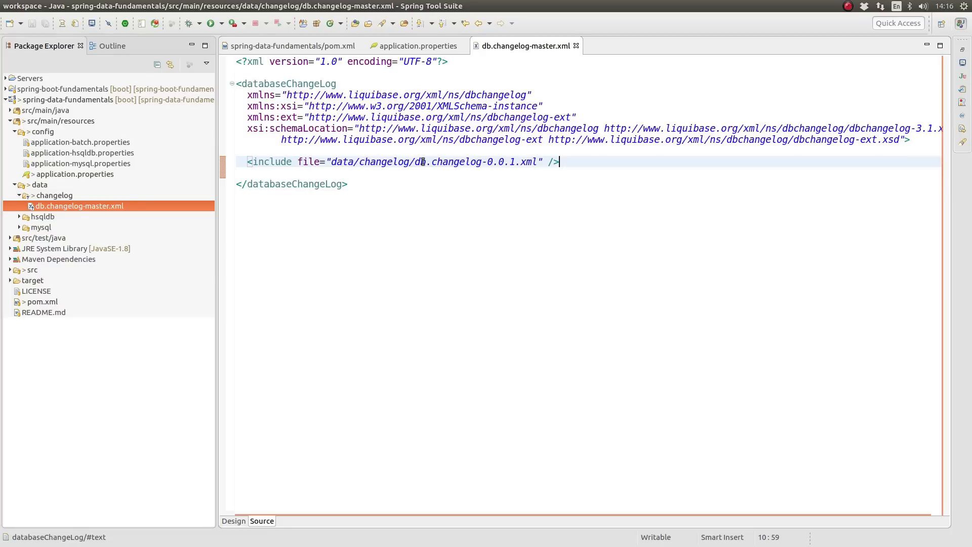
{"action": "mouse_move", "coordinate": [418, 161]}
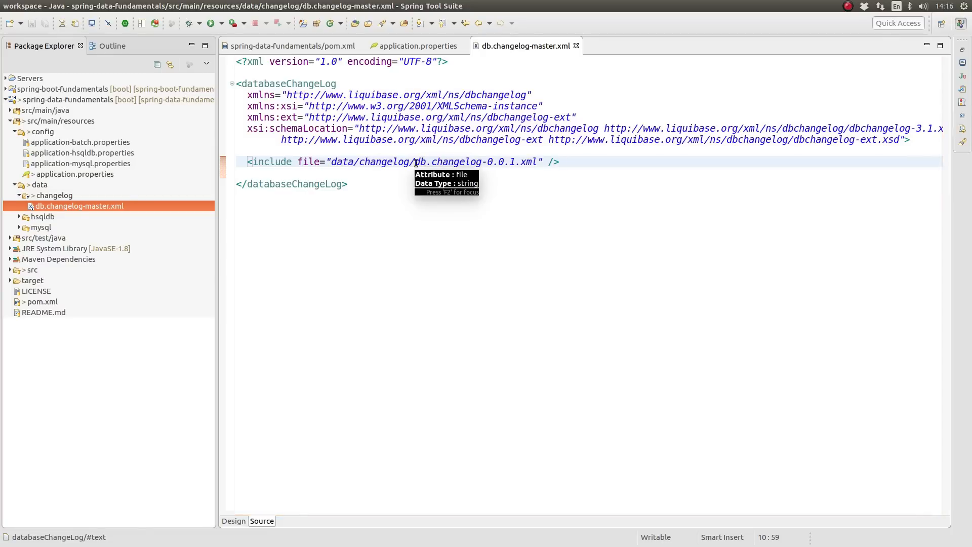
{"action": "left_click", "coordinate": [56, 195]}
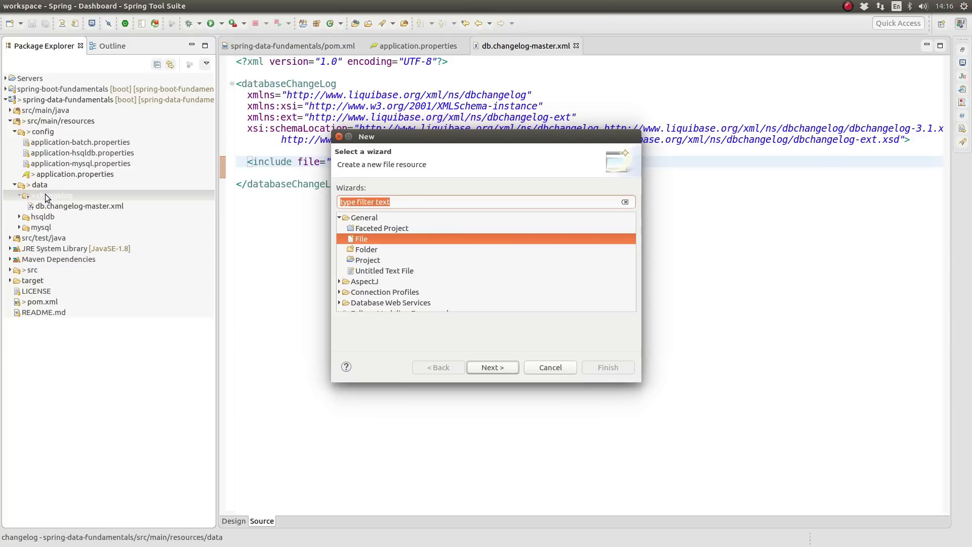
Create an empty db.changelog-0.0.1.xml file under data/changelog via the New File wizard.
{"action": "left_click", "coordinate": [492, 366]}
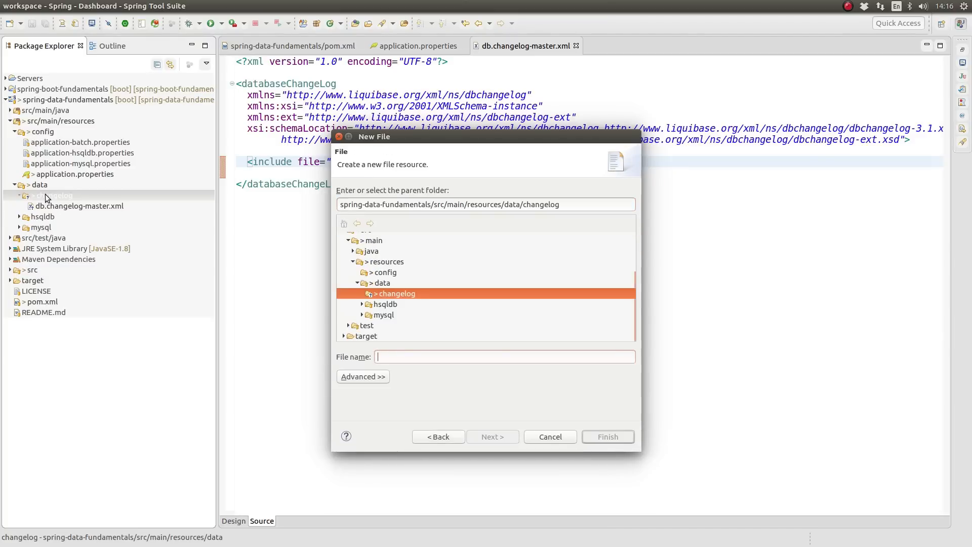
{"action": "type", "text": "db"}
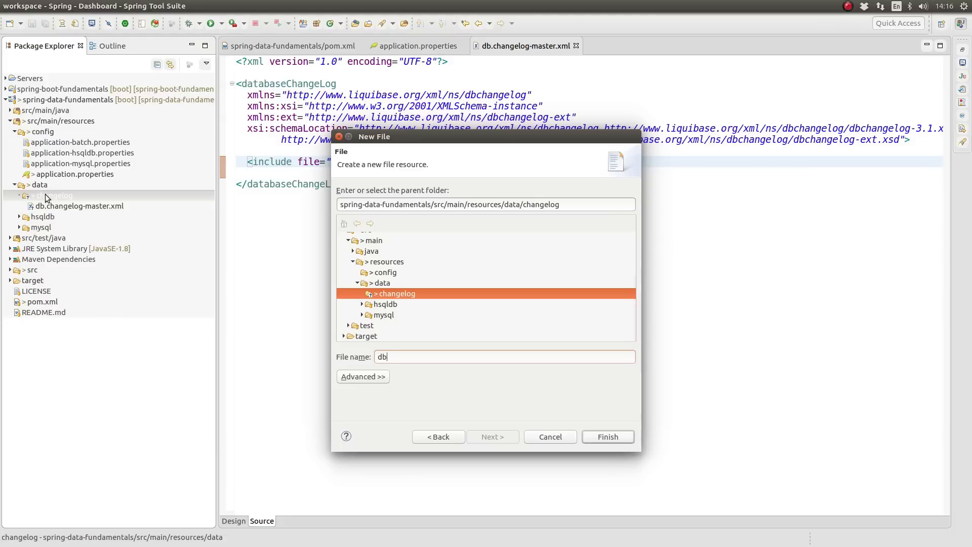
{"action": "type", "text": ".changelog-0.0.1.xml"}
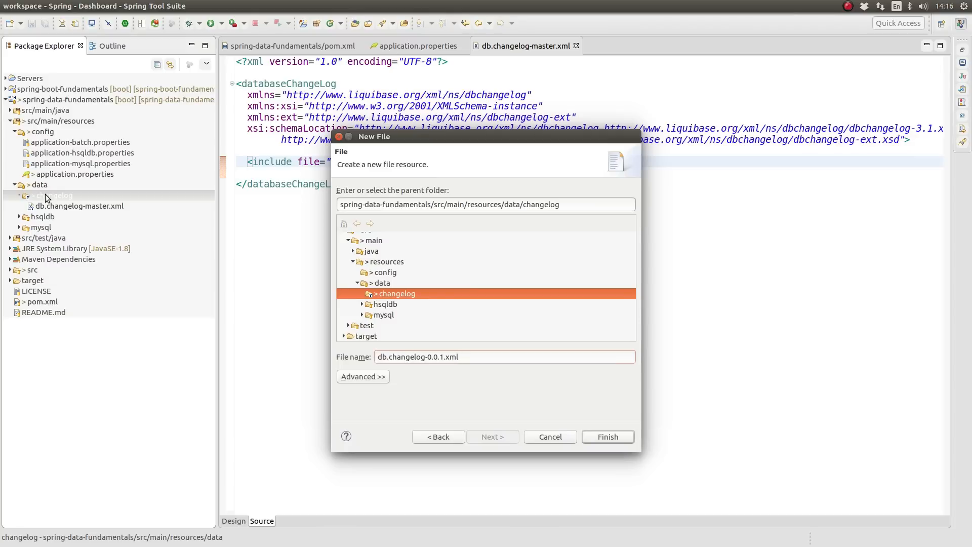
{"action": "left_click", "coordinate": [606, 437]}
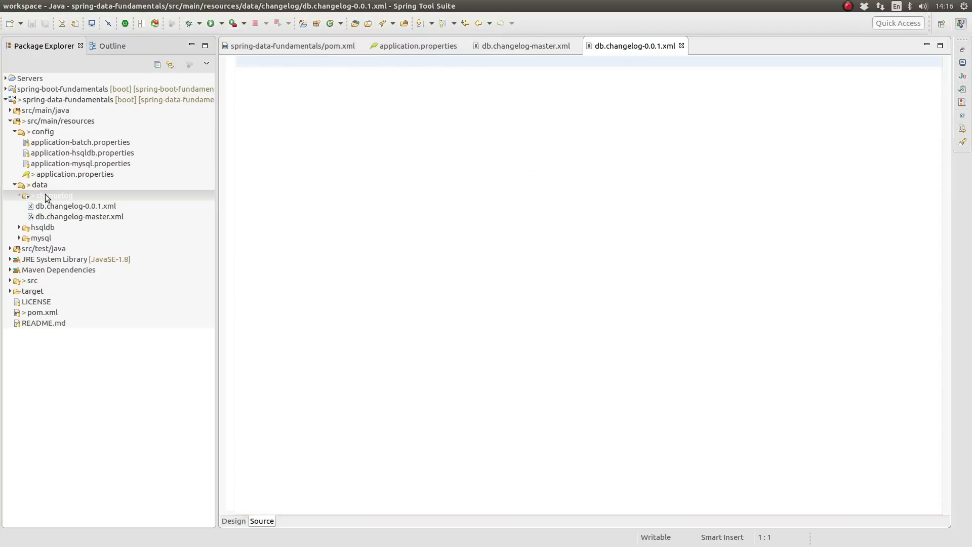
{"action": "left_click", "coordinate": [76, 206]}
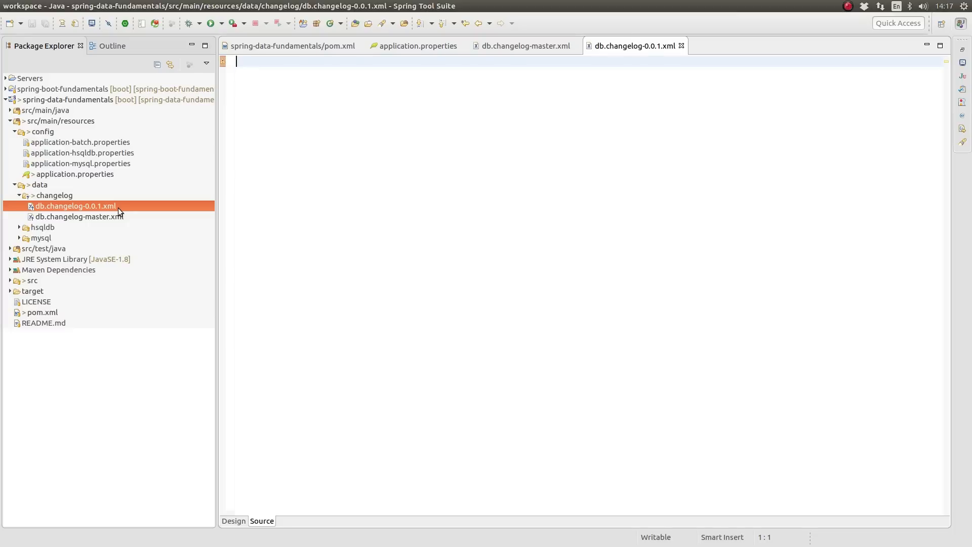
{"action": "mouse_move", "coordinate": [327, 233]}
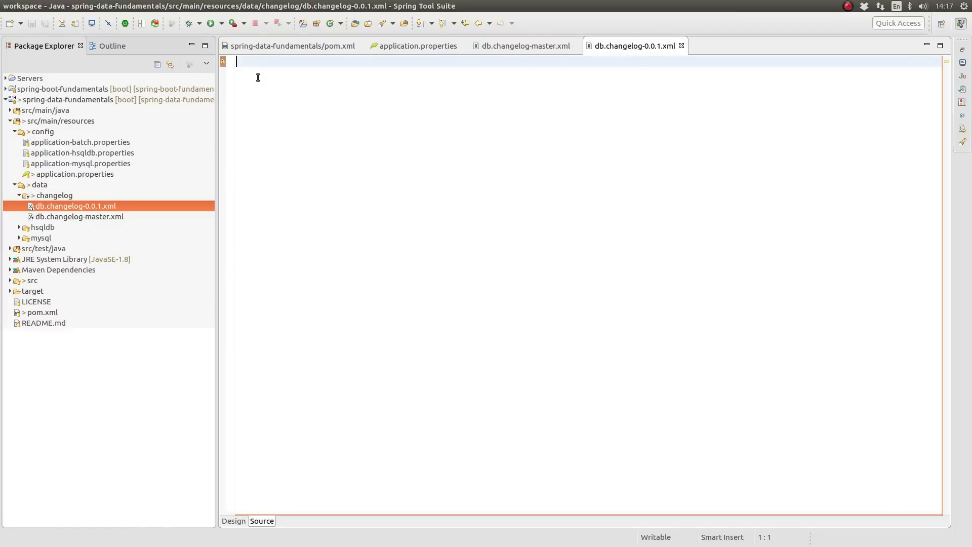
Paste the eight-changeSet XML into db.changelog-0.0.1.xml and save the file.
{"action": "key", "text": "ctrl+v"}
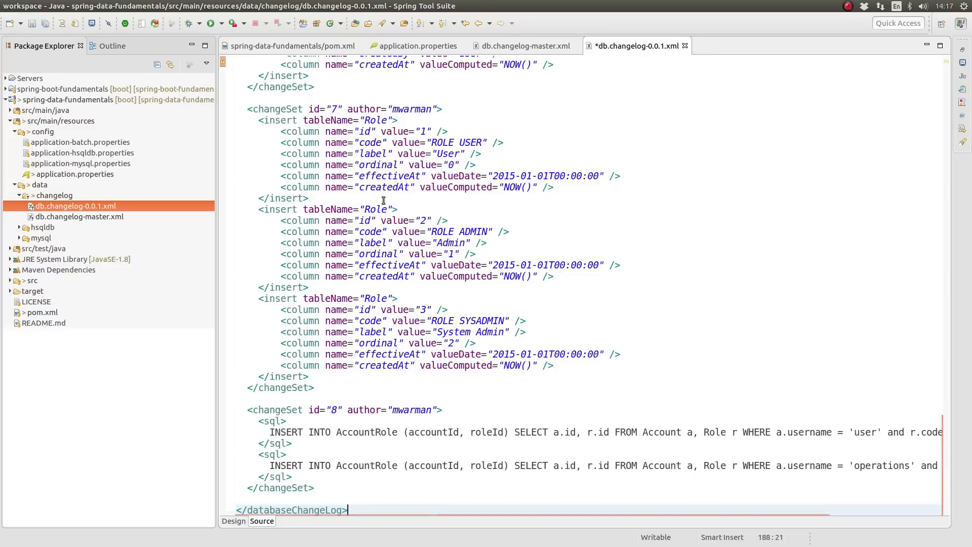
{"action": "key", "text": "ctrl+s"}
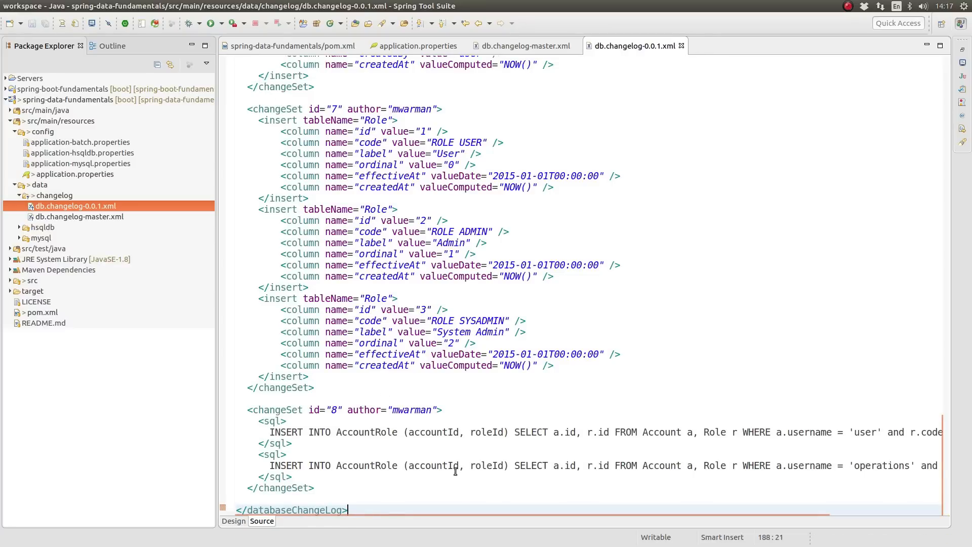
{"action": "key", "text": "Return"}
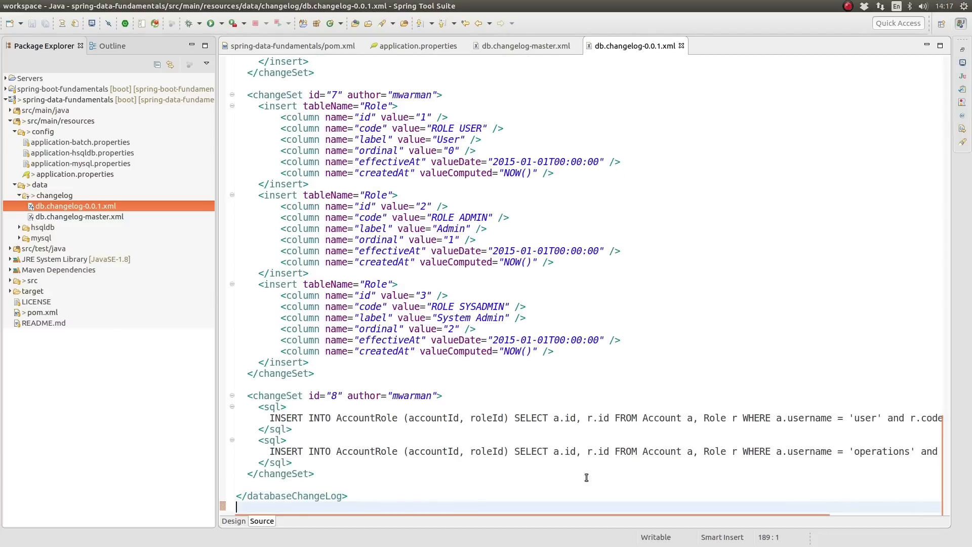
Review changeSet 1 creating the Greeting table and changeSet 2 inserting the greetings.
{"action": "scroll", "scroll_direction": "up", "scroll_amount": 3}
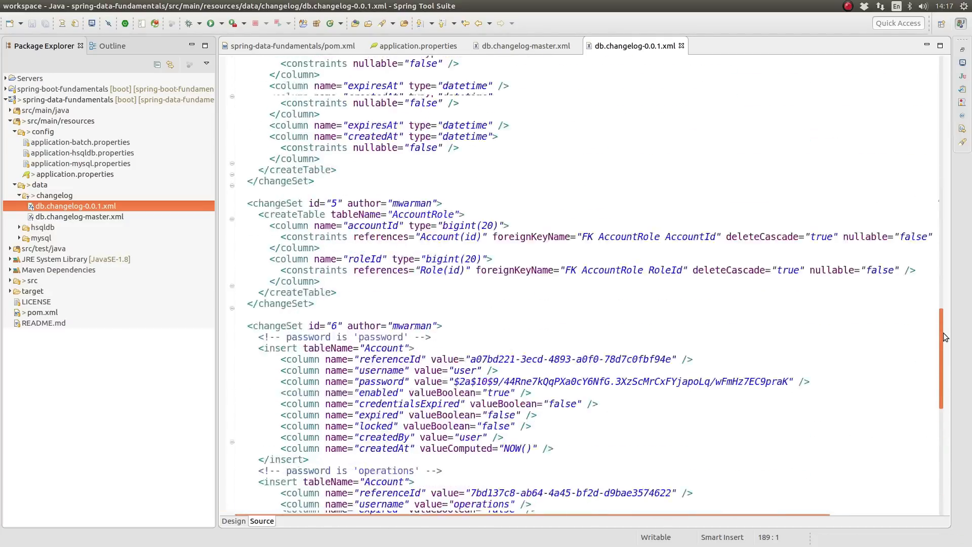
{"action": "scroll", "scroll_direction": "up", "scroll_amount": 3}
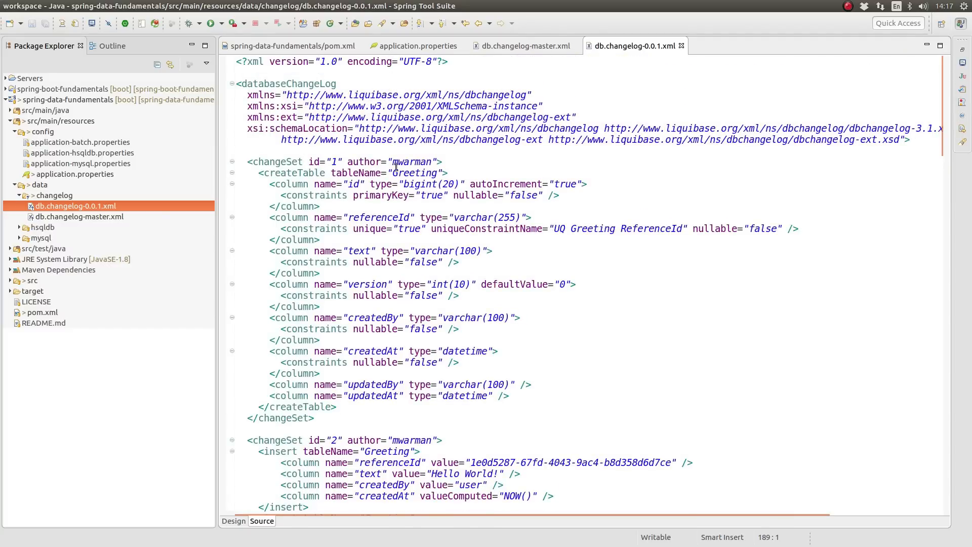
{"action": "left_click", "coordinate": [441, 162]}
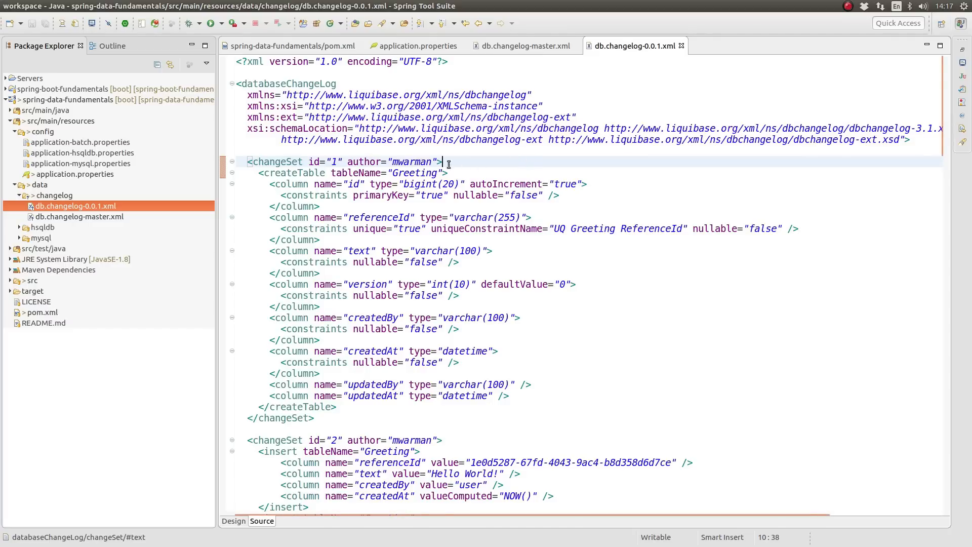
{"action": "mouse_move", "coordinate": [940, 140]}
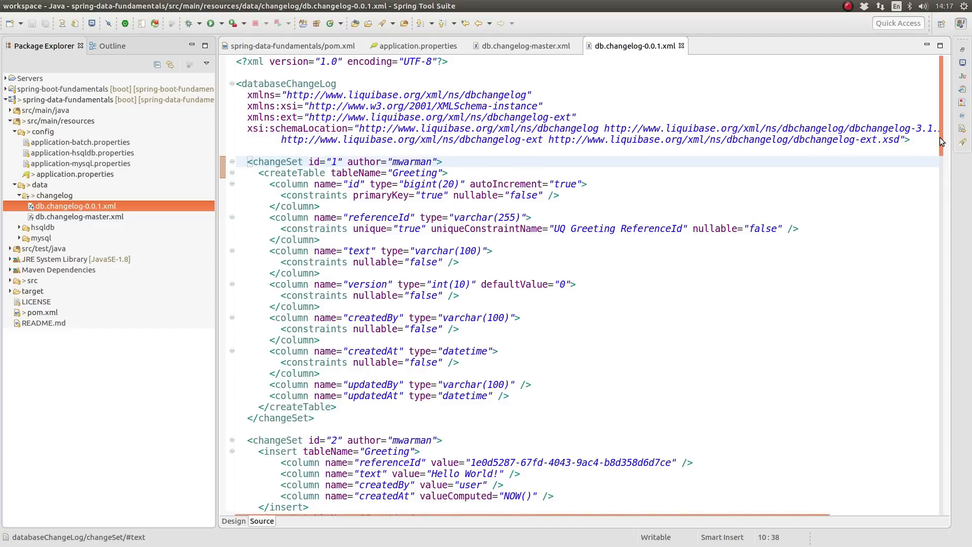
{"action": "scroll", "scroll_direction": "down", "scroll_amount": 3}
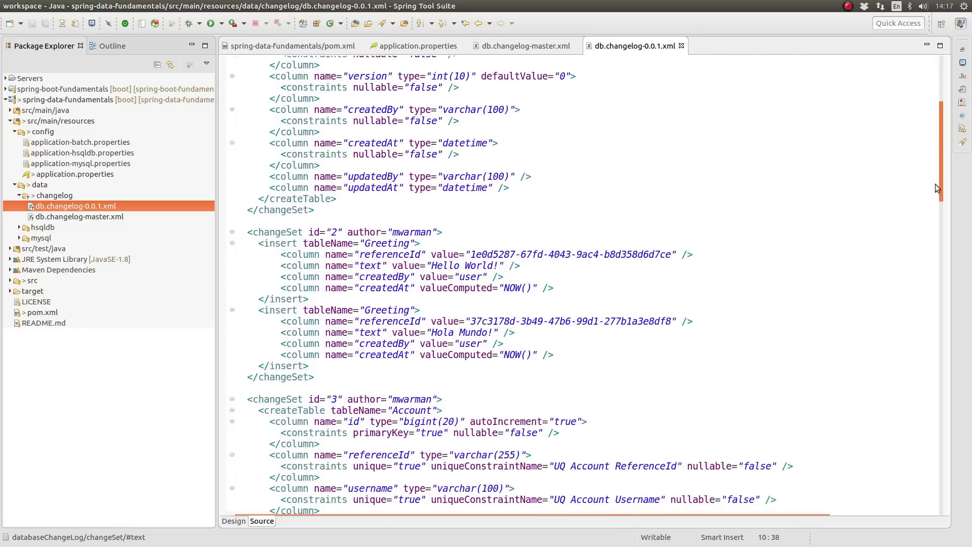
{"action": "mouse_move", "coordinate": [450, 230]}
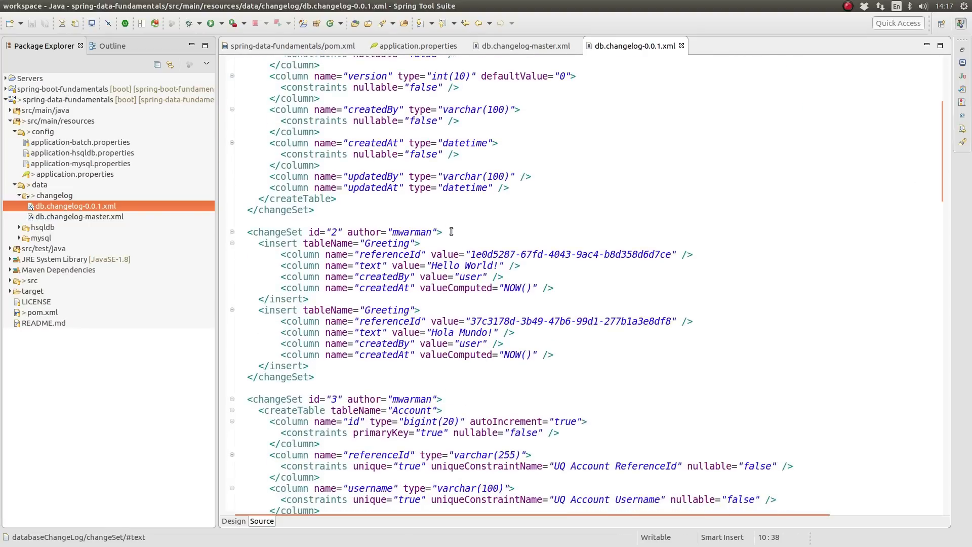
{"action": "left_click", "coordinate": [441, 232]}
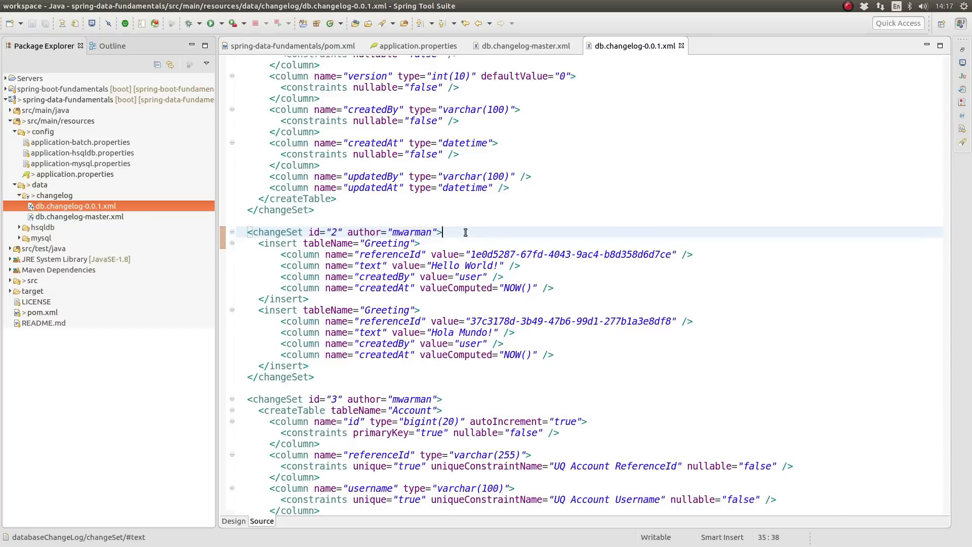
{"action": "mouse_move", "coordinate": [797, 200]}
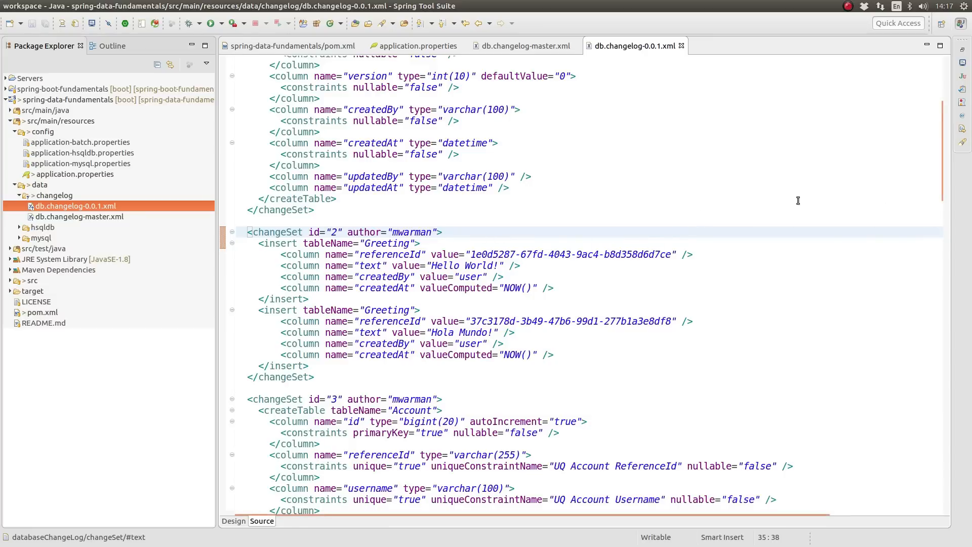
Review changeSet 8 linking accounts to roles, then select the changelog folder for a new file.
{"action": "scroll", "scroll_direction": "down", "scroll_amount": 3}
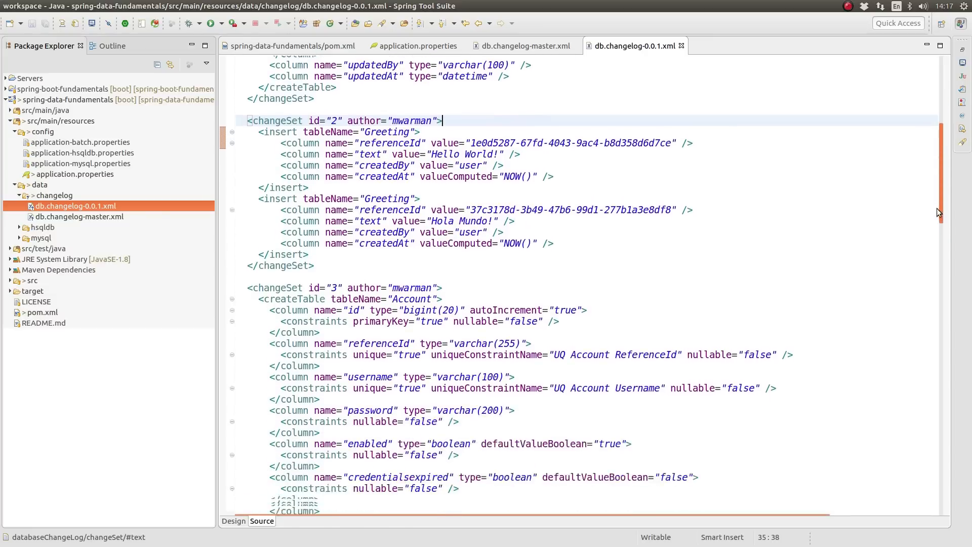
{"action": "scroll", "scroll_direction": "down", "scroll_amount": 3}
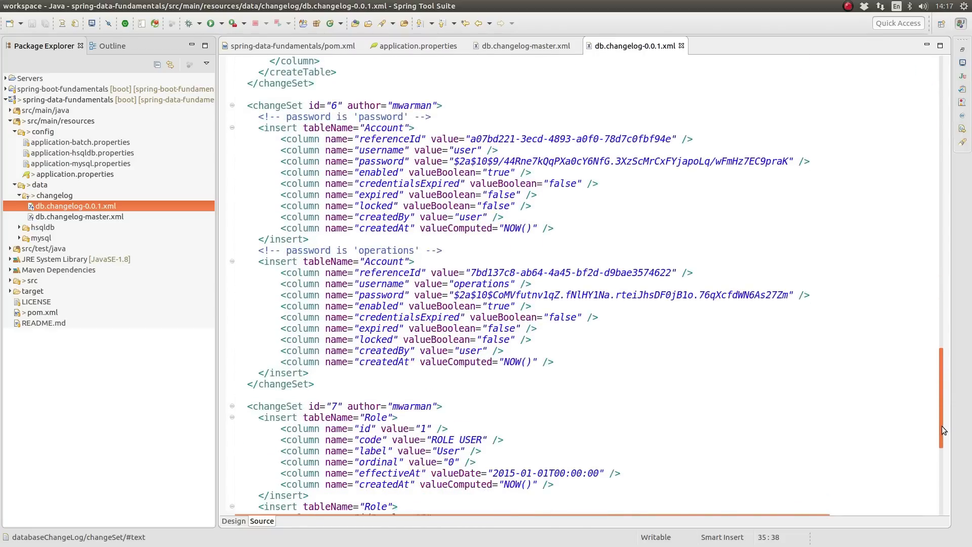
{"action": "scroll", "scroll_direction": "down", "scroll_amount": 3}
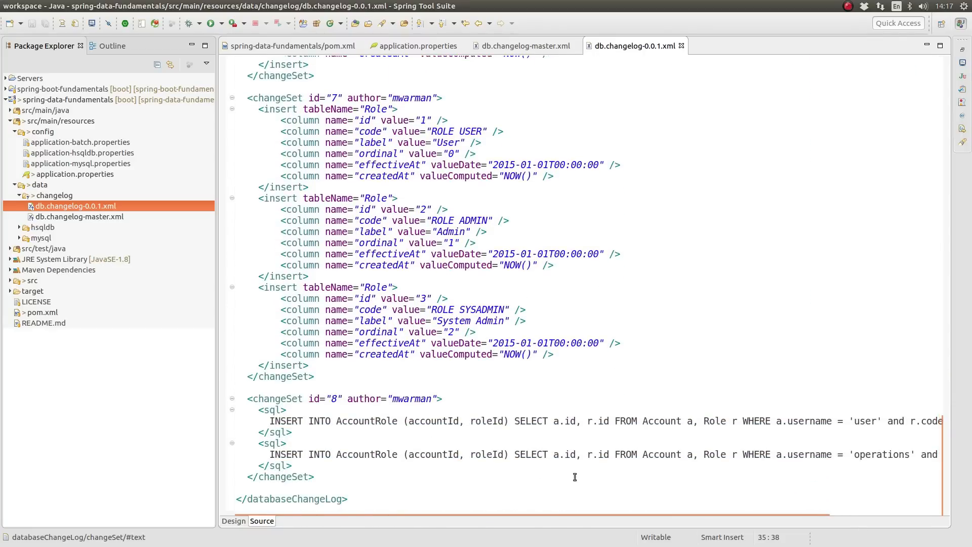
{"action": "left_click", "coordinate": [440, 398]}
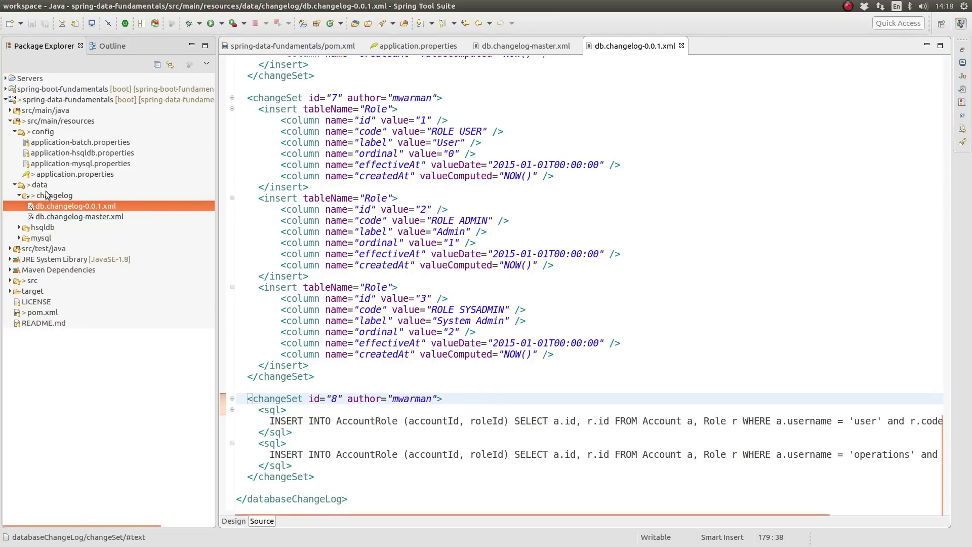
{"action": "left_click", "coordinate": [55, 196]}
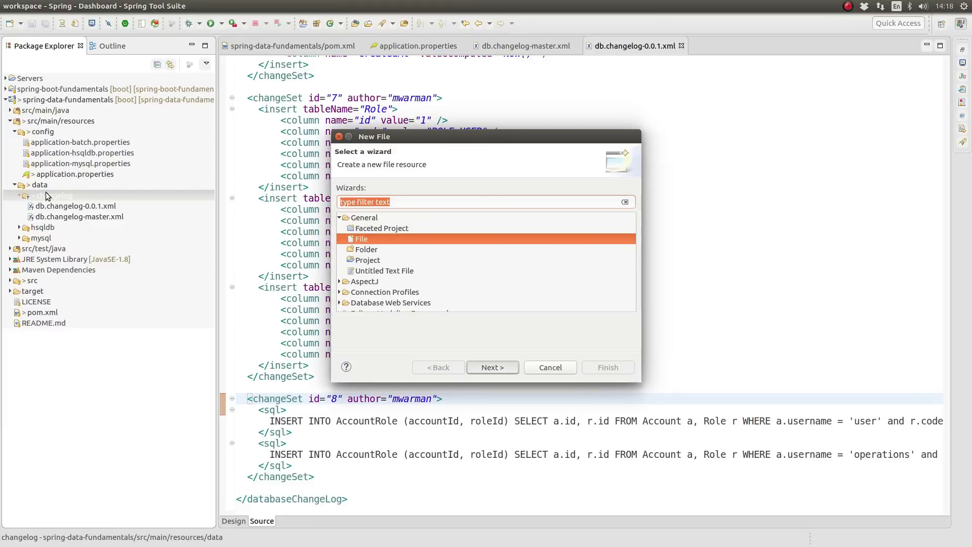
Create a plain file named db.changelog-0.1.0.xml in the changelog folder.
{"action": "left_click", "coordinate": [492, 367]}
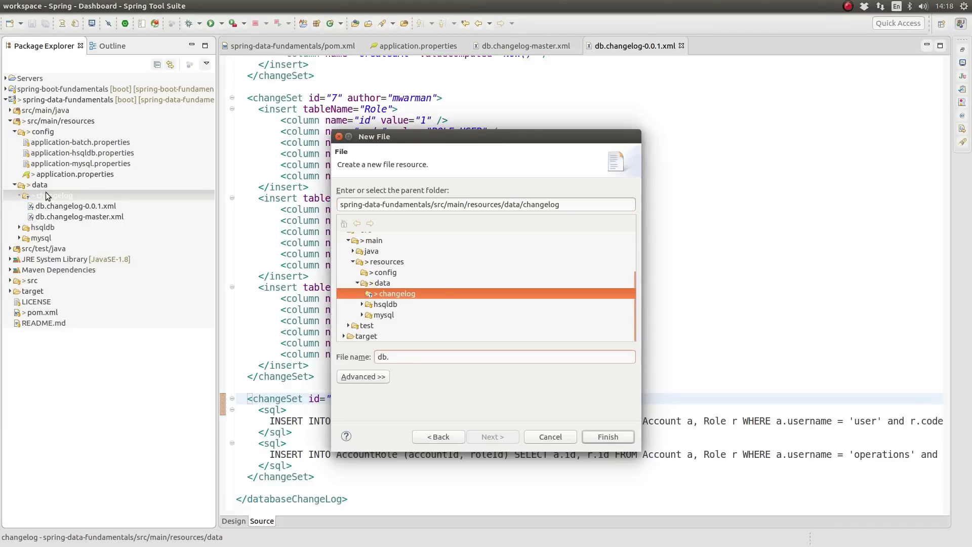
{"action": "type", "text": "changelog-"}
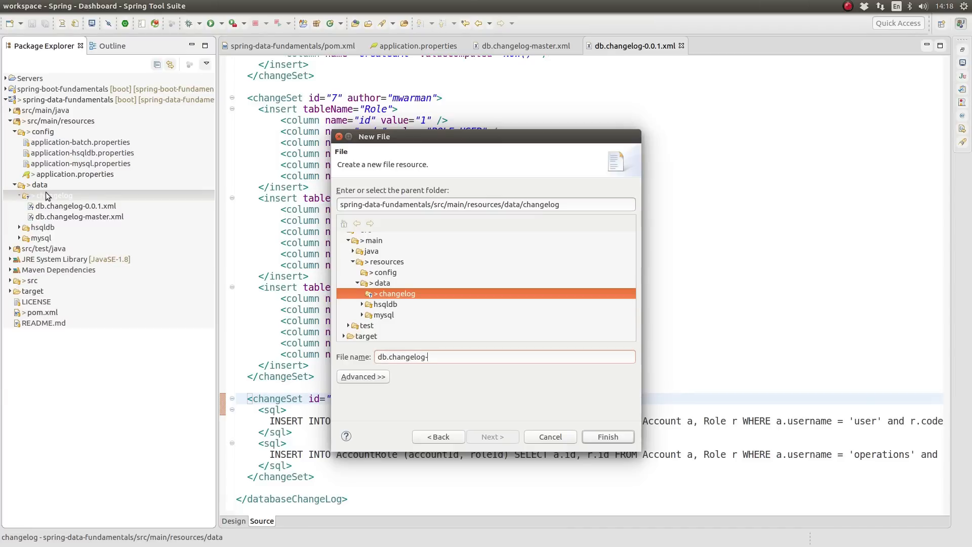
{"action": "type", "text": "0.1.0.xm"}
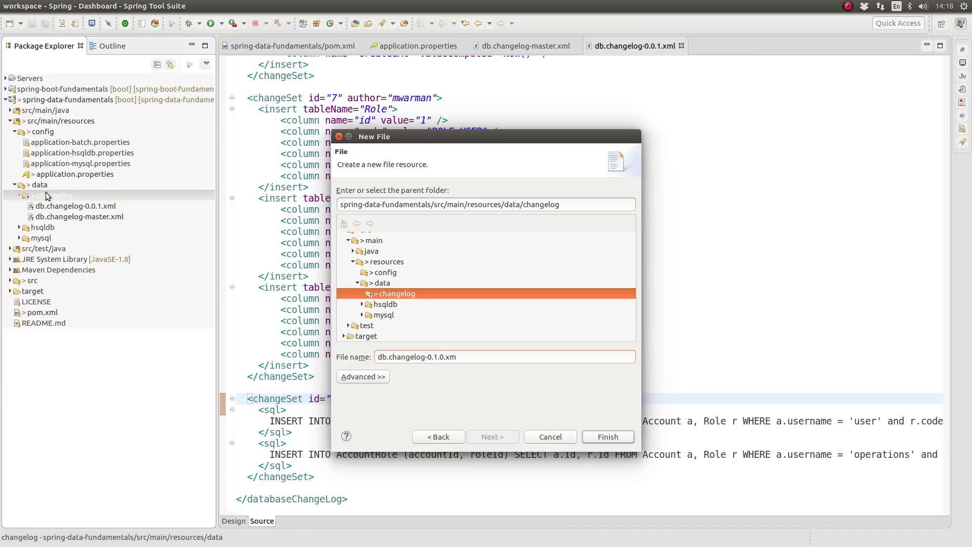
{"action": "type", "text": "l"}
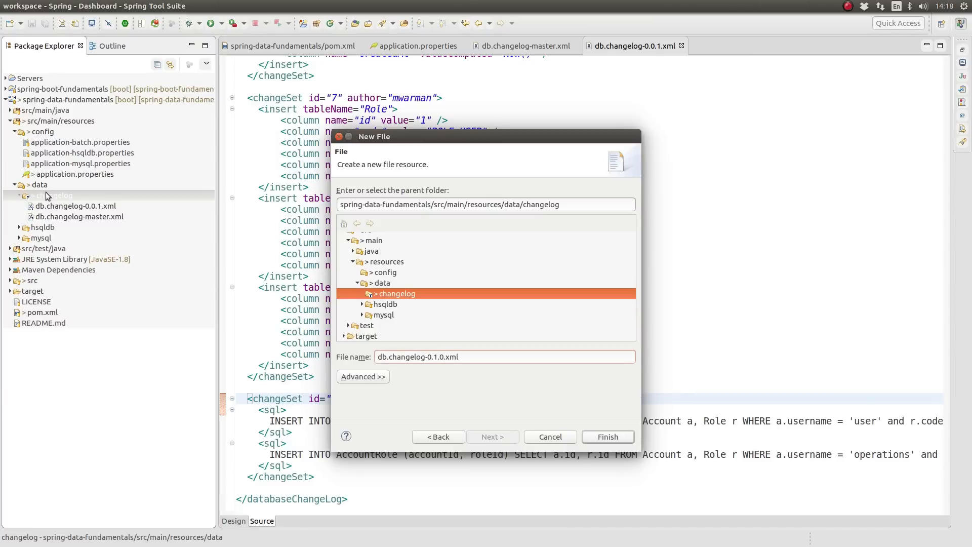
{"action": "left_click", "coordinate": [503, 356]}
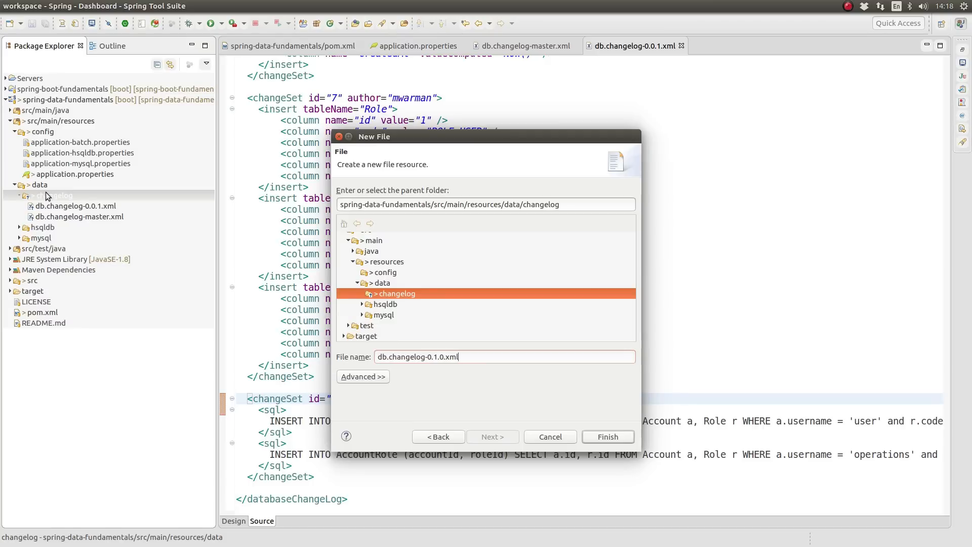
{"action": "left_click", "coordinate": [607, 436]}
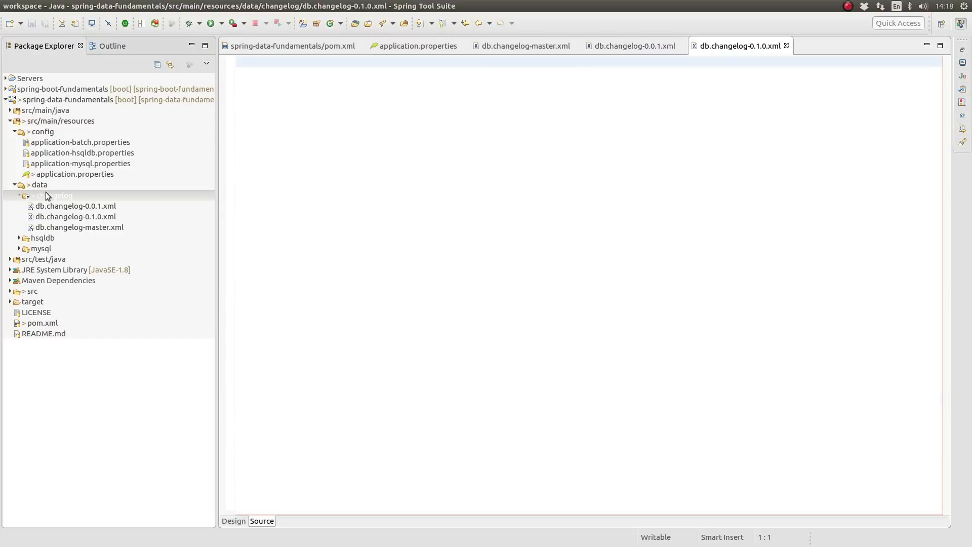
Select the new db.changelog-0.1.0.xml file in Package Explorer.
{"action": "left_click", "coordinate": [75, 217]}
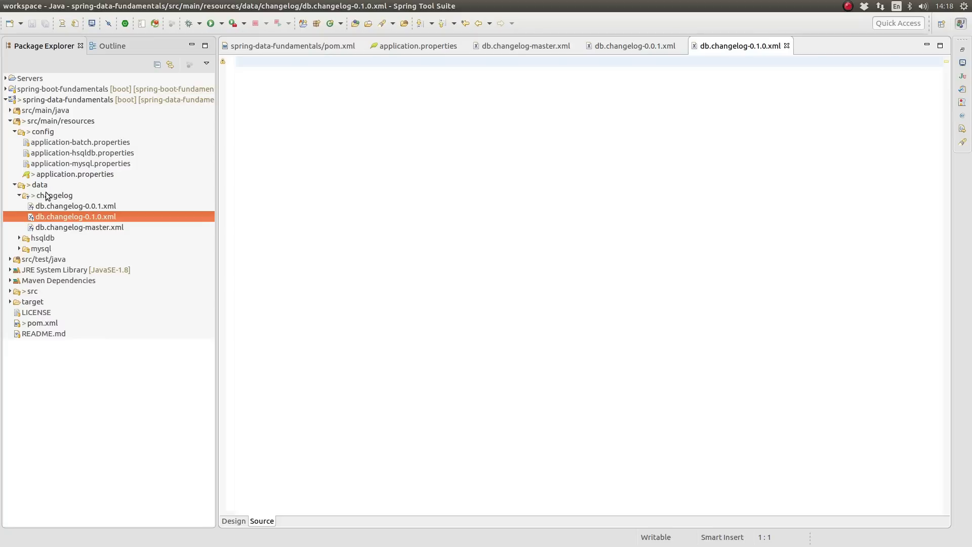
{"action": "mouse_move", "coordinate": [135, 199]}
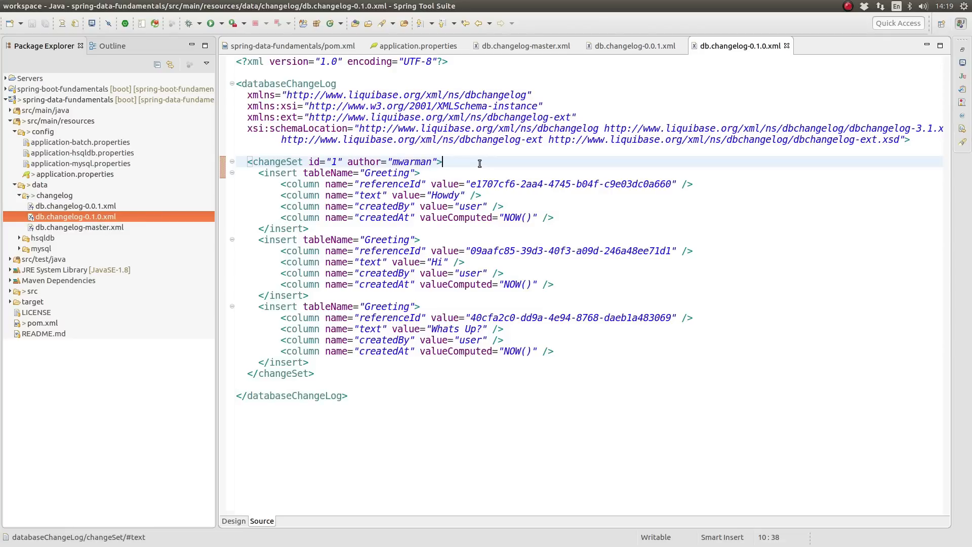
Add an include for data/changelog/db.changelog-0.1.0.xml to db.changelog-master.xml, then bring the terminal forward.
{"action": "left_click", "coordinate": [524, 45]}
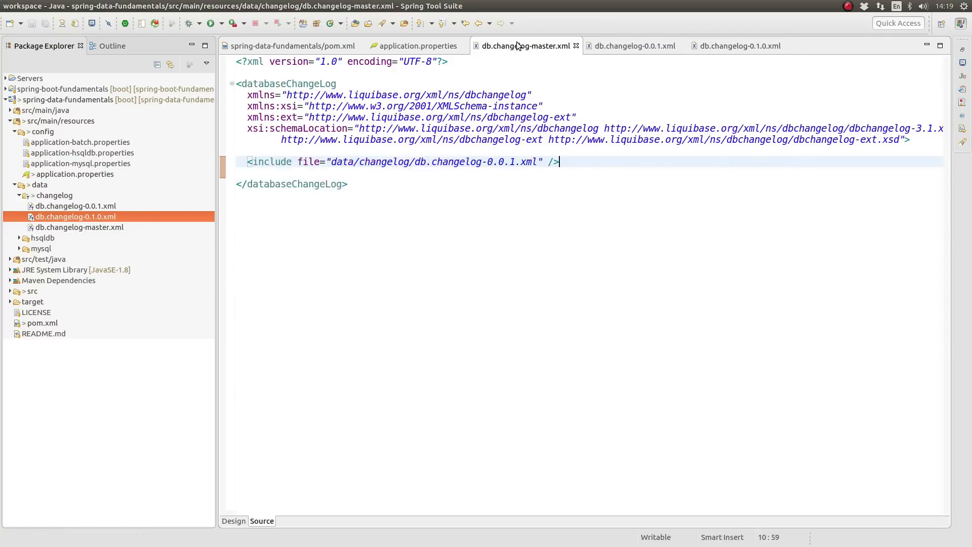
{"action": "mouse_move", "coordinate": [589, 162]}
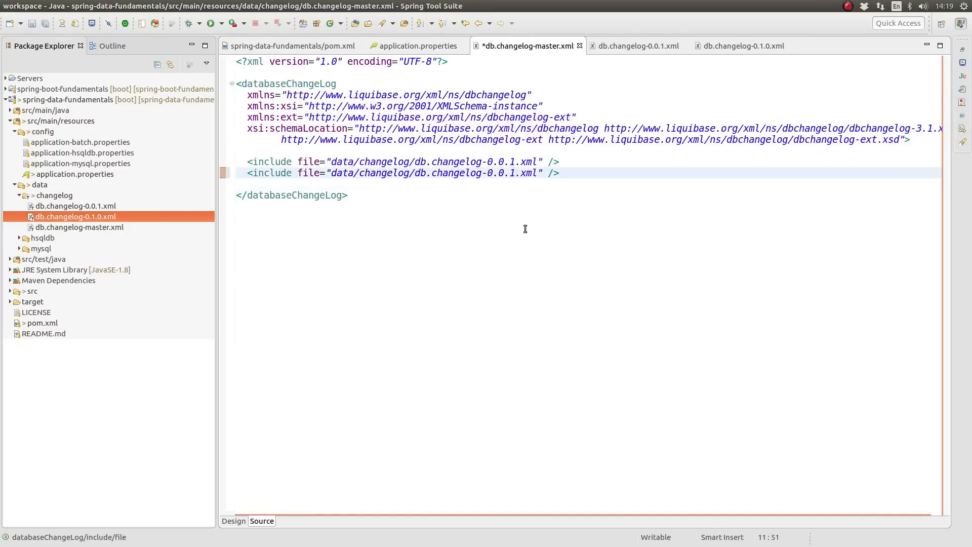
{"action": "type", "text": "0.1.0"}
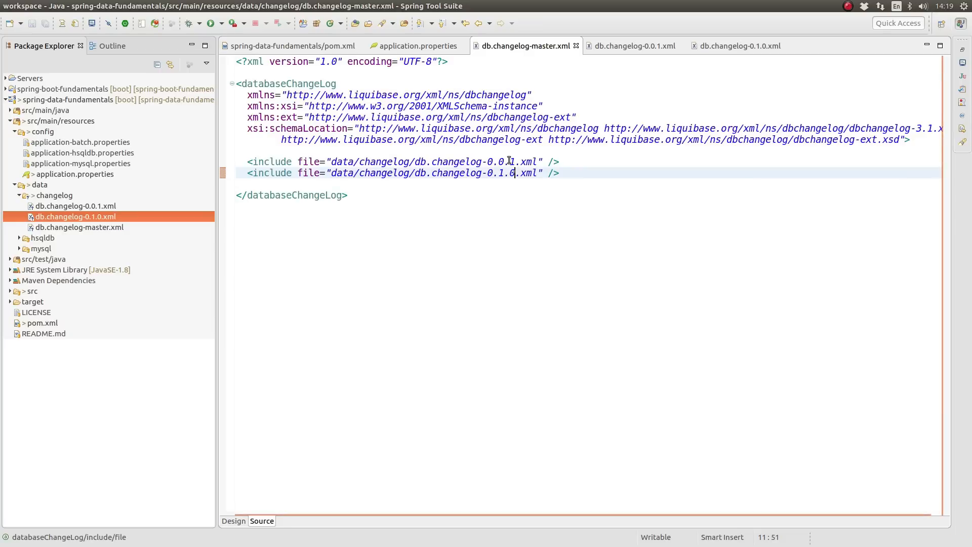
{"action": "left_click", "coordinate": [416, 172]}
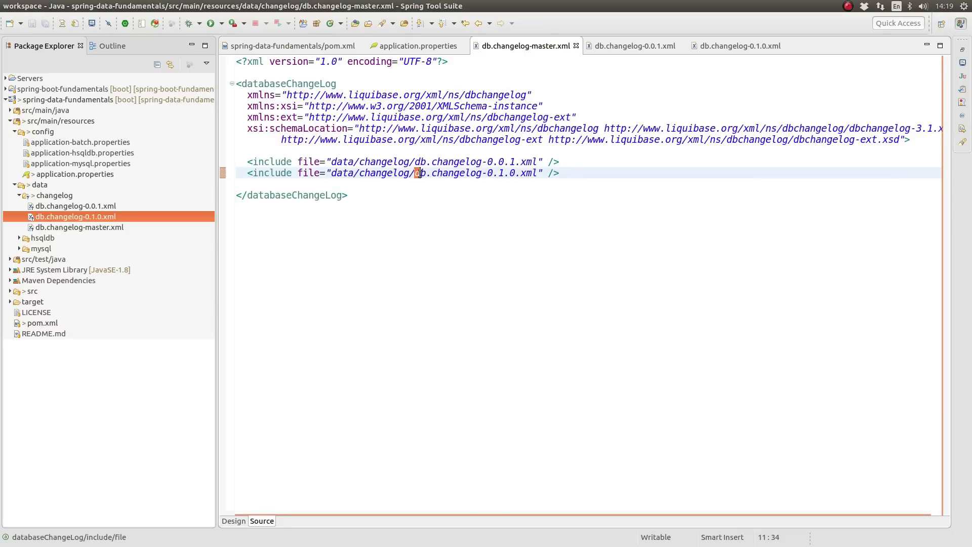
{"action": "double_click", "coordinate": [476, 173]}
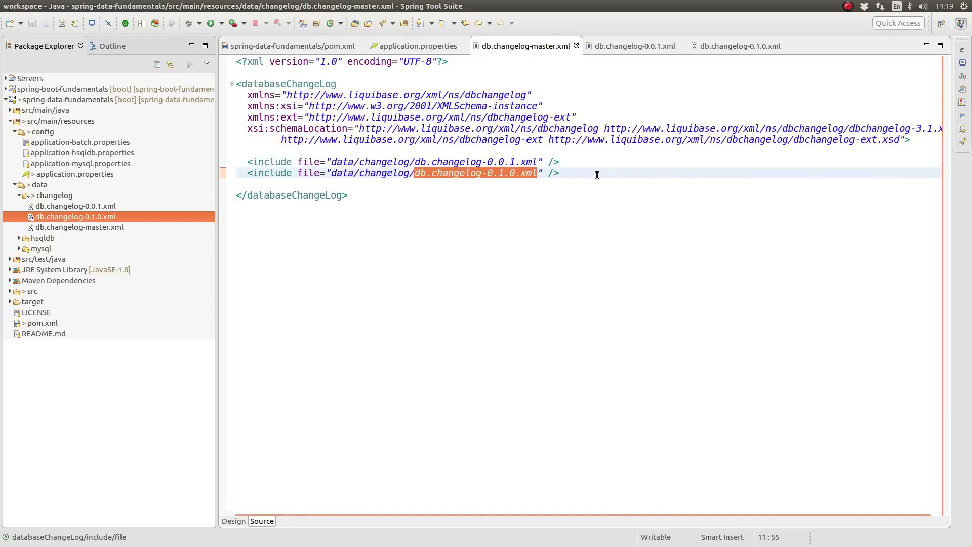
{"action": "mouse_move", "coordinate": [738, 46]}
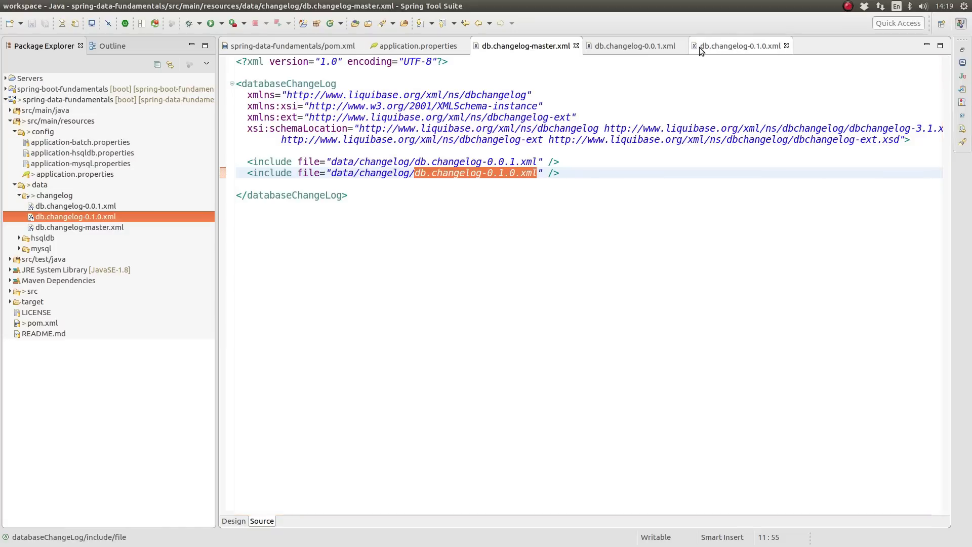
{"action": "mouse_move", "coordinate": [619, 165]}
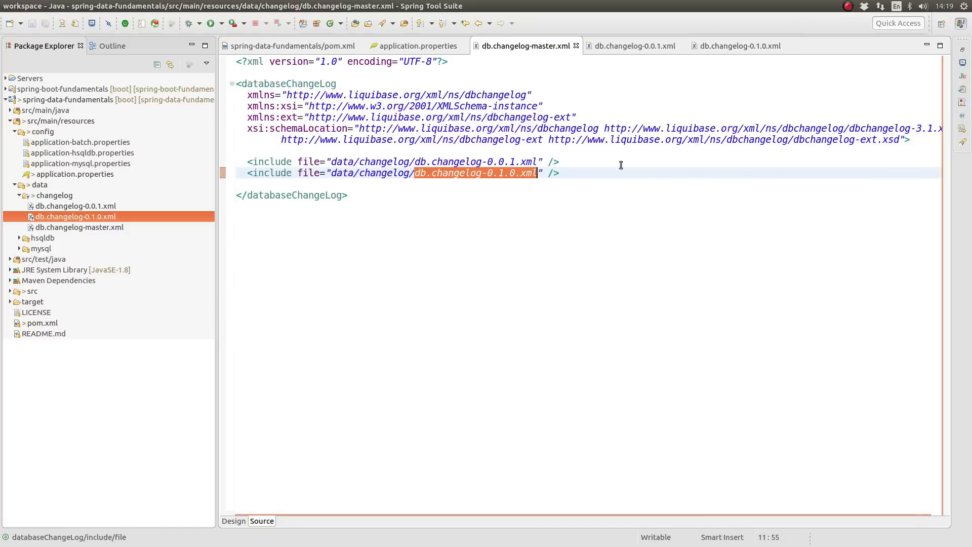
{"action": "left_click", "coordinate": [558, 174]}
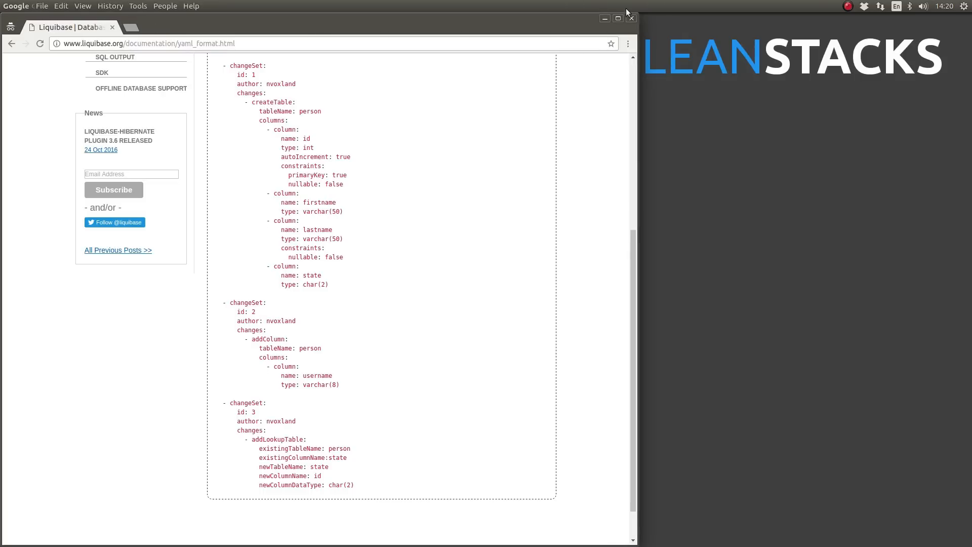
{"action": "left_click", "coordinate": [632, 18]}
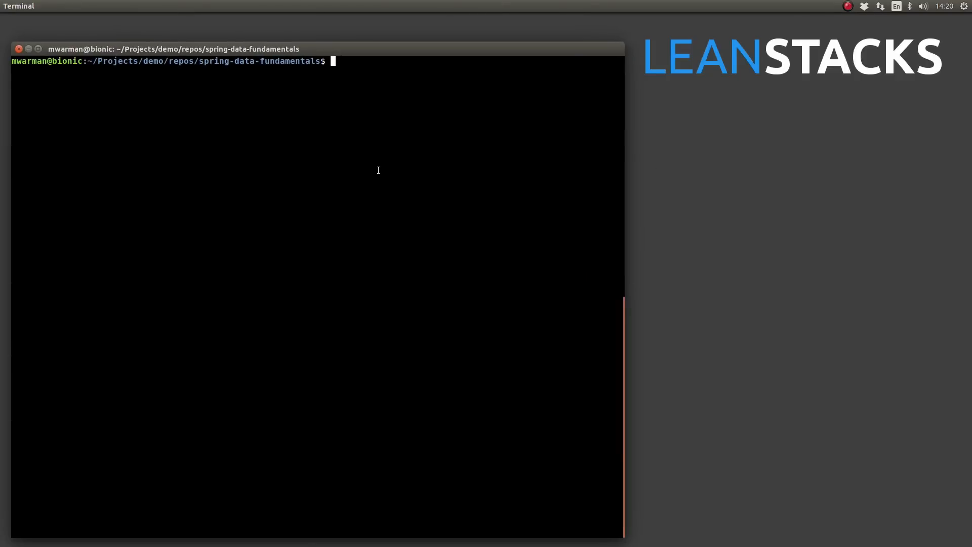
Run 'mvn clean package' and review the 20 passing tests and BUILD SUCCESS output.
{"action": "type", "text": "mvn"}
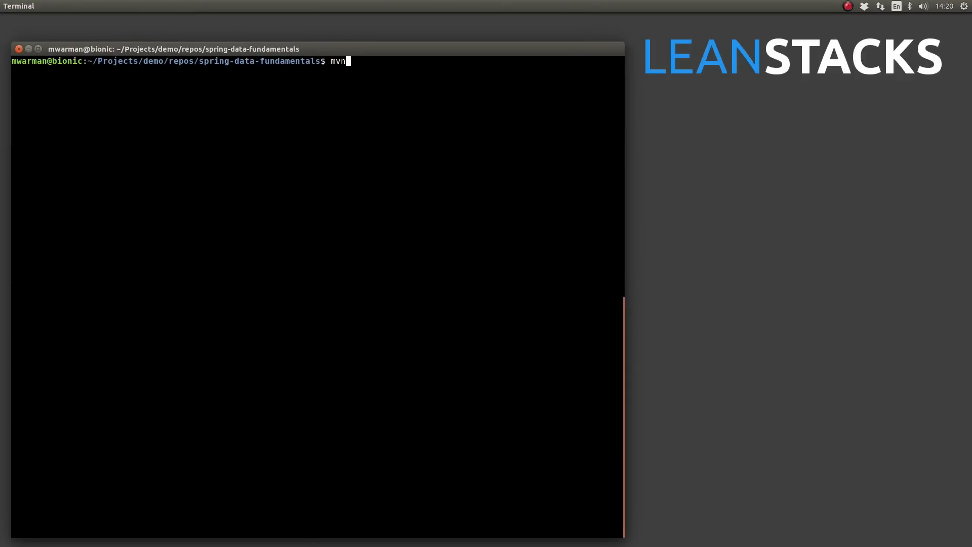
{"action": "type", "text": "clean package"}
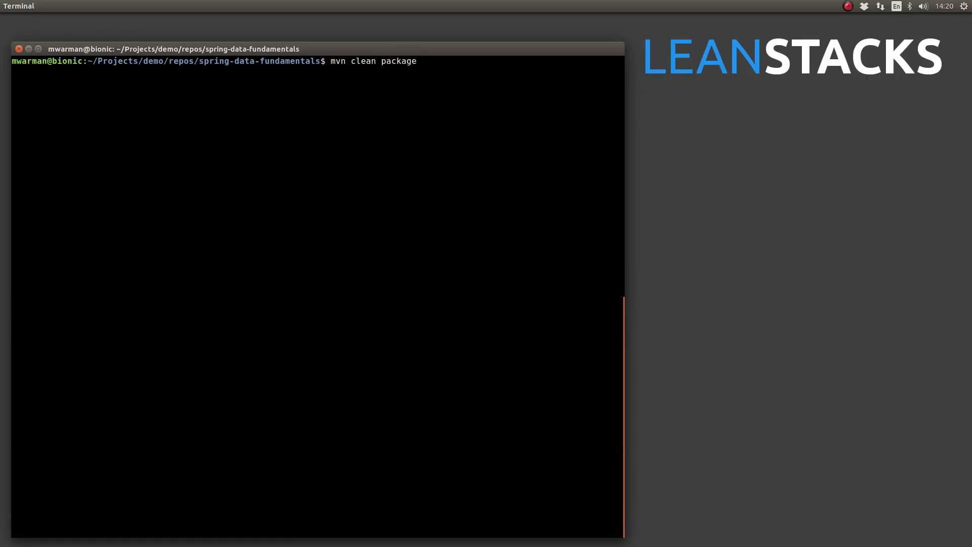
{"action": "key", "text": "Return"}
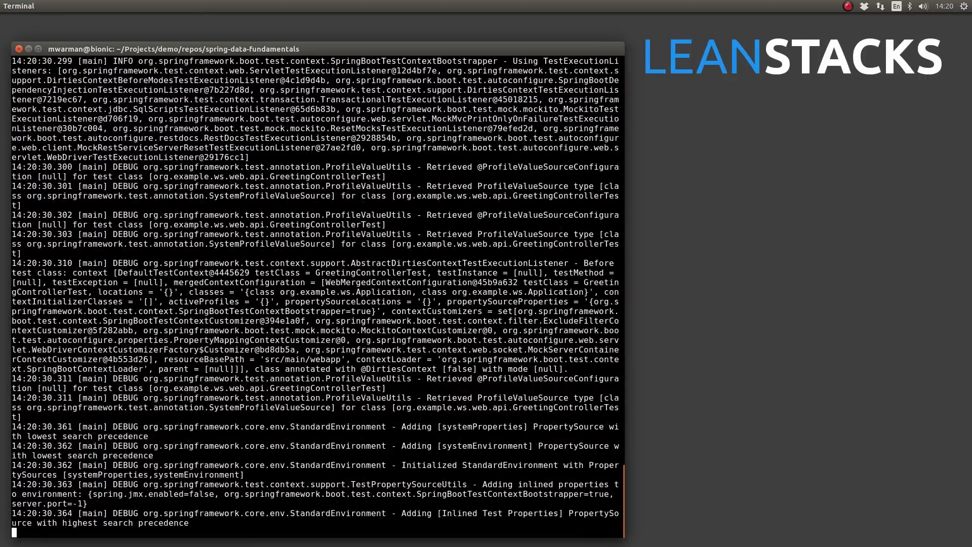
{"action": "scroll", "scroll_direction": "down", "scroll_amount": 3}
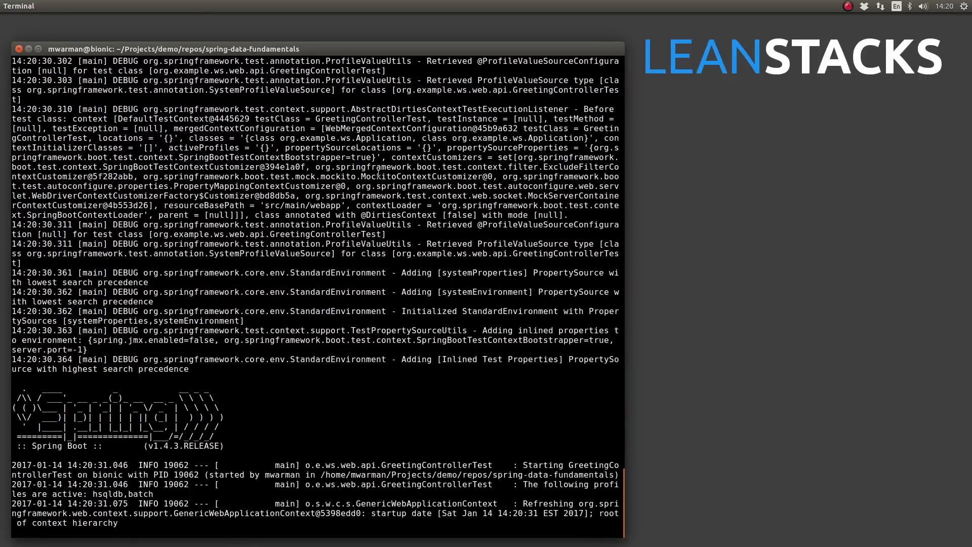
{"action": "scroll", "scroll_direction": "down", "scroll_amount": 3}
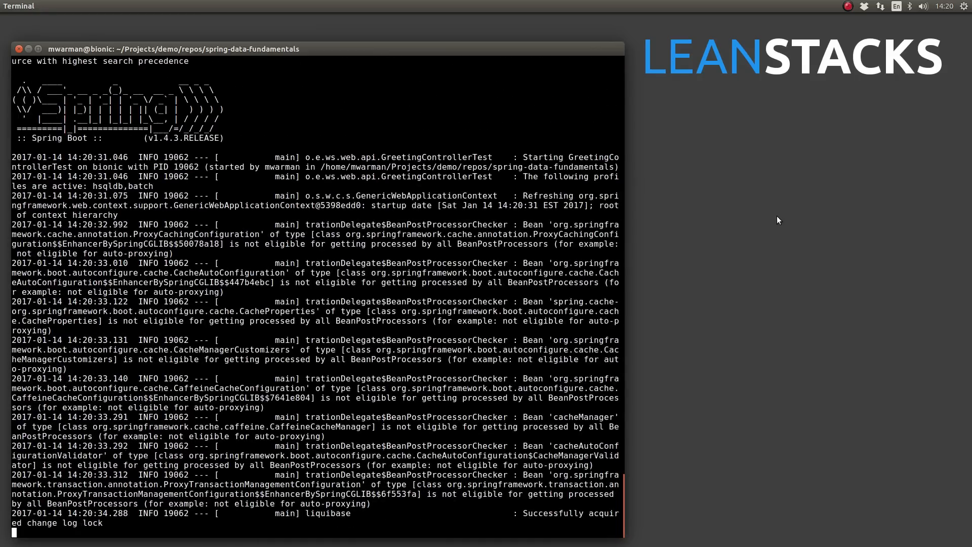
{"action": "scroll", "scroll_direction": "down", "scroll_amount": 3}
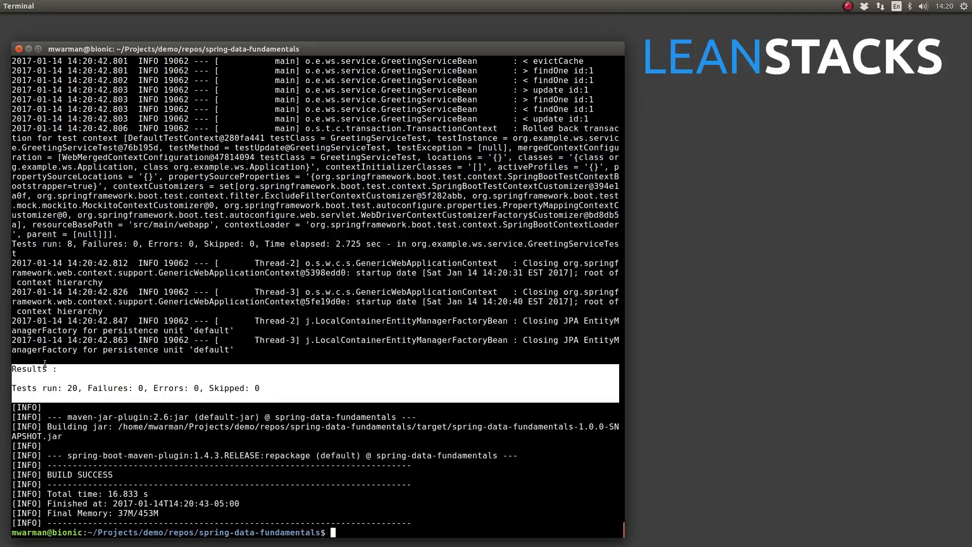
{"action": "mouse_move", "coordinate": [49, 402]}
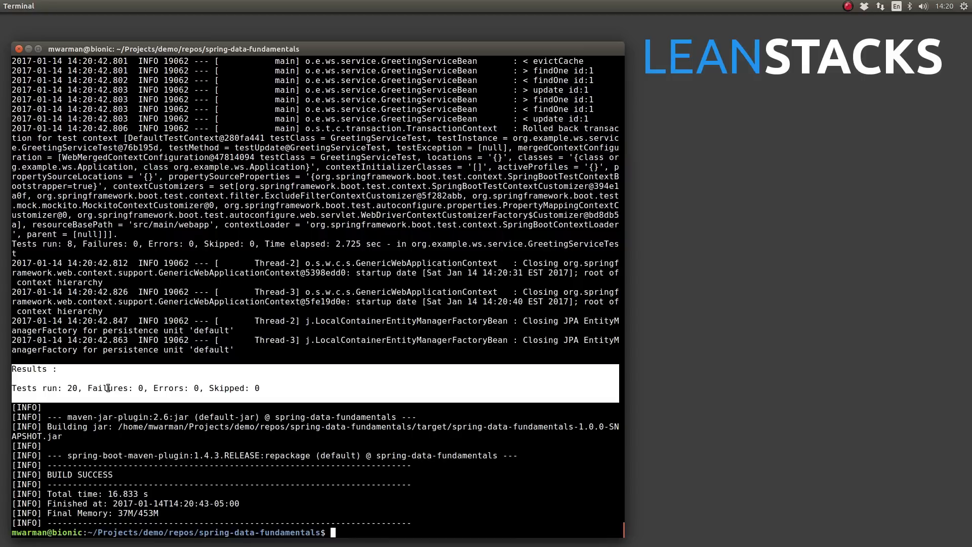
{"action": "mouse_move", "coordinate": [169, 414]}
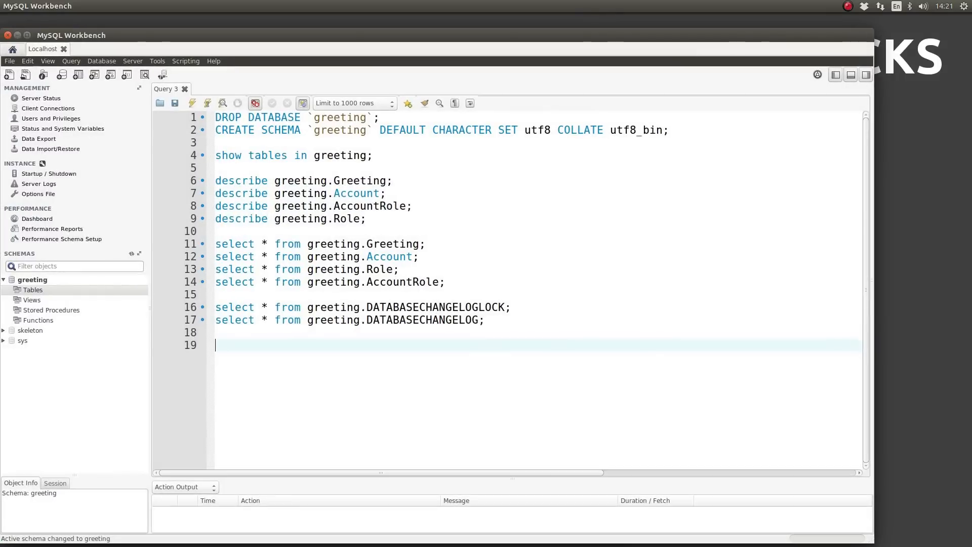
Run DROP DATABASE and CREATE SCHEMA for greeting, then show its now-empty table list.
{"action": "left_click", "coordinate": [378, 117]}
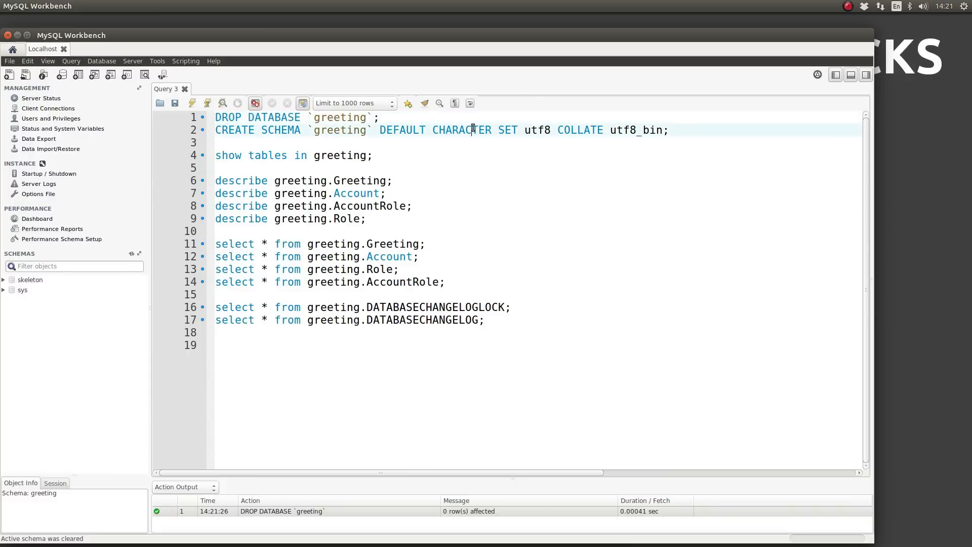
{"action": "left_click", "coordinate": [207, 104]}
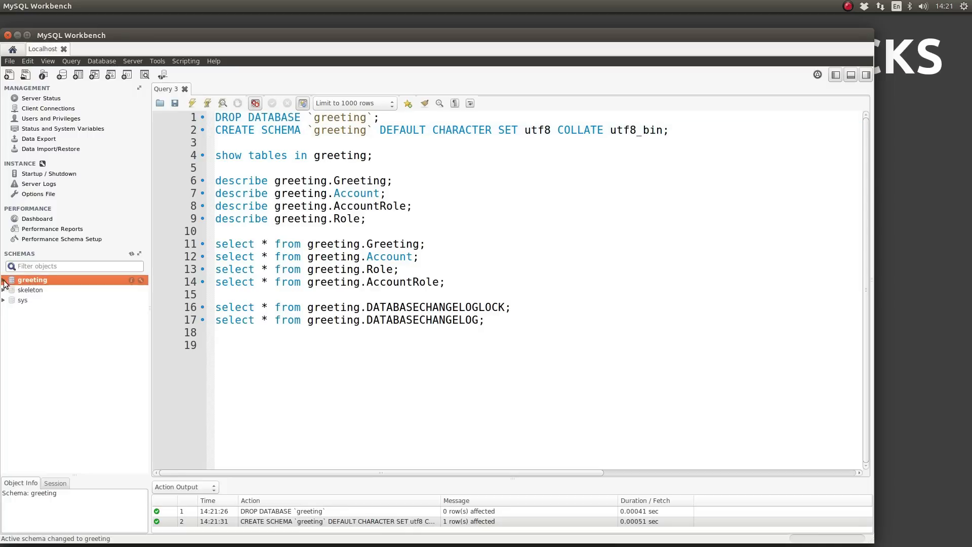
{"action": "left_click", "coordinate": [4, 280]}
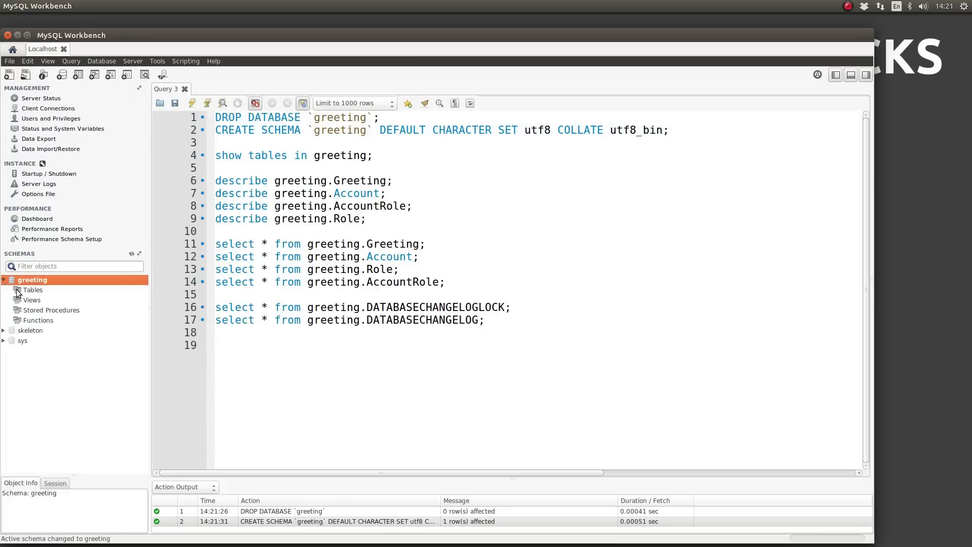
{"action": "left_click", "coordinate": [4, 279]}
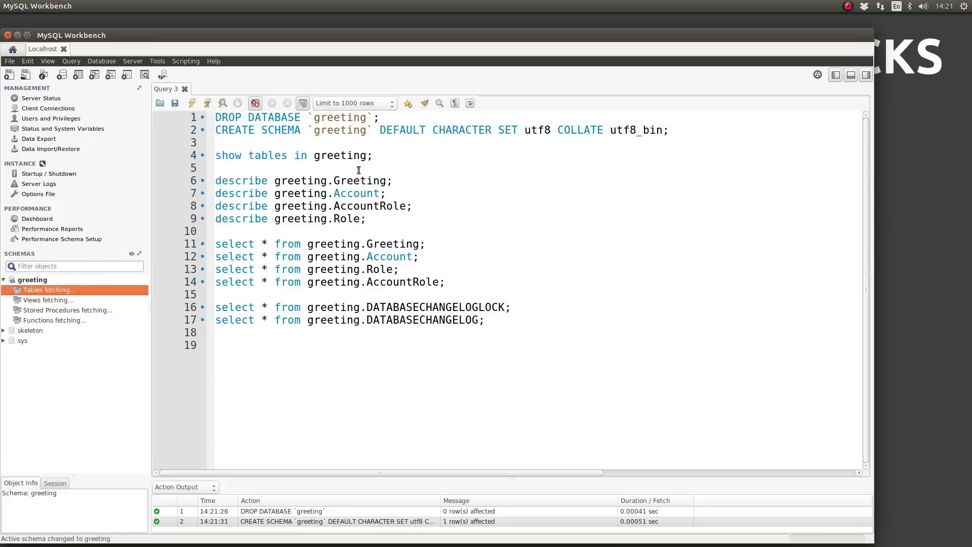
{"action": "left_click", "coordinate": [374, 155]}
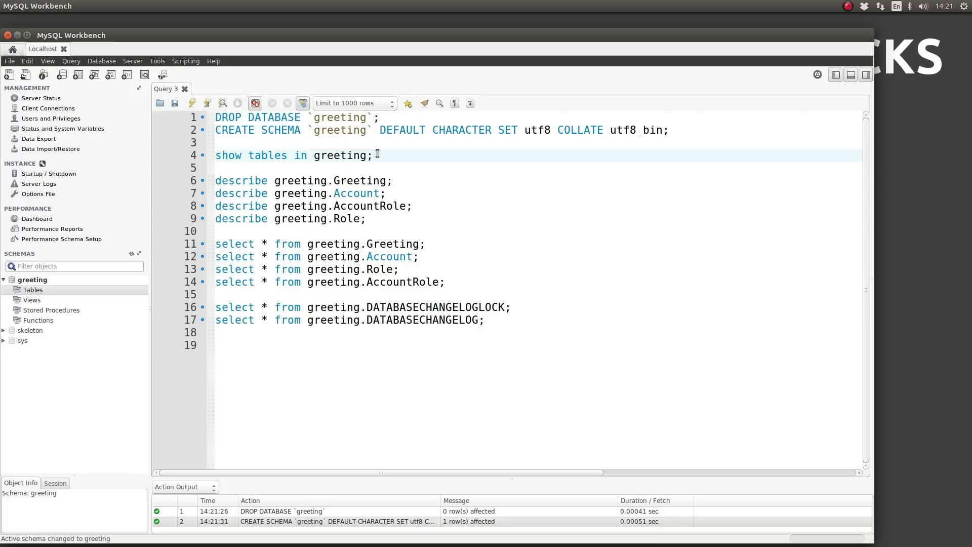
{"action": "left_click", "coordinate": [193, 103]}
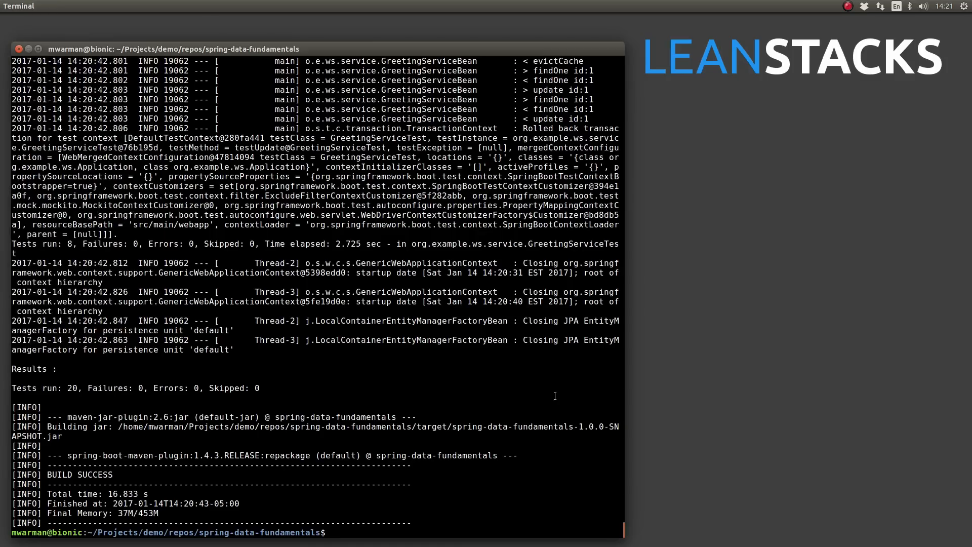
Run java -jar target/spring-data-fundamentals-1.0.0-SNAPSHOT.jar --spring.profiles.active=mysql to start the app.
{"action": "type", "text": "clear"}
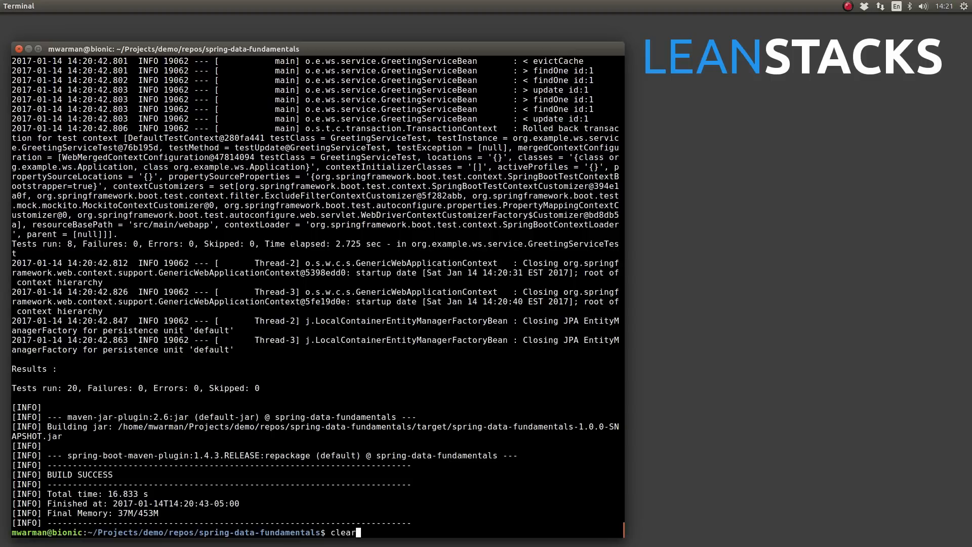
{"action": "type", "text": "mvn"}
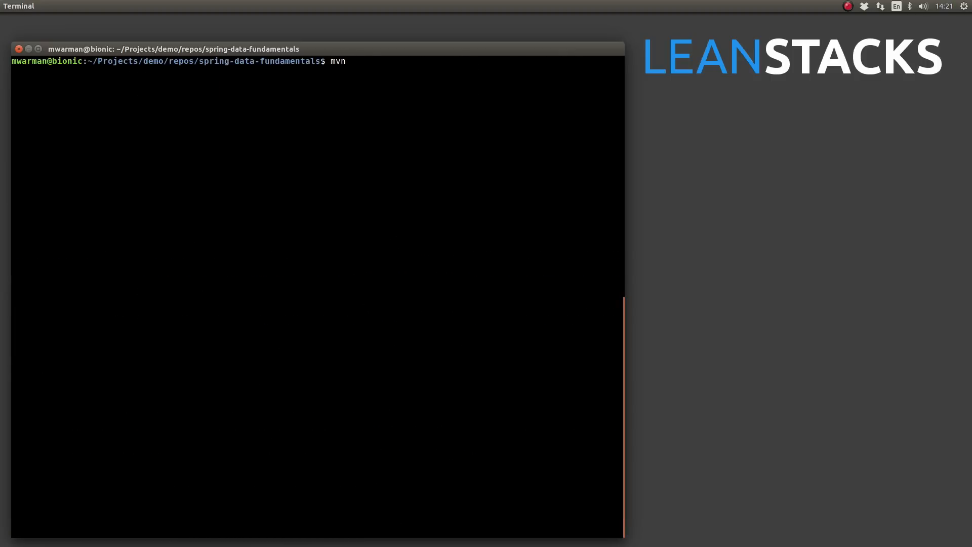
{"action": "type", "text": "c"}
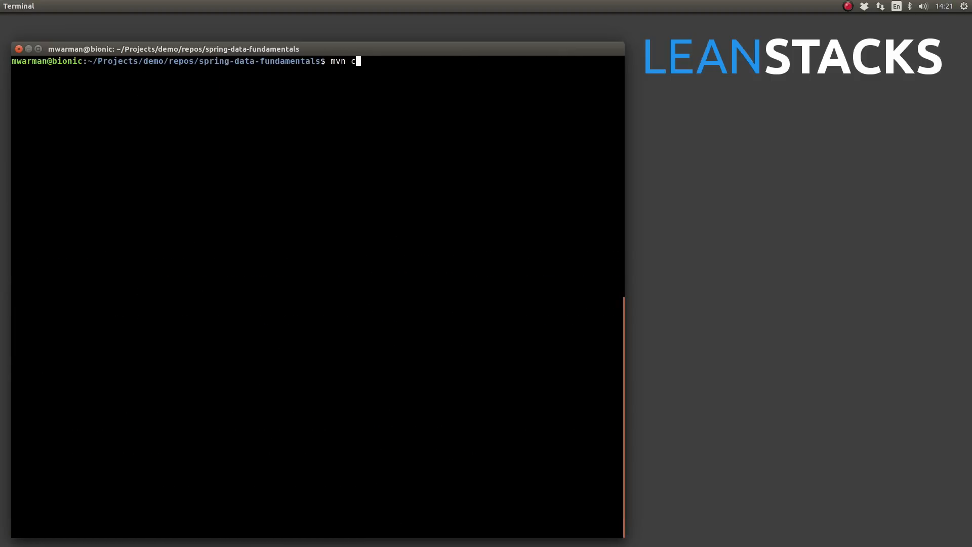
{"action": "type", "text": "java"}
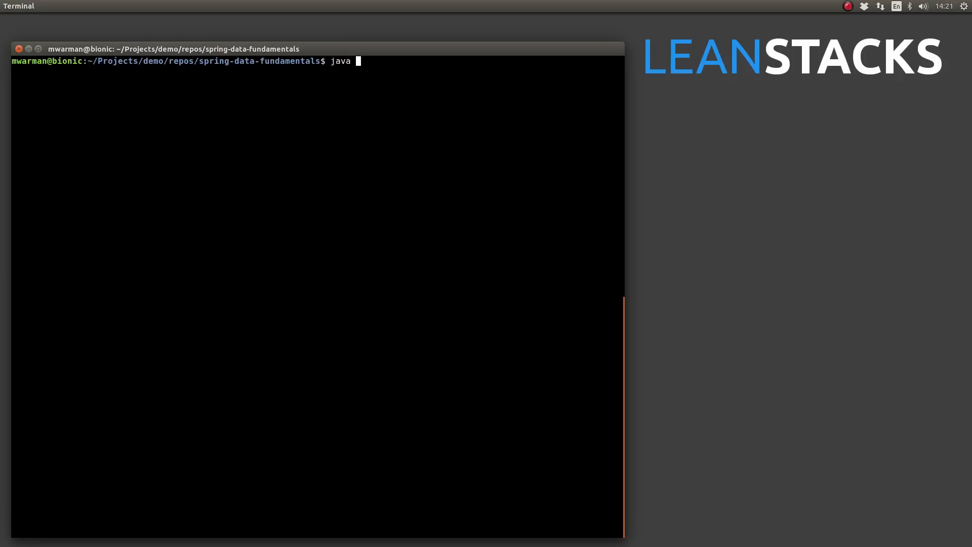
{"action": "type", "text": "-jar target/"}
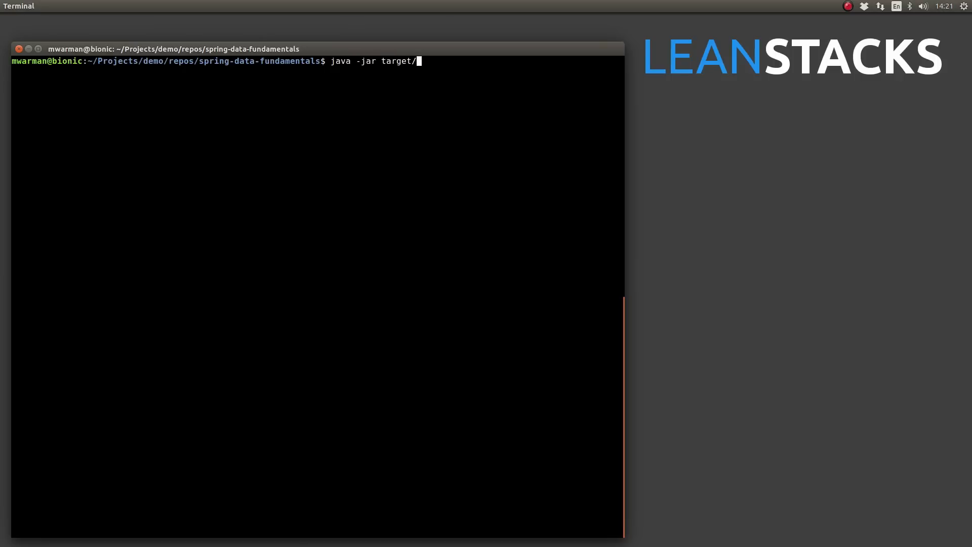
{"action": "type", "text": "spr"}
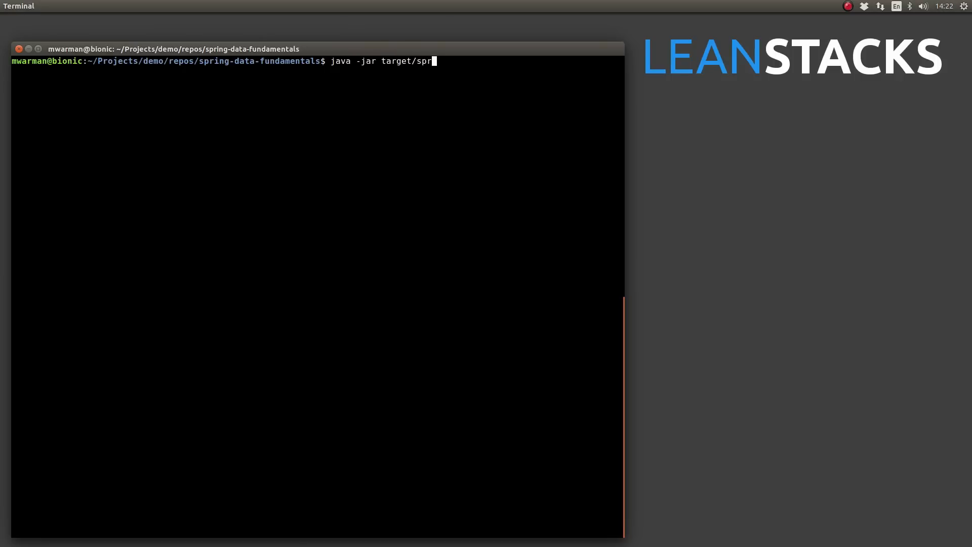
{"action": "type", "text": "ing-data-fundamentals-1.0.0-SNAPSHOT.jar --spring"}
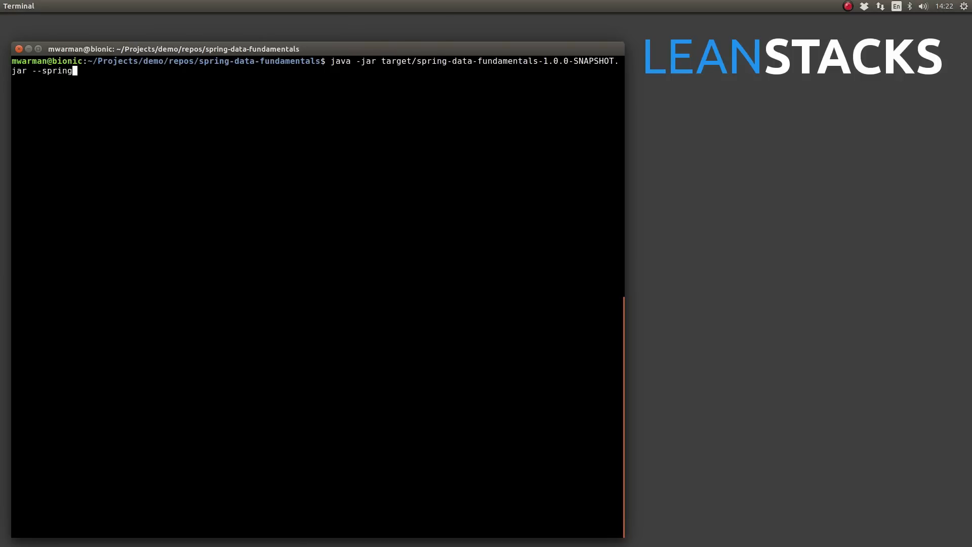
{"action": "type", "text": ".profiles."}
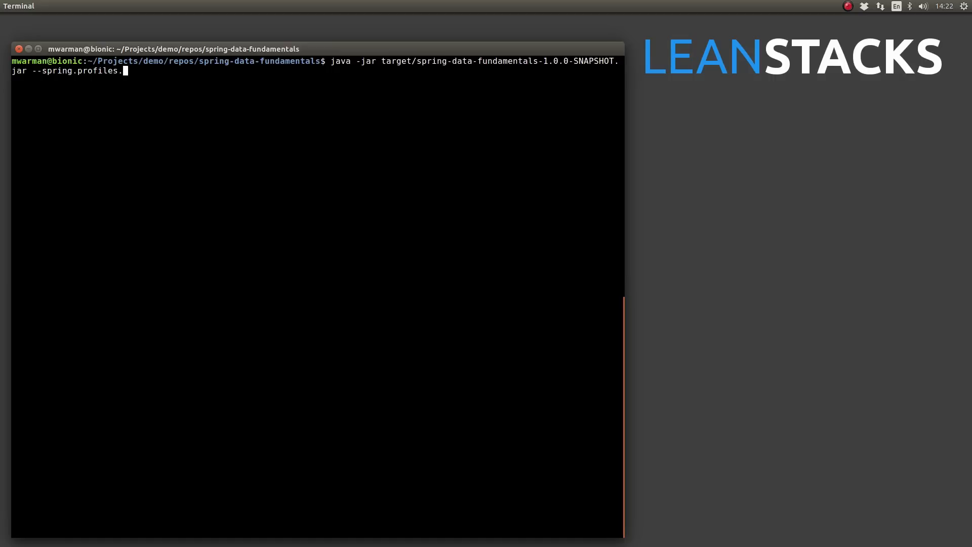
{"action": "type", "text": "active=mys"}
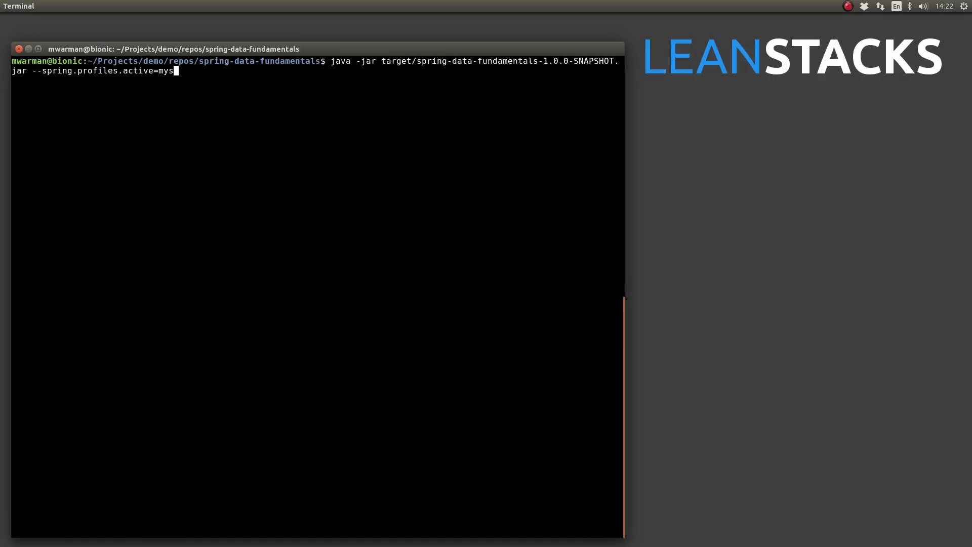
{"action": "type", "text": "ql"}
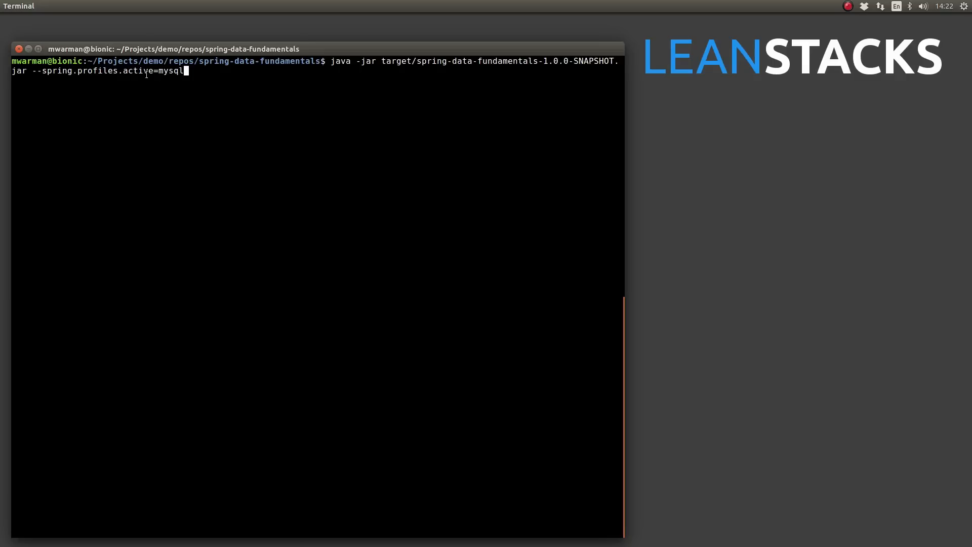
{"action": "key", "text": "Return"}
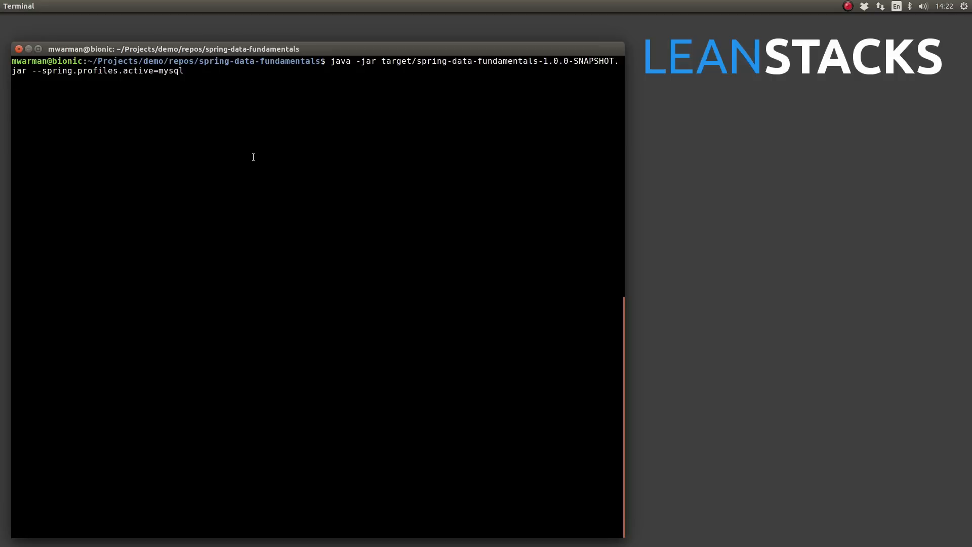
{"action": "key", "text": "Return"}
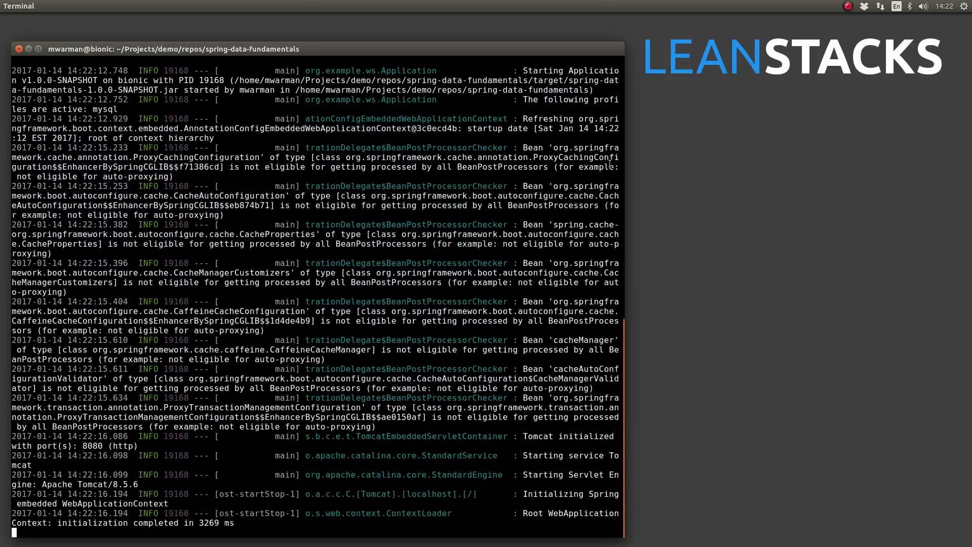
Scroll the startup log as Liquibase begins creating the greeting tables.
{"action": "scroll", "scroll_direction": "down", "scroll_amount": 3}
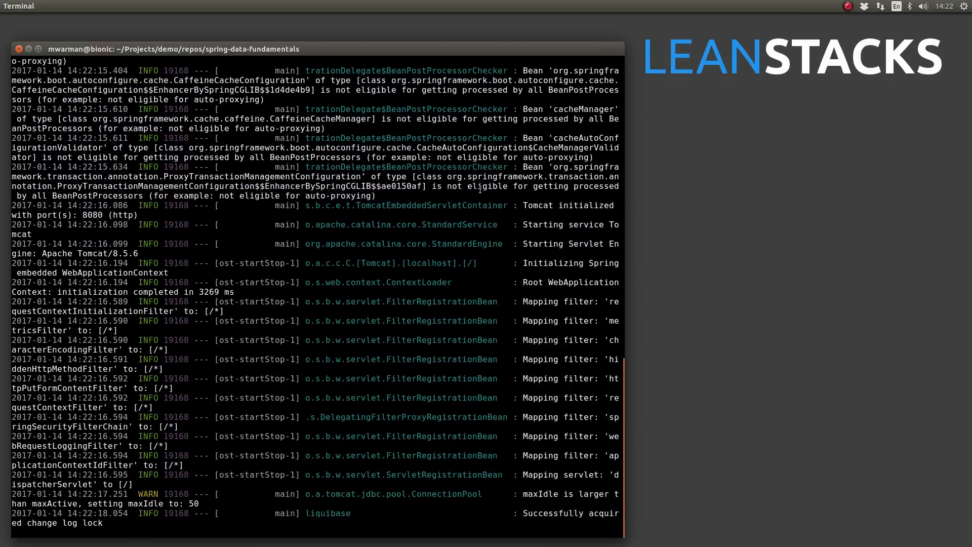
{"action": "scroll", "scroll_direction": "down", "scroll_amount": 3}
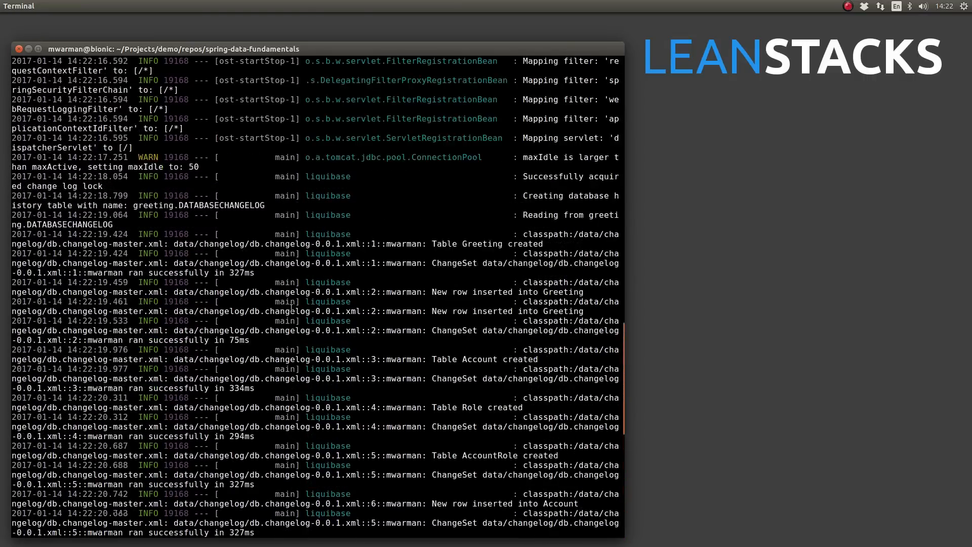
{"action": "scroll", "scroll_direction": "up", "scroll_amount": 3}
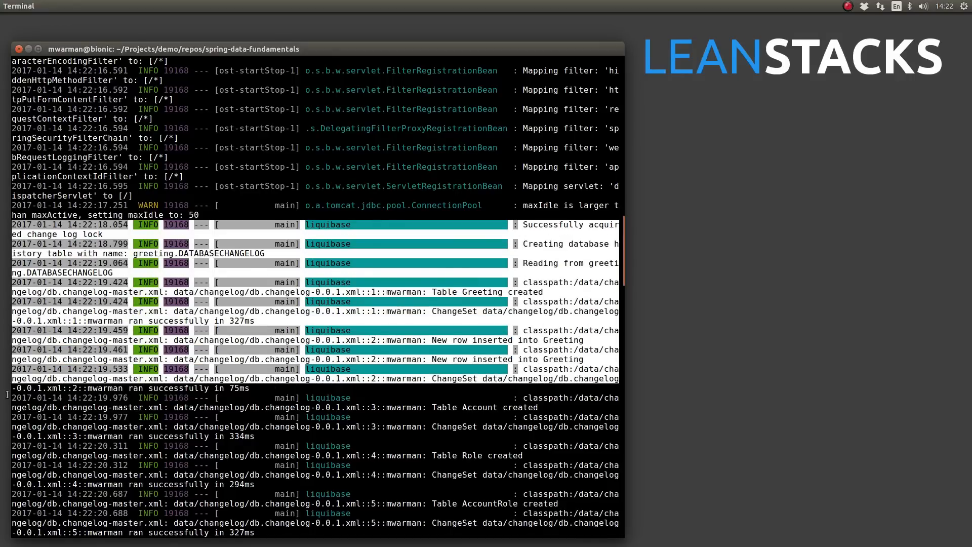
Scroll through the Liquibase log lines confirming each changeset ran successfully.
{"action": "scroll", "scroll_direction": "down", "scroll_amount": 3}
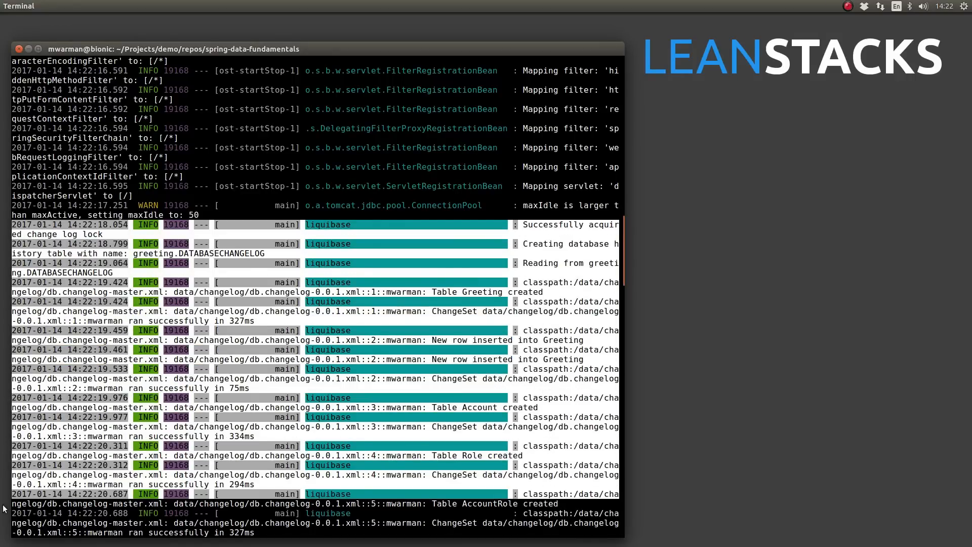
{"action": "scroll", "scroll_direction": "down", "scroll_amount": 3}
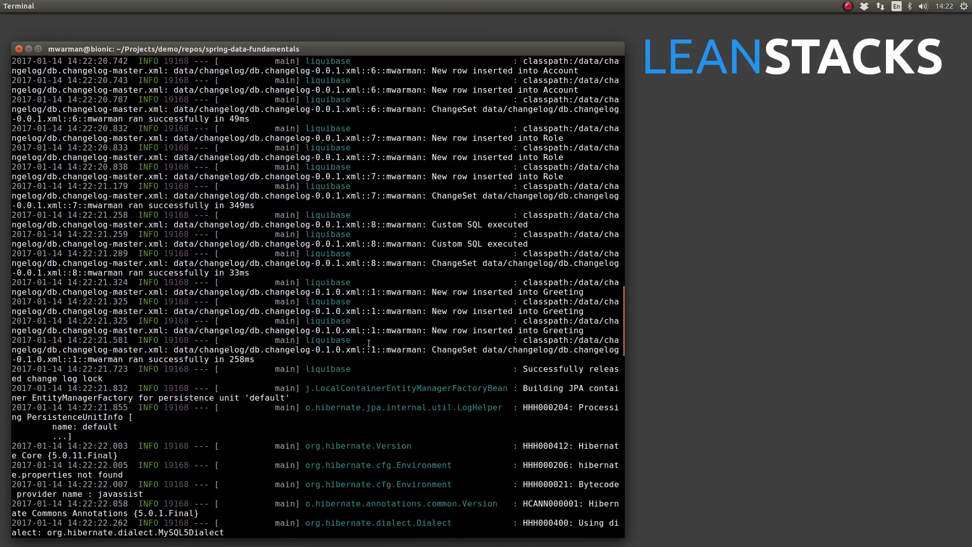
{"action": "scroll", "scroll_direction": "down", "scroll_amount": 3}
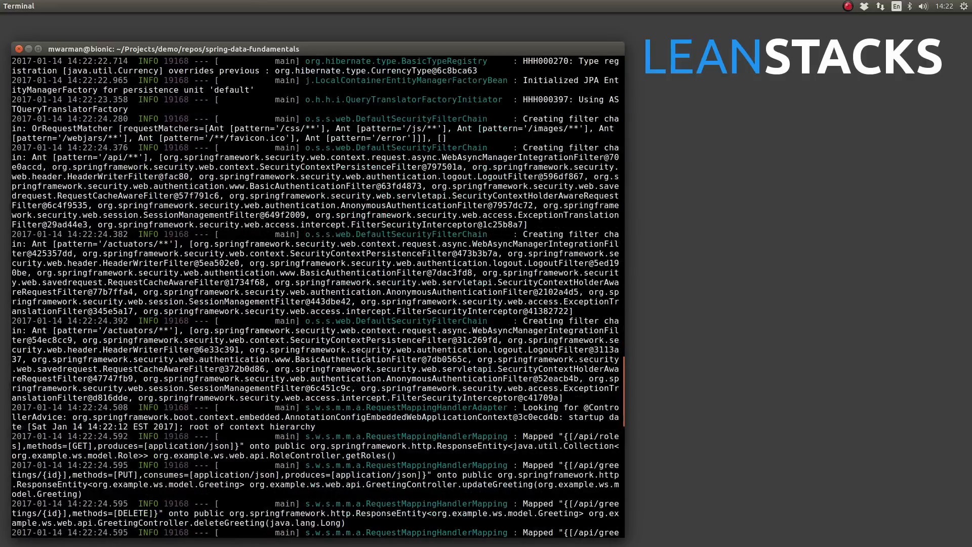
{"action": "scroll", "scroll_direction": "down", "scroll_amount": 3}
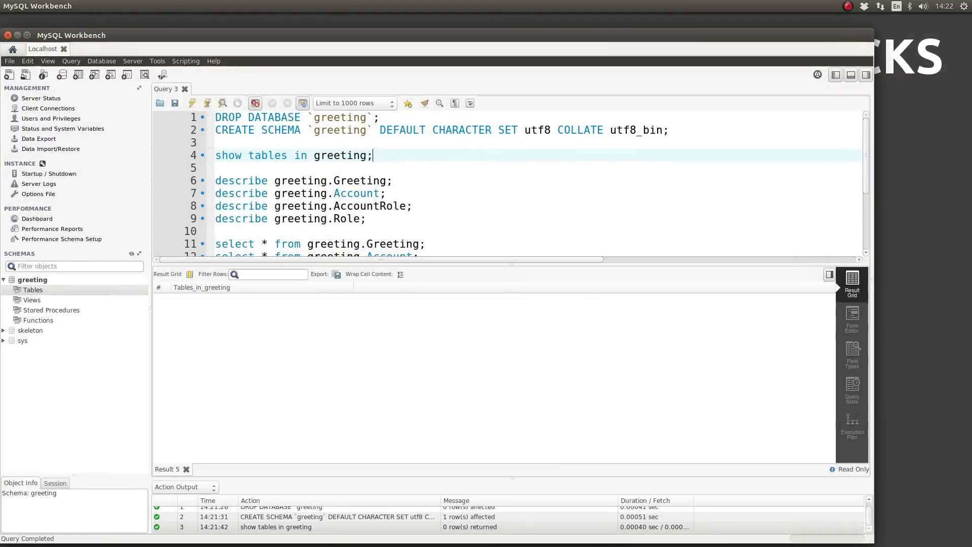
{"action": "mouse_move", "coordinate": [391, 325]}
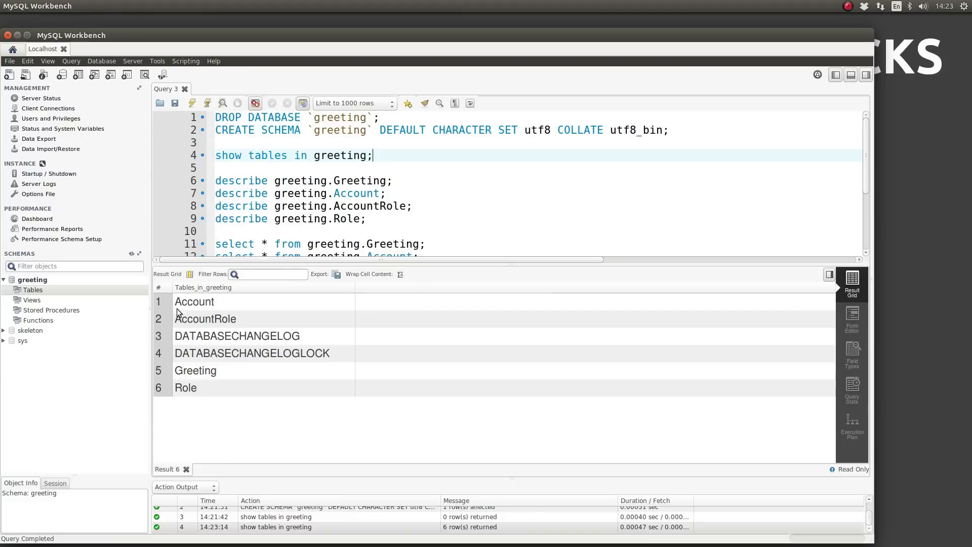
{"action": "mouse_move", "coordinate": [339, 358]}
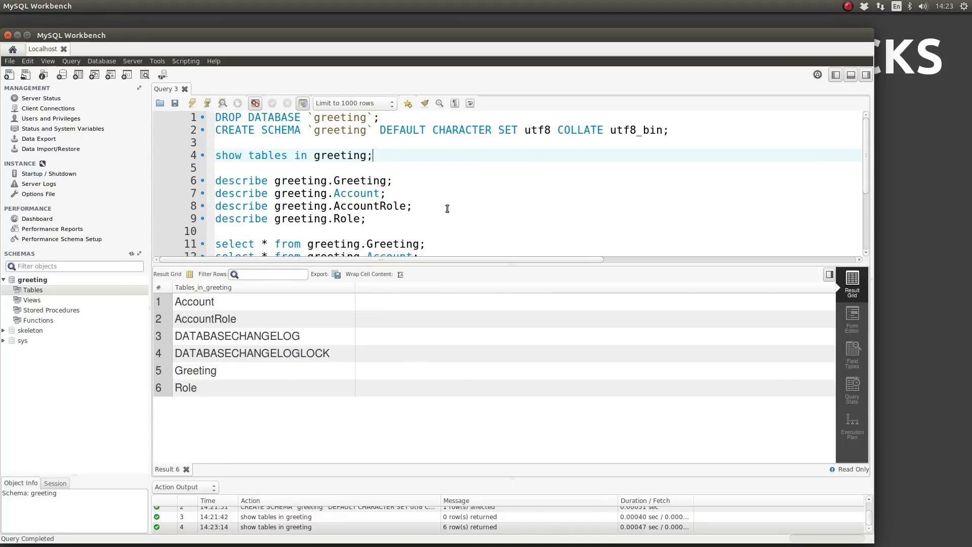
Execute the select on greeting.DATABASECHANGELOGLOCK showing a single unlocked row.
{"action": "scroll", "scroll_direction": "down", "scroll_amount": 3}
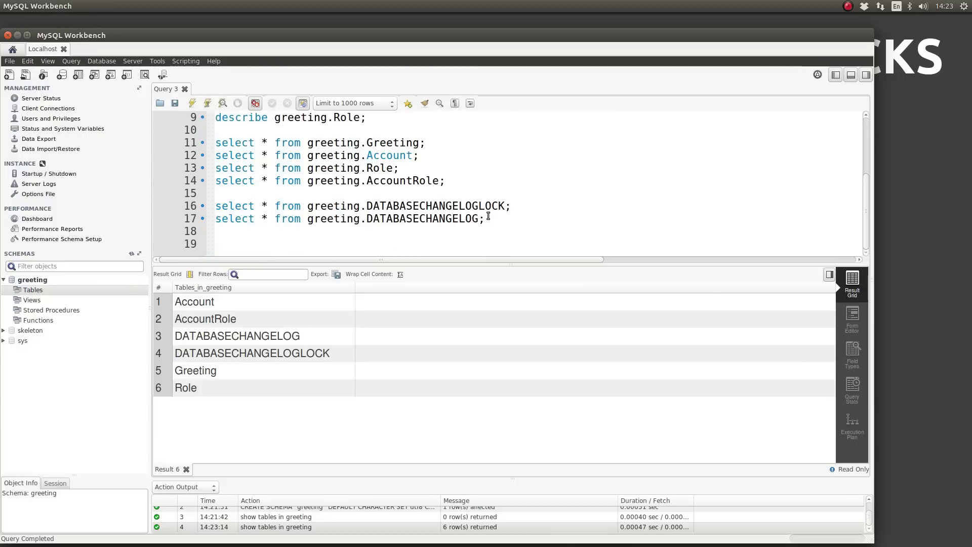
{"action": "left_click", "coordinate": [516, 205]}
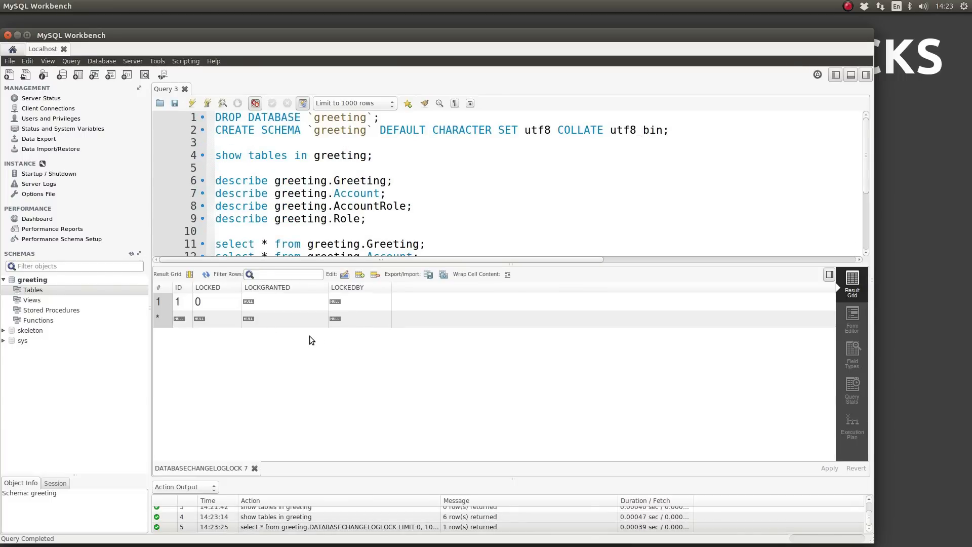
{"action": "mouse_move", "coordinate": [443, 225]}
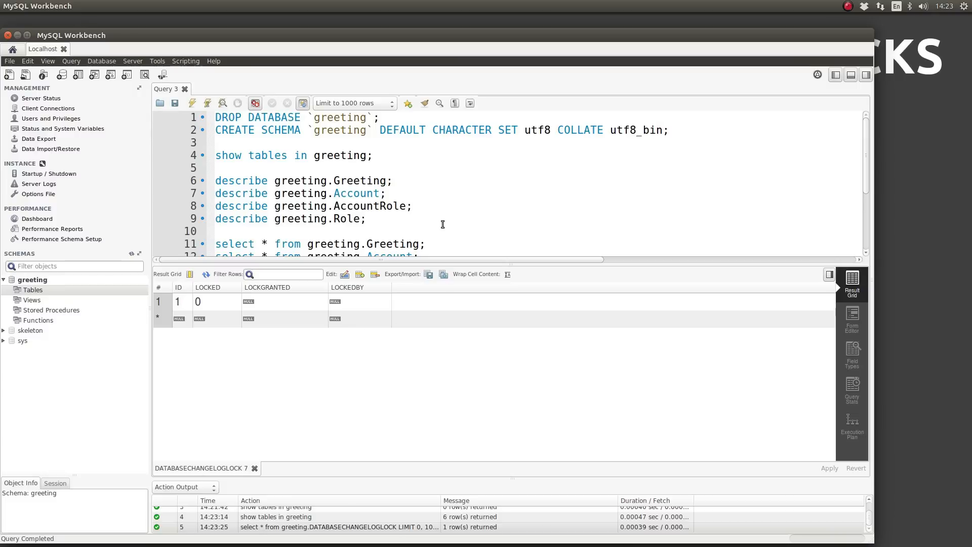
{"action": "mouse_move", "coordinate": [348, 288]}
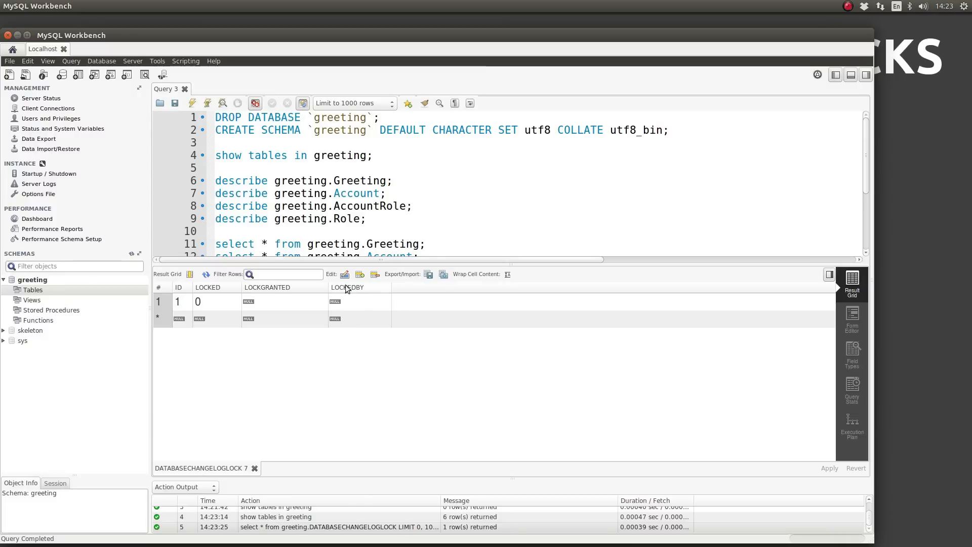
{"action": "mouse_move", "coordinate": [419, 309]}
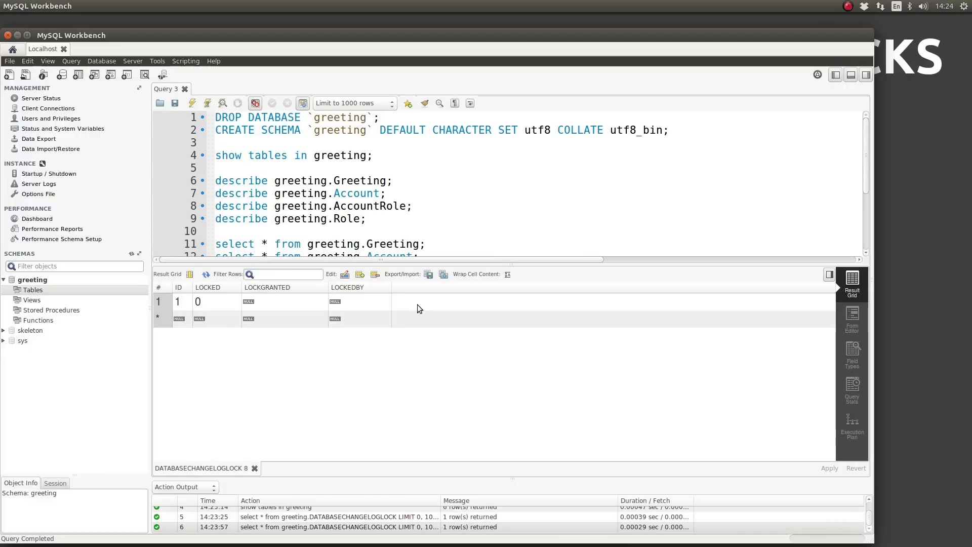
{"action": "mouse_move", "coordinate": [459, 205]}
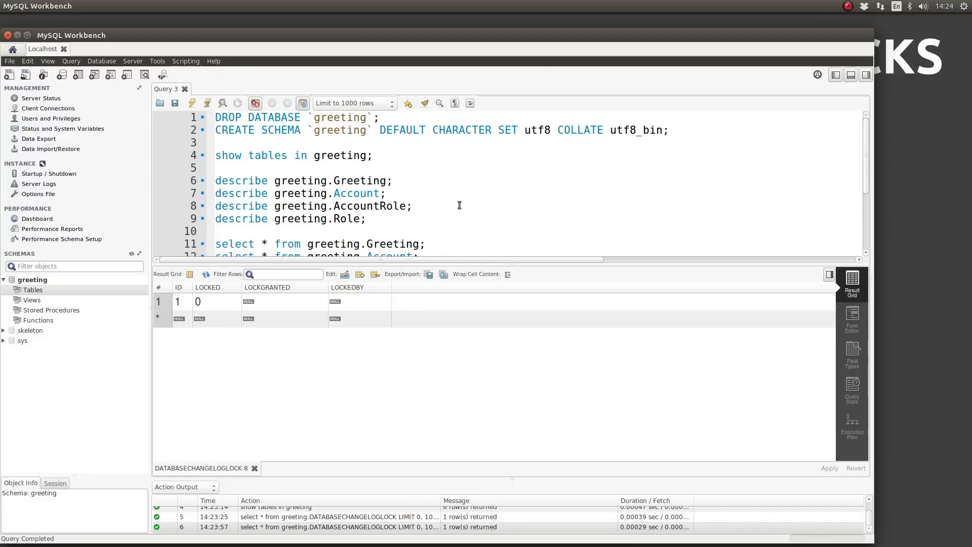
Scroll the DATABASECHANGELOG result grid across all columns for the nine executed changesets.
{"action": "scroll", "scroll_direction": "down", "scroll_amount": 3}
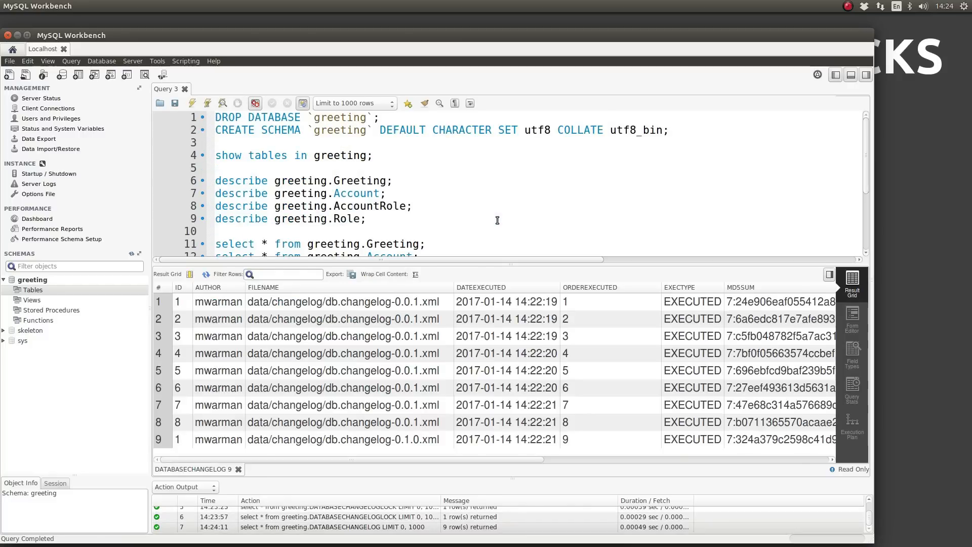
{"action": "mouse_move", "coordinate": [345, 419]}
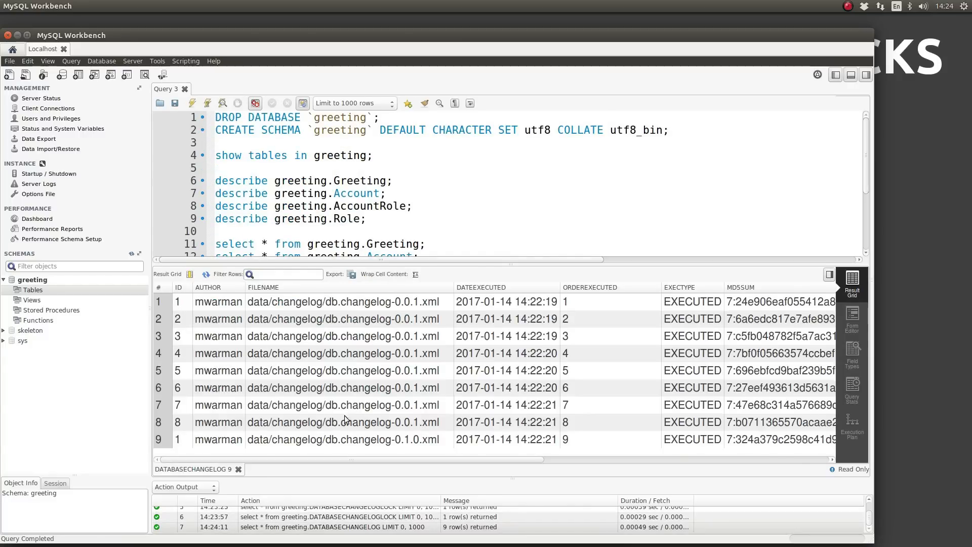
{"action": "mouse_move", "coordinate": [354, 465]}
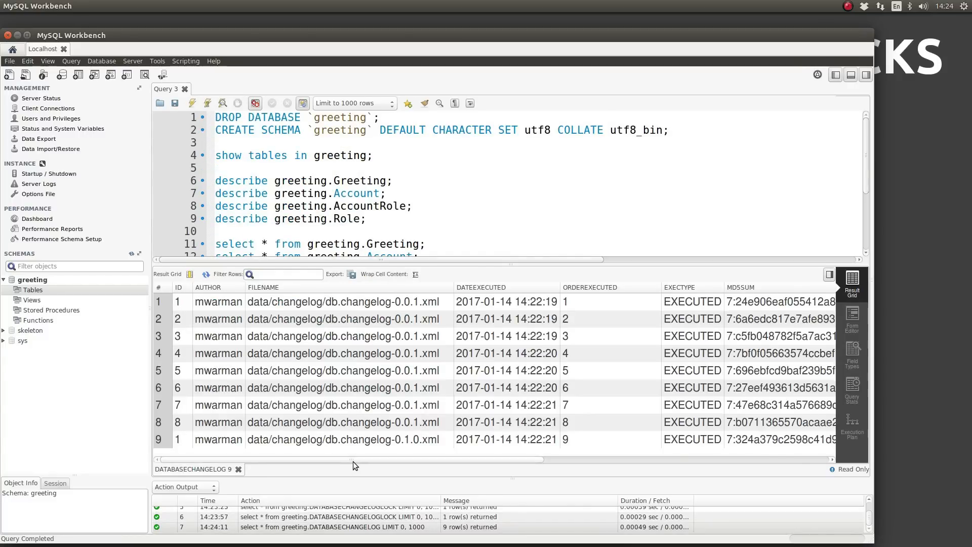
{"action": "scroll", "scroll_direction": "right", "scroll_amount": 3}
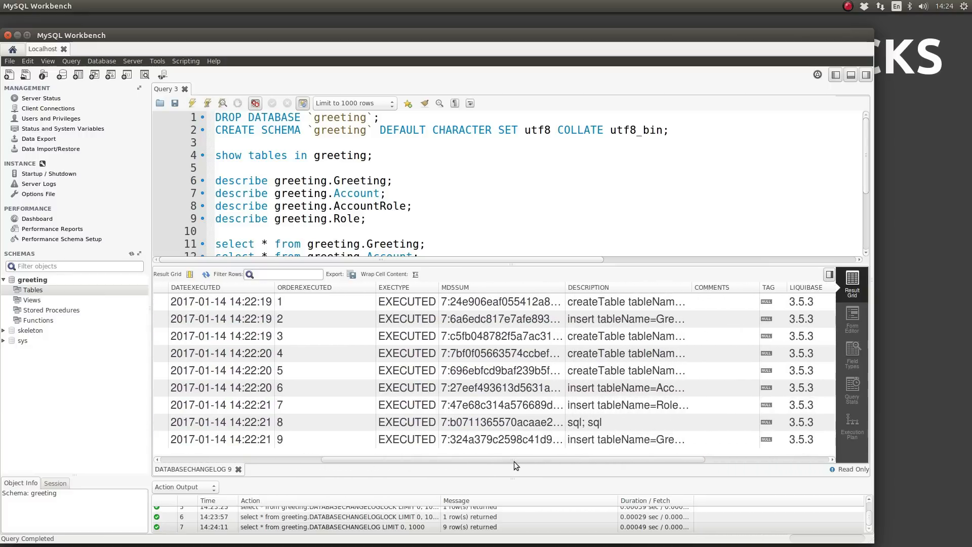
{"action": "scroll", "scroll_direction": "right", "scroll_amount": 3}
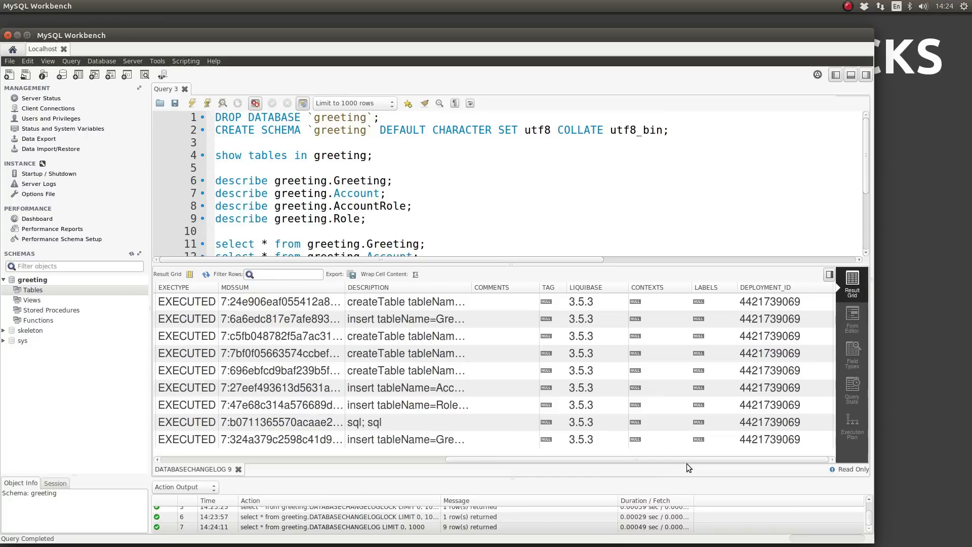
{"action": "mouse_move", "coordinate": [603, 465]}
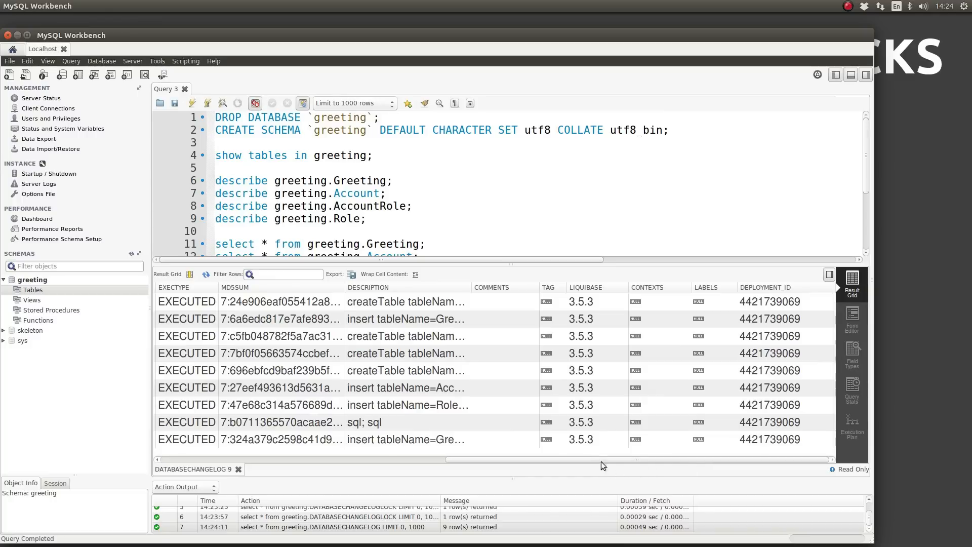
{"action": "scroll", "scroll_direction": "left", "scroll_amount": 3}
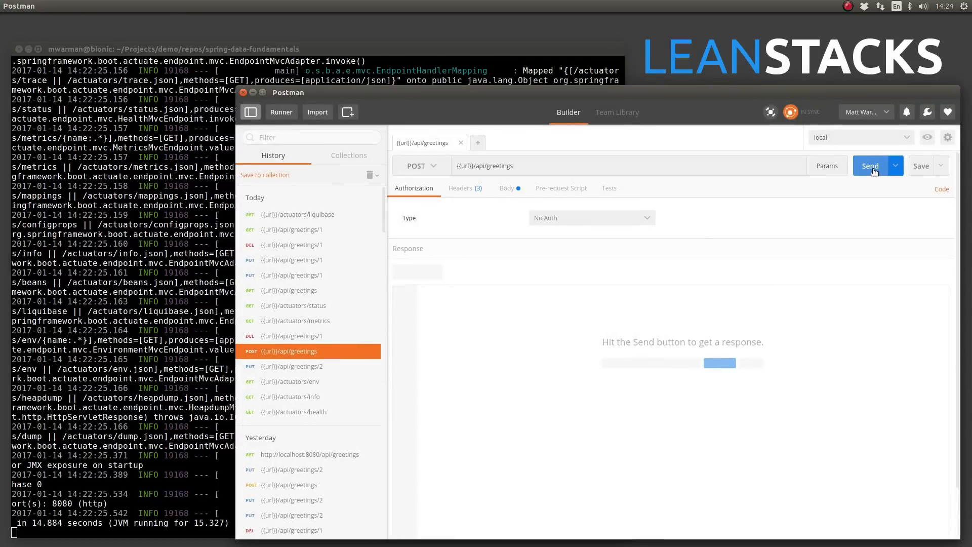
Send the POST creating greeting 6 "Hallo Welt!", run the GET listing greetings, and start a new request tab.
{"action": "left_click", "coordinate": [870, 165]}
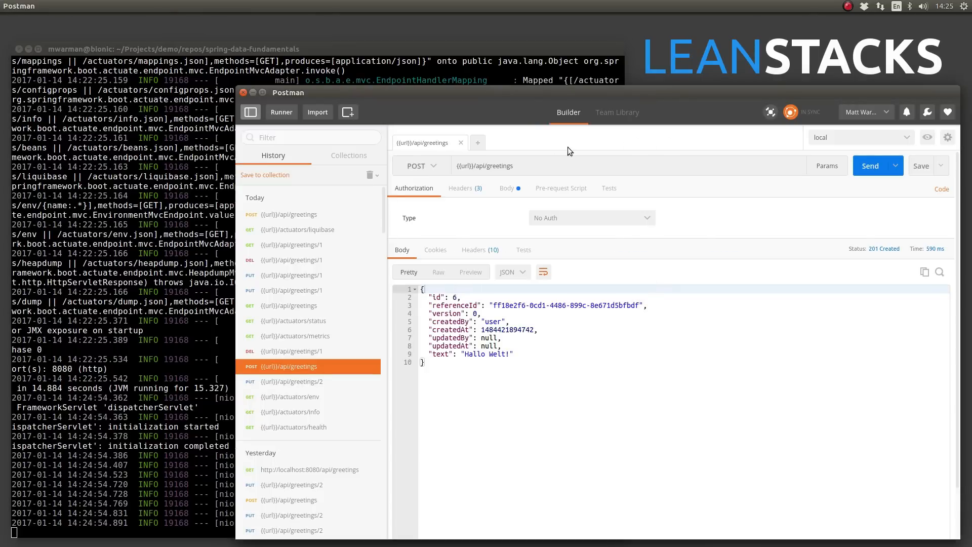
{"action": "left_click", "coordinate": [477, 143]}
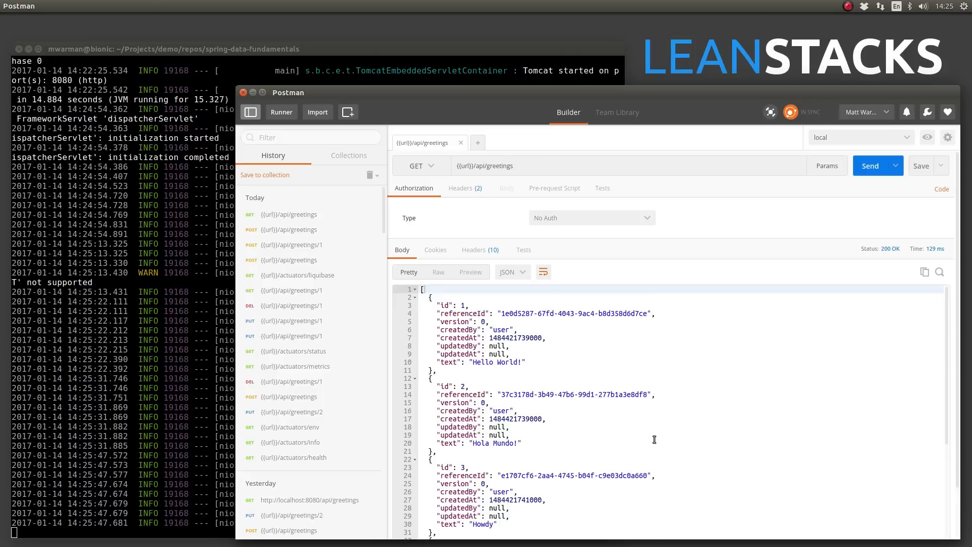
{"action": "left_click", "coordinate": [870, 165]}
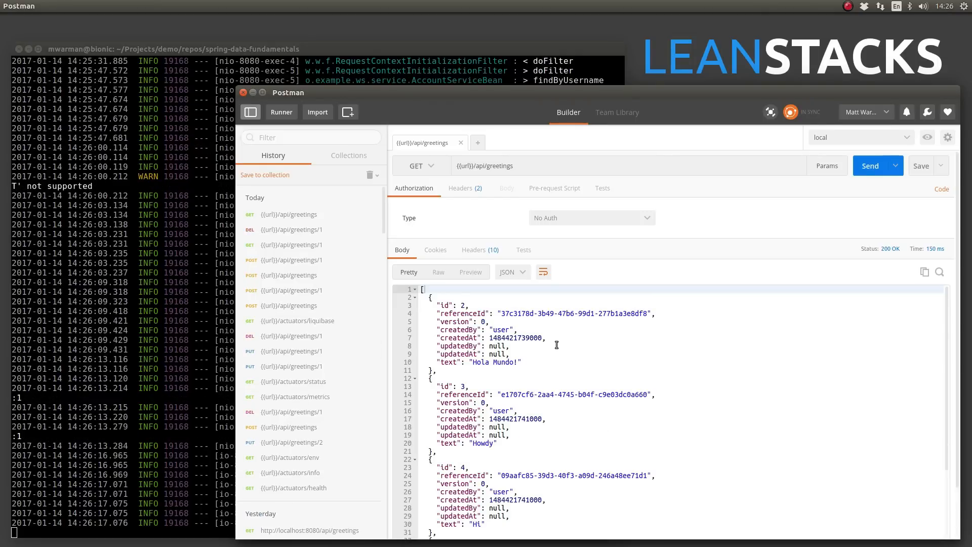
{"action": "left_click", "coordinate": [460, 143]}
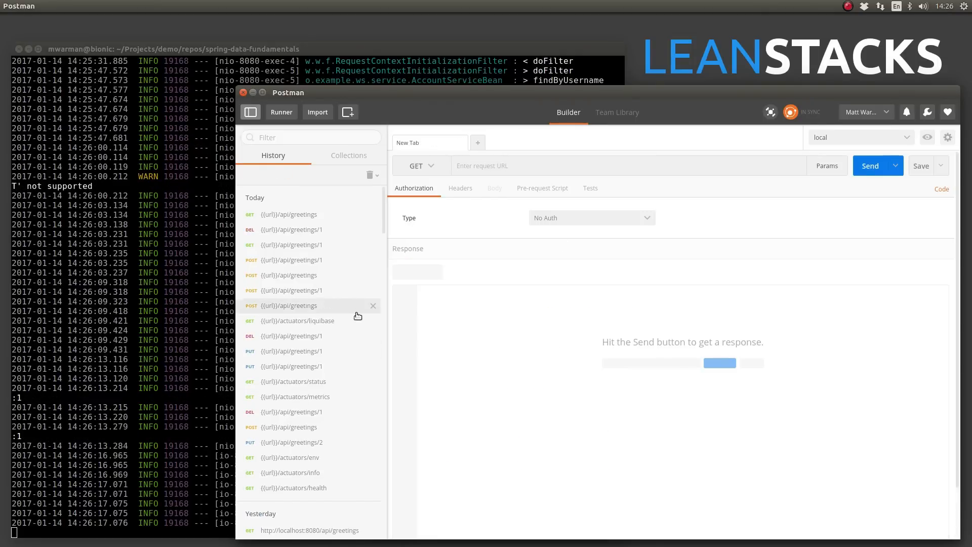
Send the {{url}}/actuators/liquibase GET and review the nine executed changesets ending with the 0.1.0 changelog.
{"action": "left_click", "coordinate": [298, 321]}
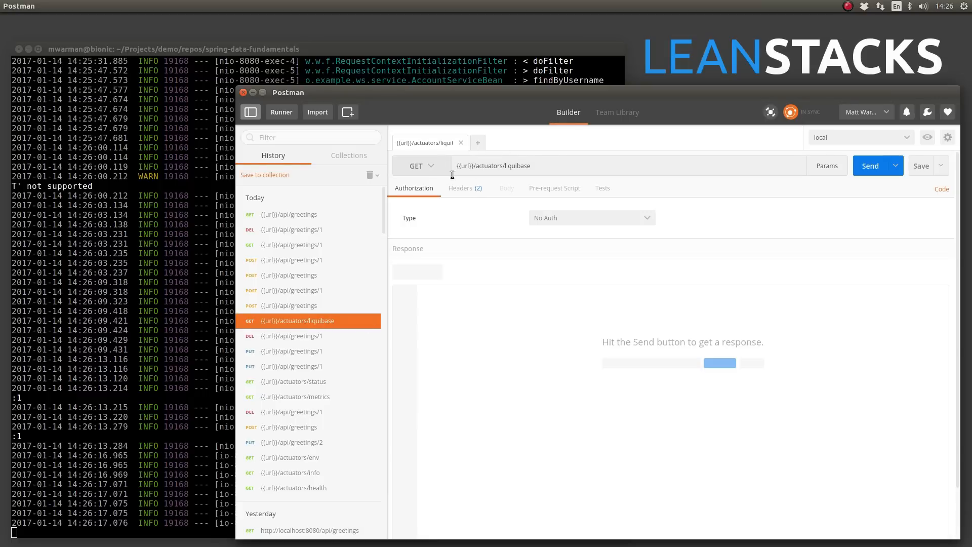
{"action": "mouse_move", "coordinate": [424, 187]}
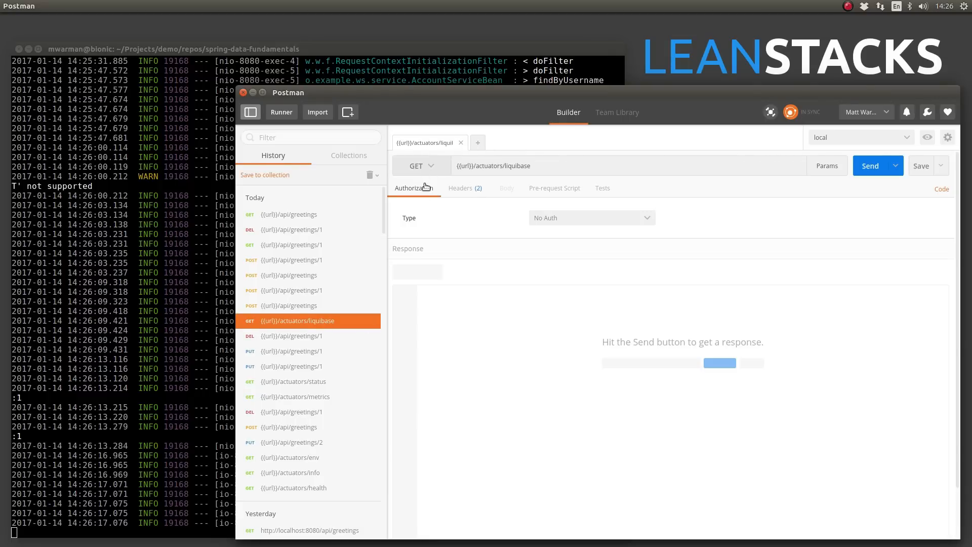
{"action": "left_click", "coordinate": [870, 165]}
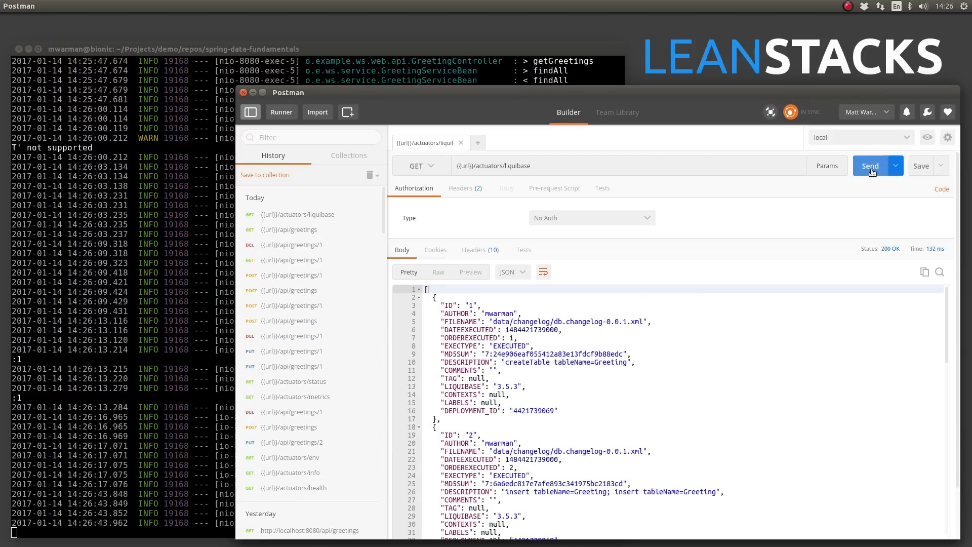
{"action": "mouse_move", "coordinate": [592, 345]}
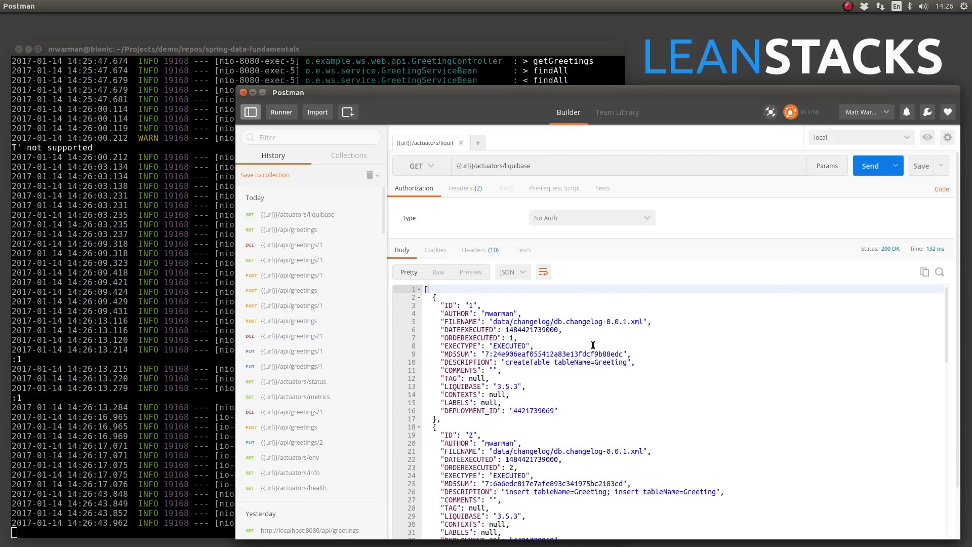
{"action": "scroll", "scroll_direction": "down", "scroll_amount": 3}
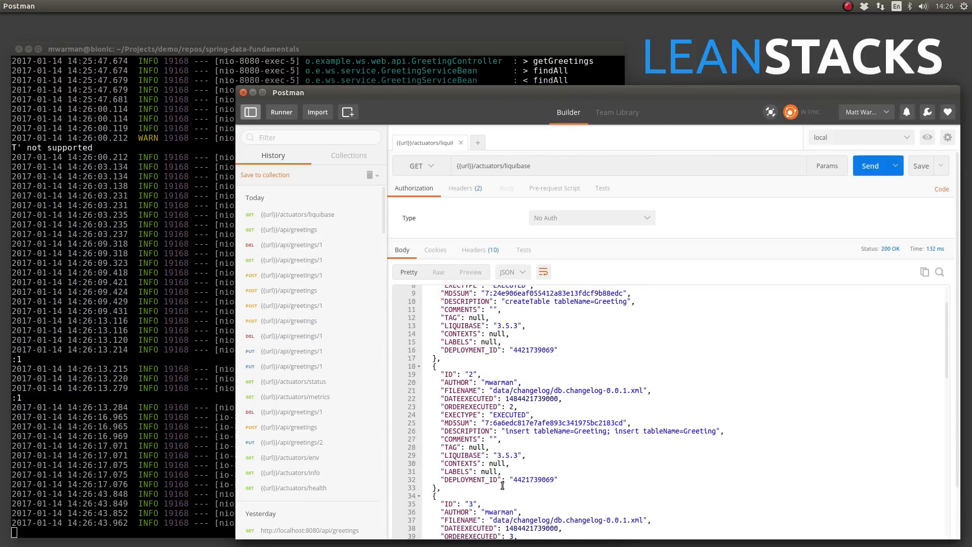
{"action": "mouse_move", "coordinate": [654, 478]}
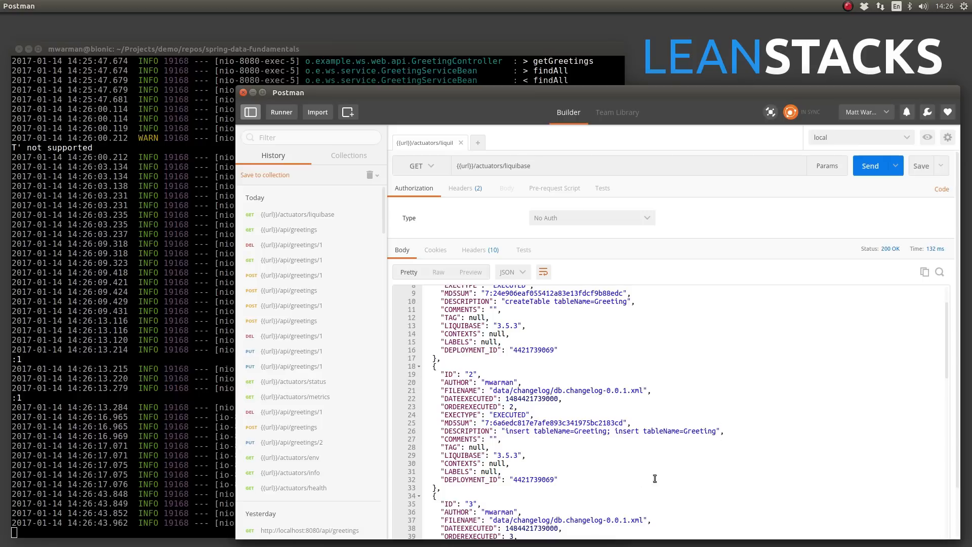
{"action": "scroll", "scroll_direction": "down", "scroll_amount": 3}
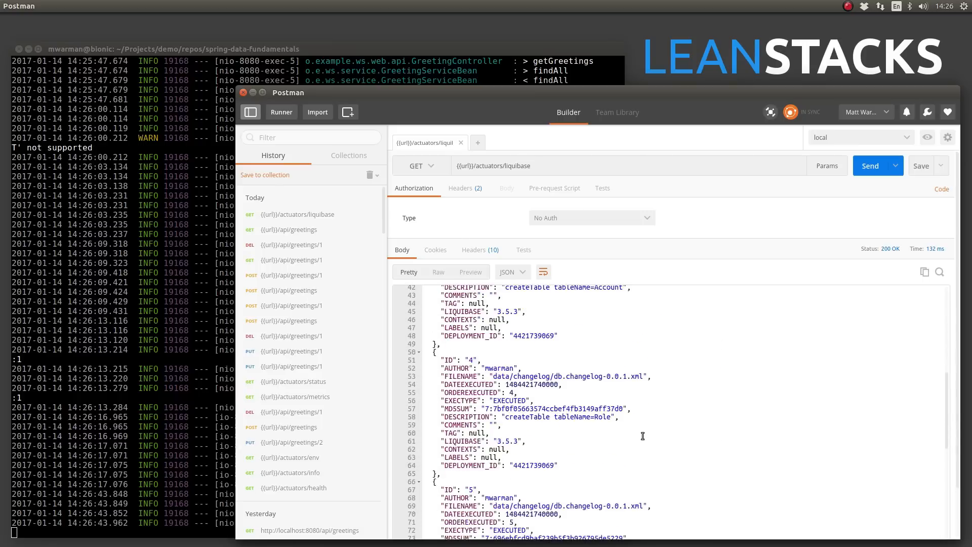
{"action": "scroll", "scroll_direction": "down", "scroll_amount": 3}
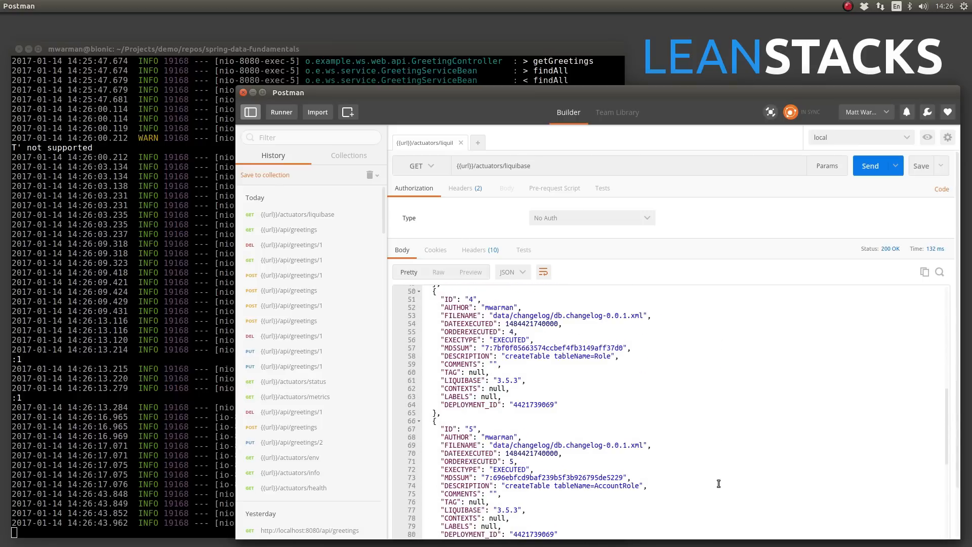
{"action": "scroll", "scroll_direction": "down", "scroll_amount": 3}
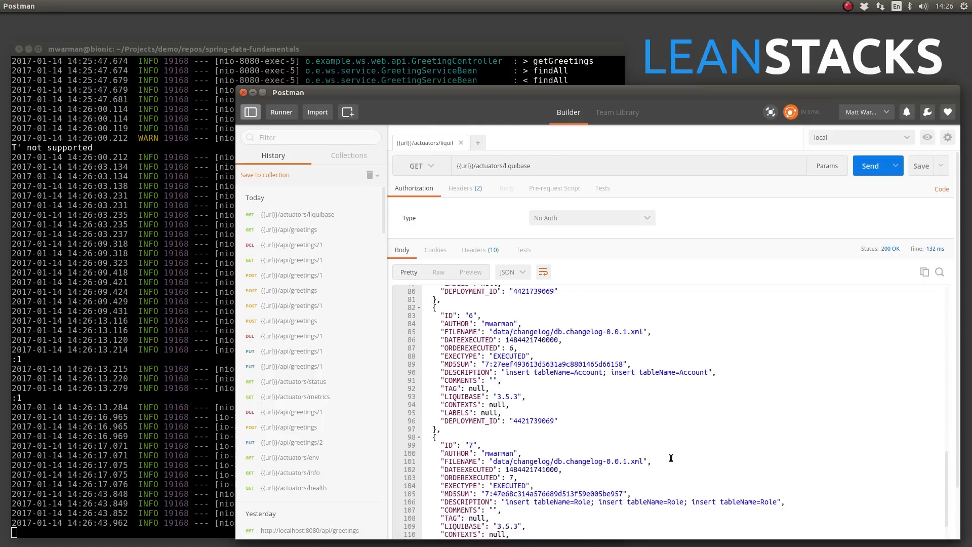
{"action": "scroll", "scroll_direction": "down", "scroll_amount": 3}
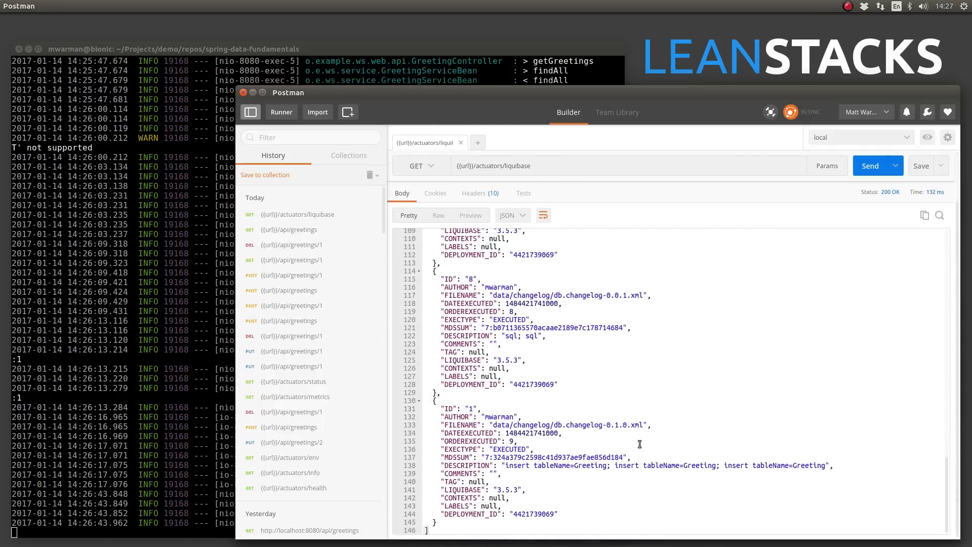
{"action": "mouse_move", "coordinate": [692, 394]}
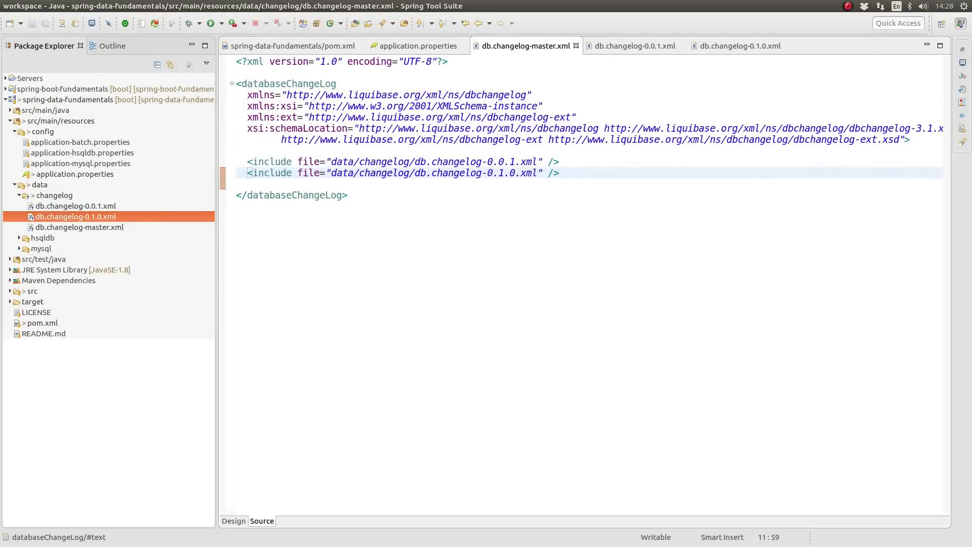
Review the master changelog's second include, then view changeSet 1 in db.changelog-0.0.1.xml.
{"action": "left_click", "coordinate": [558, 173]}
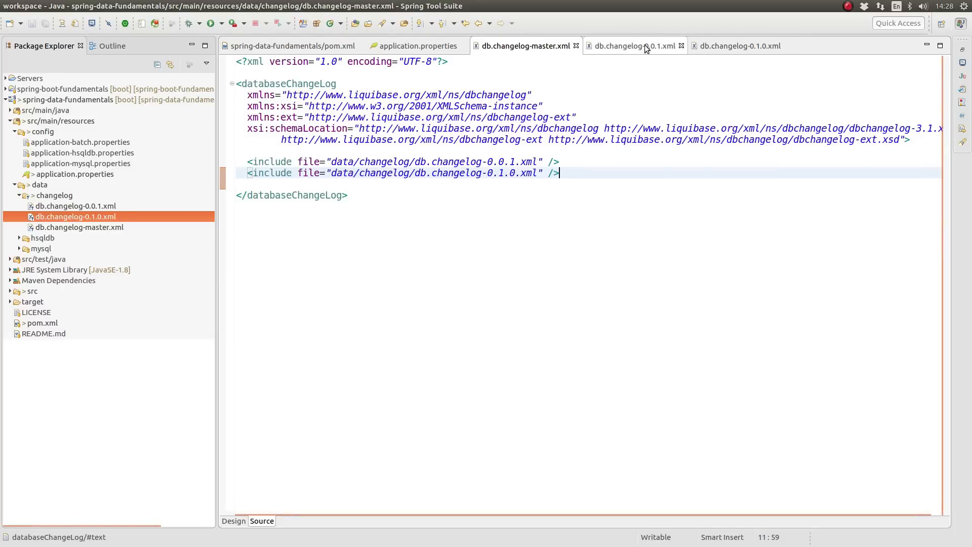
{"action": "left_click", "coordinate": [632, 46]}
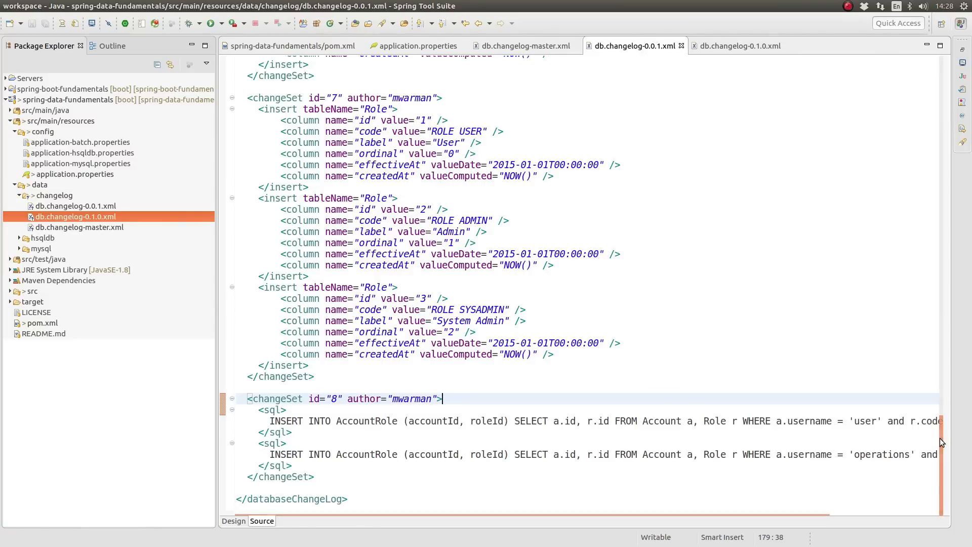
{"action": "scroll", "scroll_direction": "up", "scroll_amount": 3}
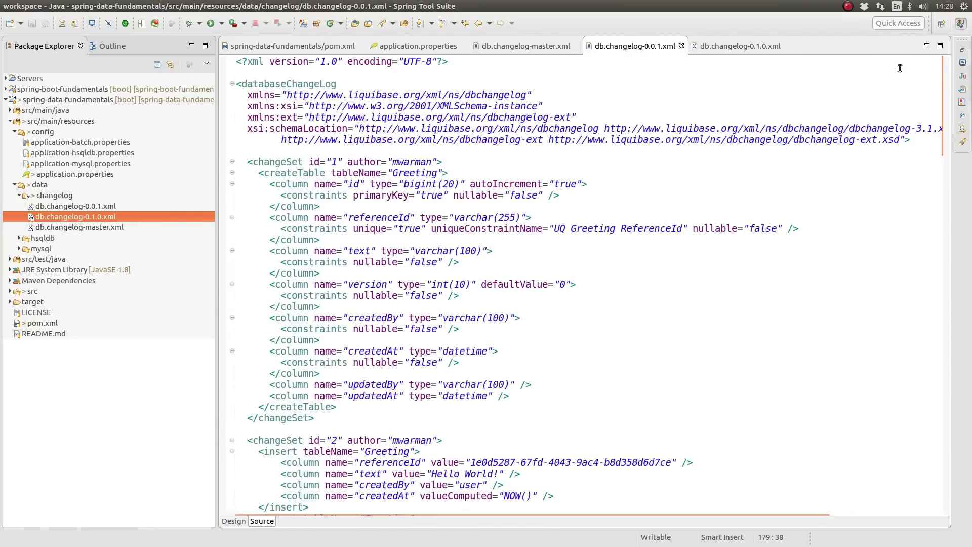
{"action": "mouse_move", "coordinate": [738, 45]}
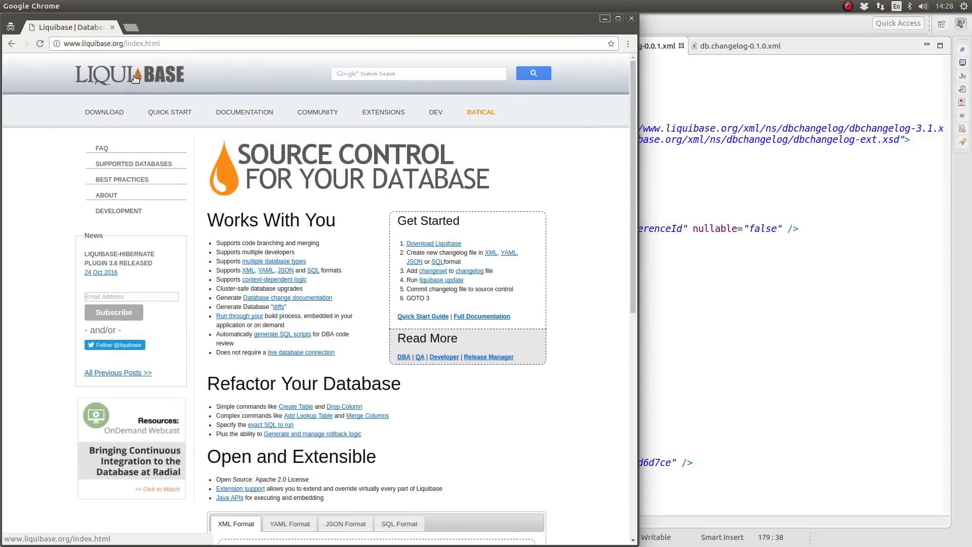
{"action": "mouse_move", "coordinate": [244, 206]}
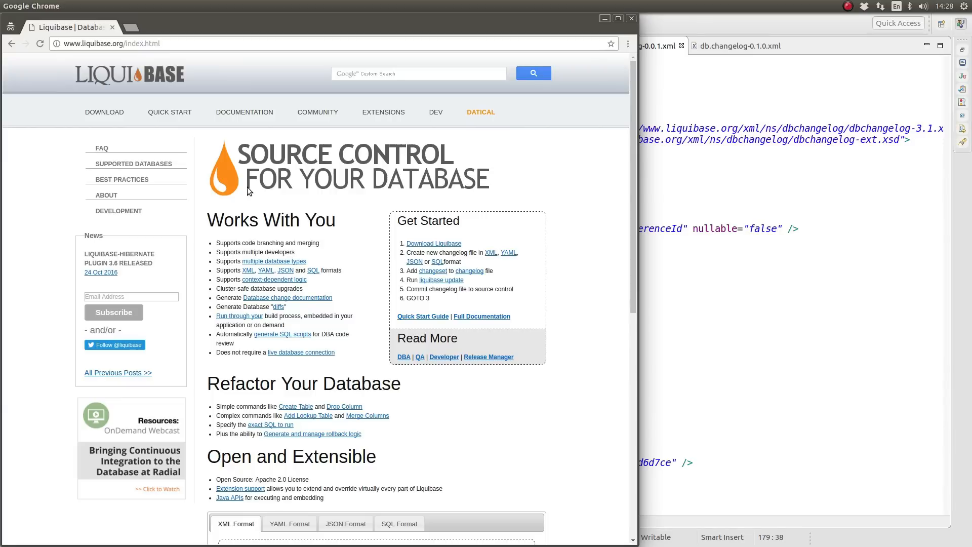
Navigate Documentation > Changes / Refactorings > Bundled Changes to the CREATE TABLE reference page.
{"action": "left_click", "coordinate": [244, 112]}
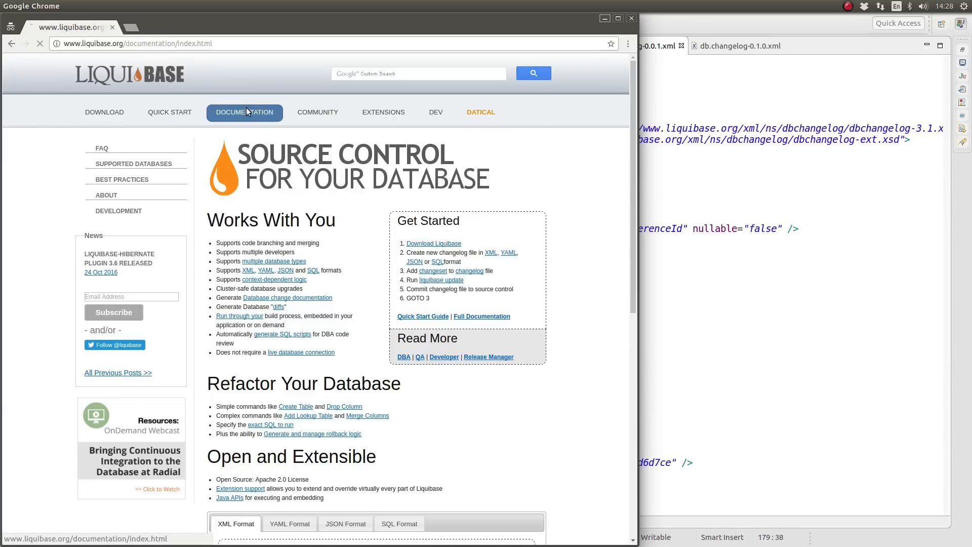
{"action": "left_click", "coordinate": [244, 112]}
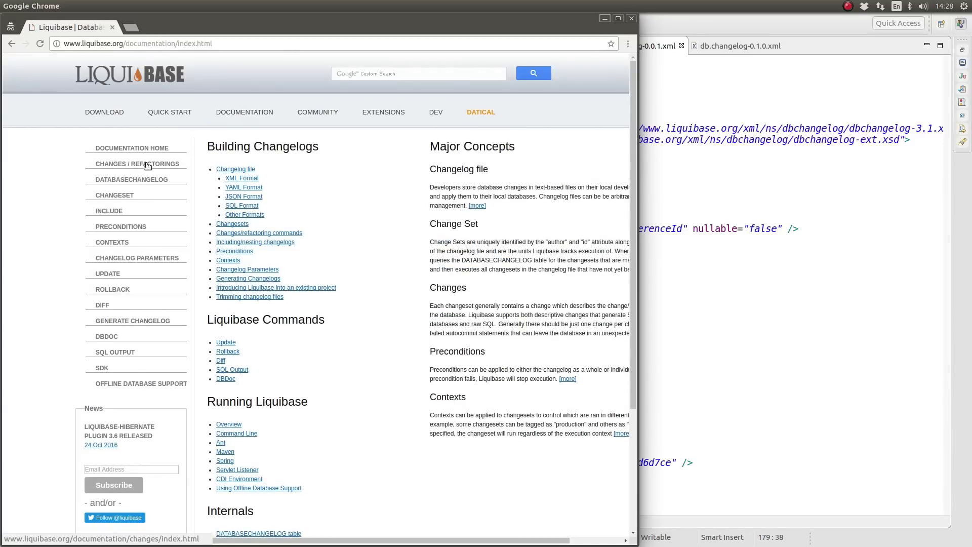
{"action": "left_click", "coordinate": [134, 164]}
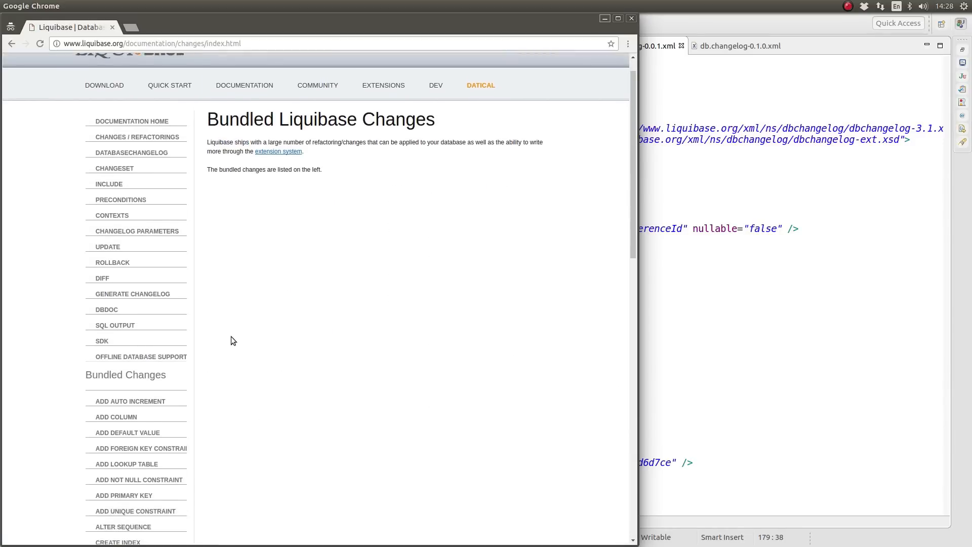
{"action": "scroll", "scroll_direction": "down", "scroll_amount": 3}
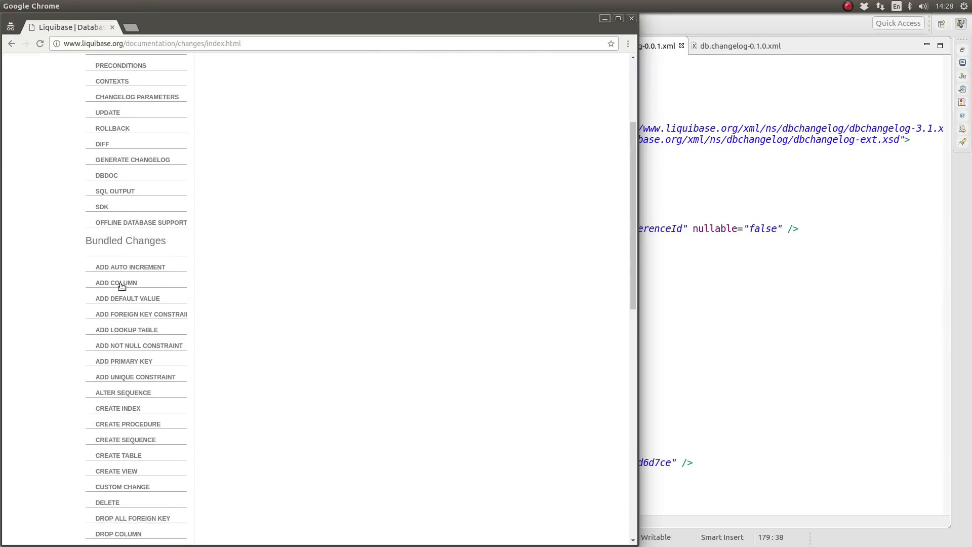
{"action": "mouse_move", "coordinate": [117, 454]}
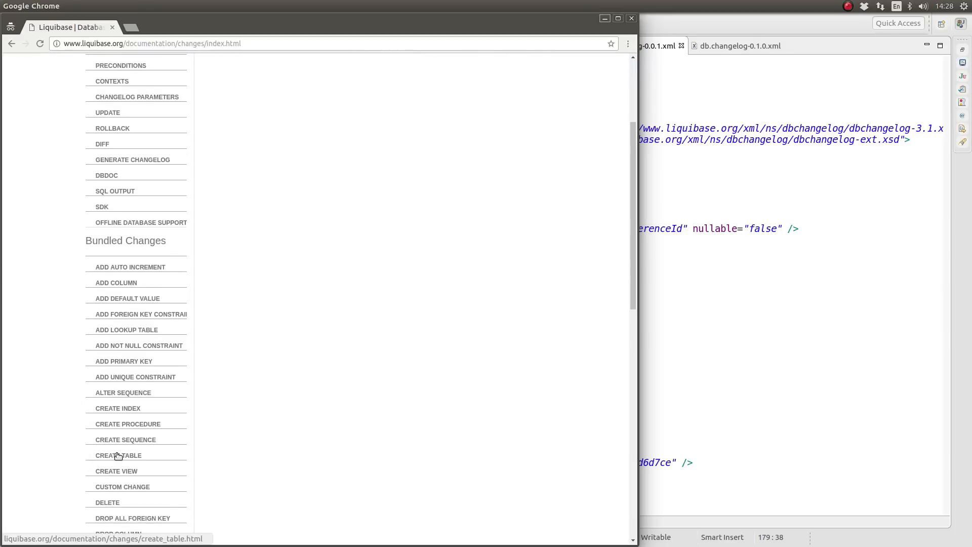
{"action": "left_click", "coordinate": [114, 455]}
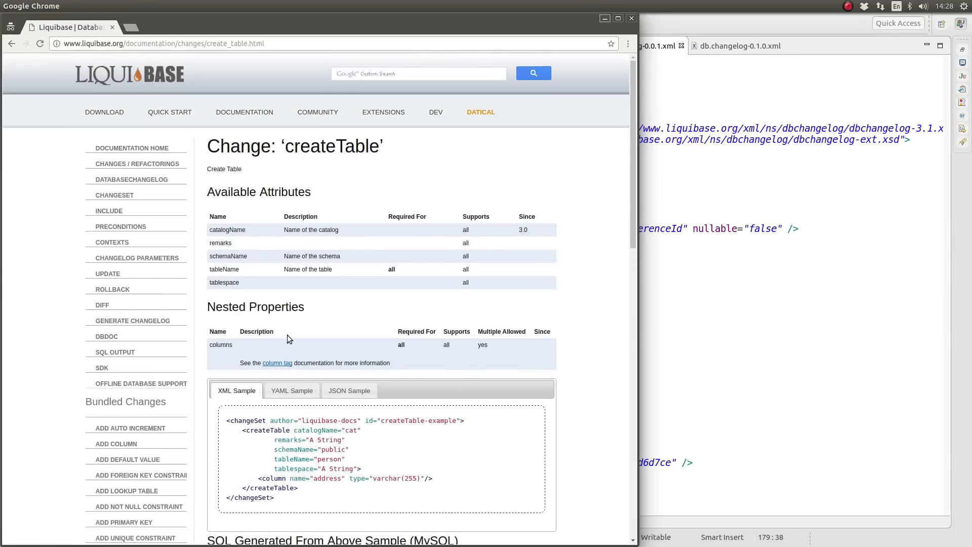
{"action": "mouse_move", "coordinate": [512, 379]}
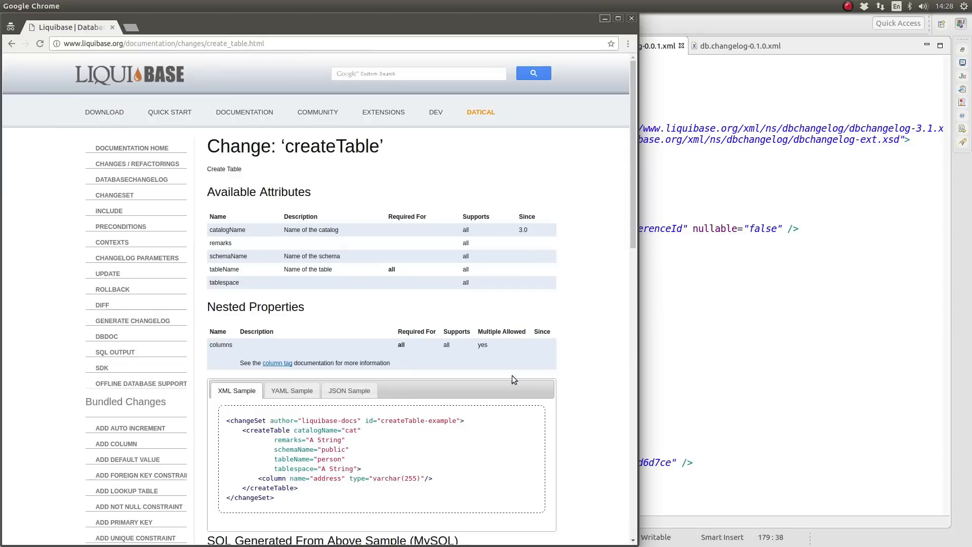
{"action": "mouse_move", "coordinate": [496, 399]}
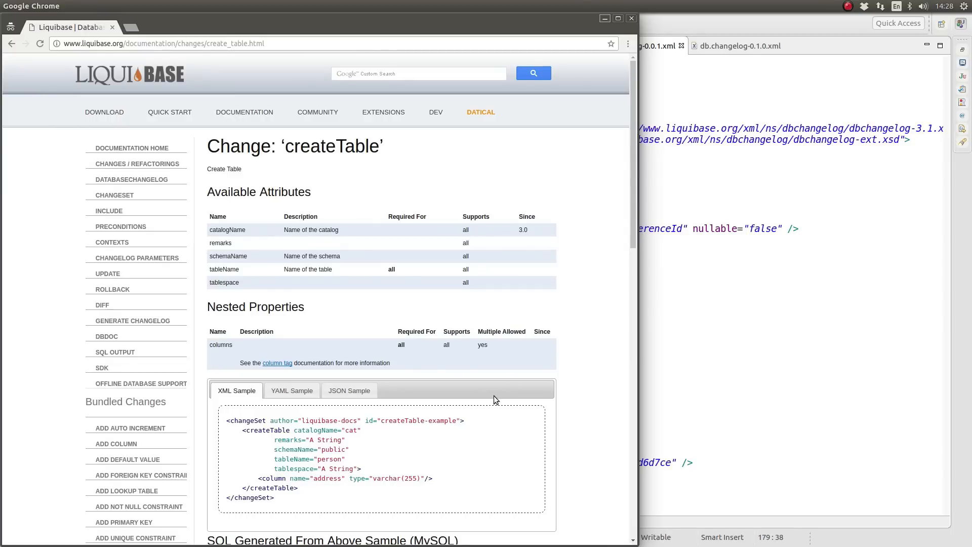